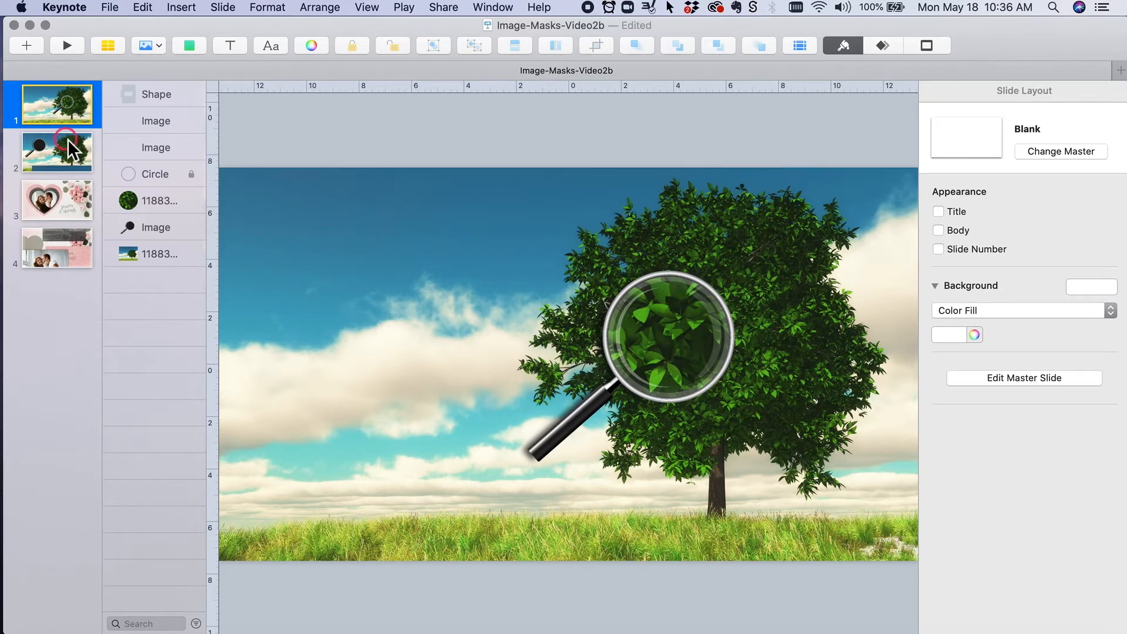
Switch between slide 1's finished magnifier and slide 2, then start a new shape there
{"action": "left_click", "coordinate": [56, 152]}
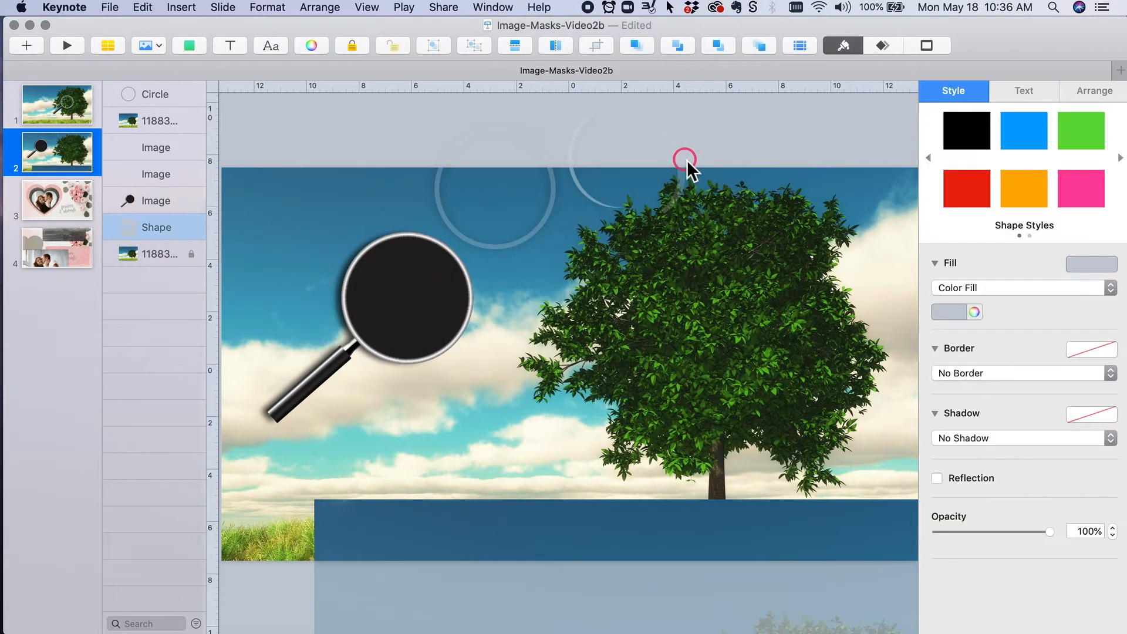
{"action": "left_click", "coordinate": [58, 105]}
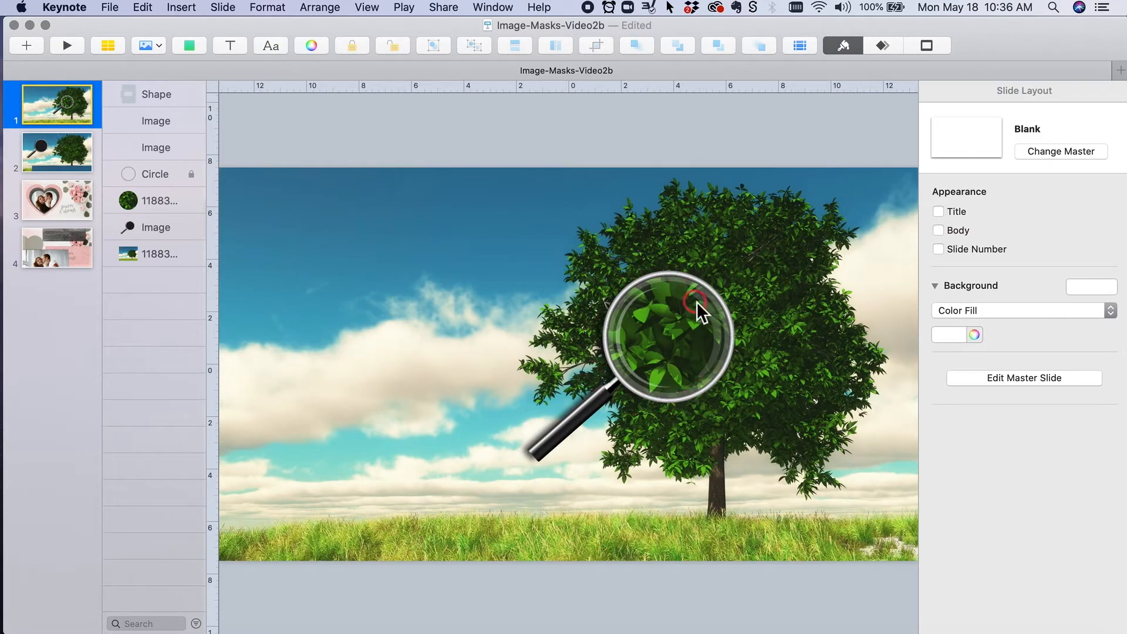
{"action": "left_click", "coordinate": [56, 152]}
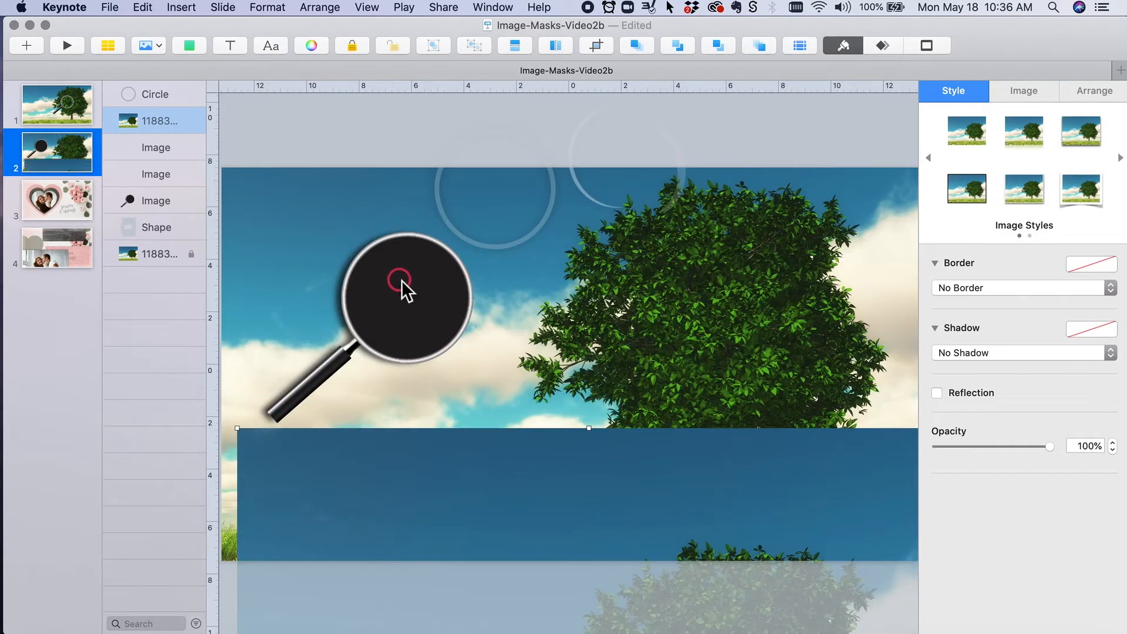
{"action": "left_click", "coordinate": [156, 201]}
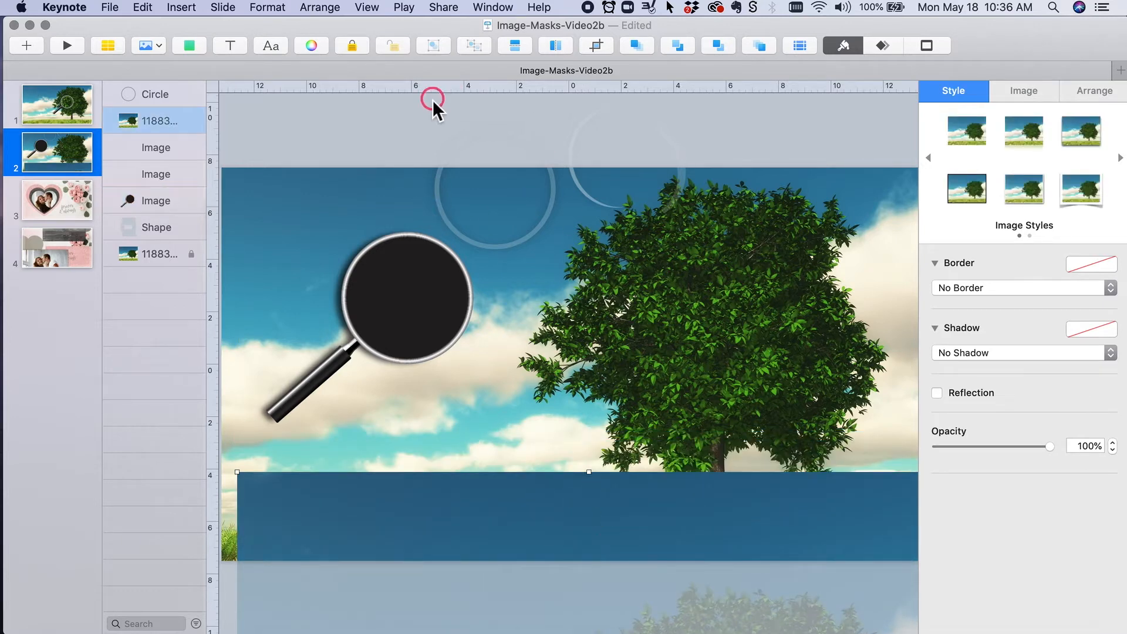
{"action": "left_click", "coordinate": [189, 46]}
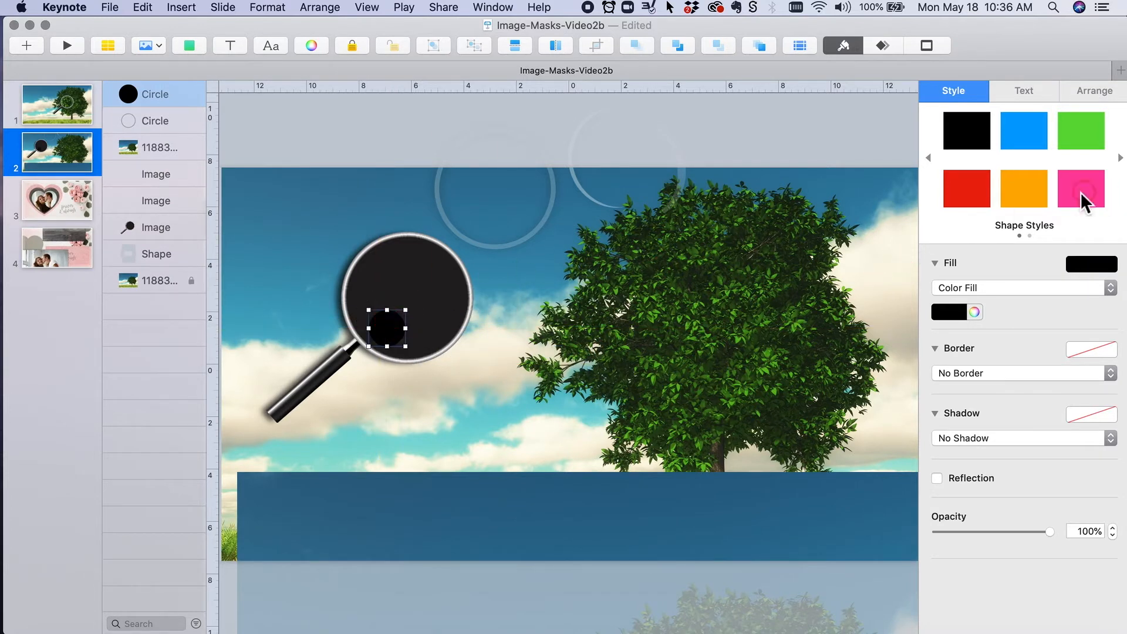
Style the new circle pink and roughly size it into the magnifier lens
{"action": "left_click", "coordinate": [1081, 189]}
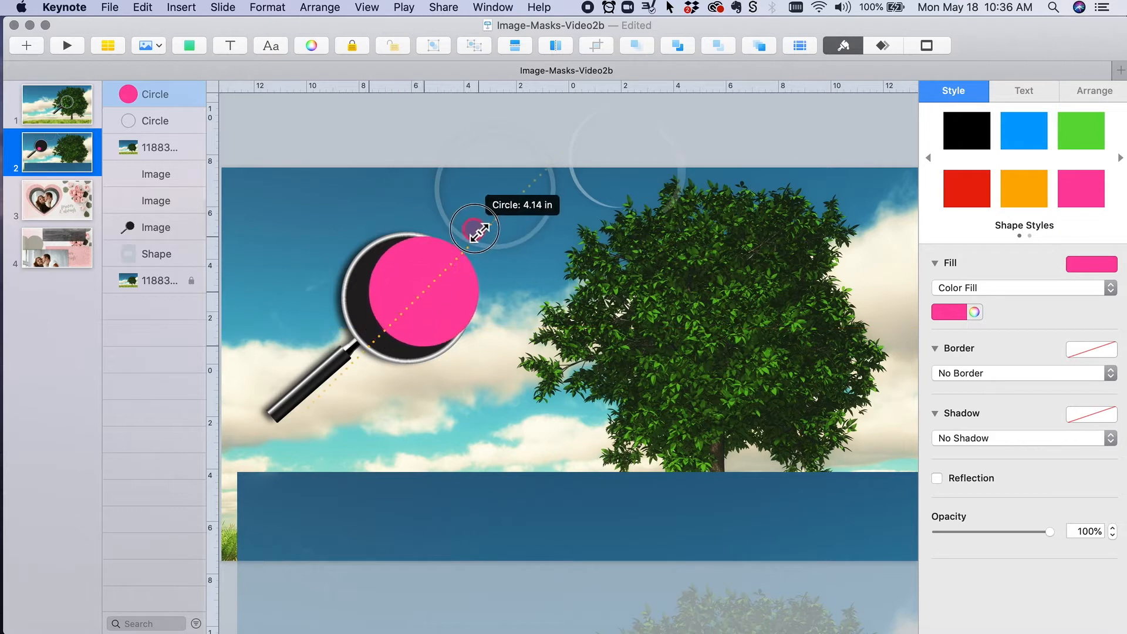
{"action": "left_click_drag", "start_coordinate": [475, 231], "coordinate": [421, 295]}
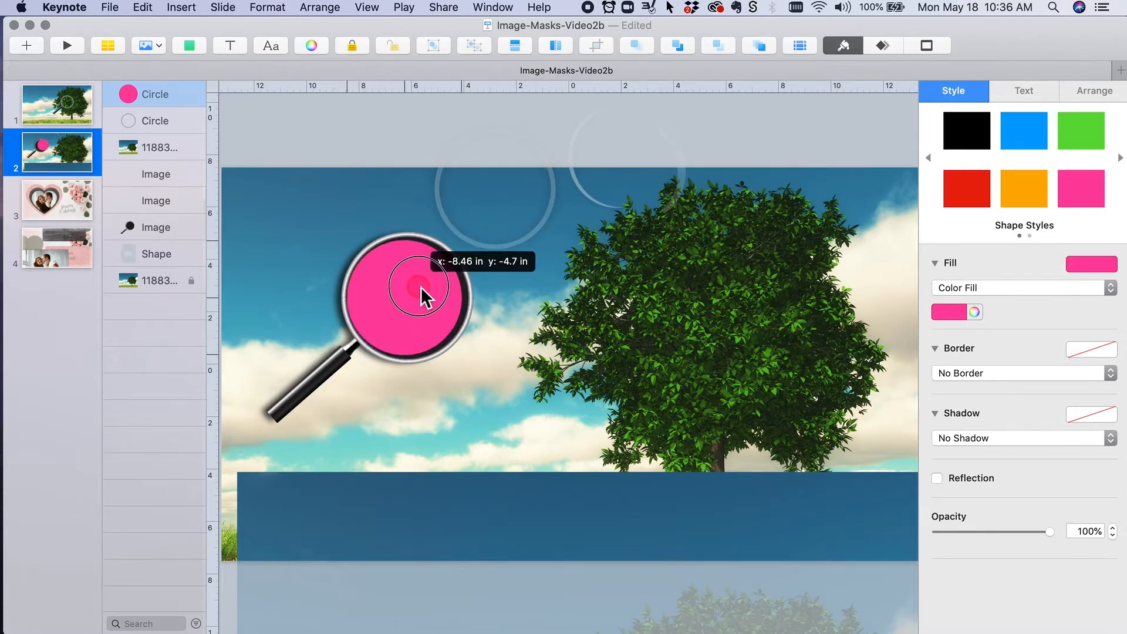
{"action": "left_click_drag", "start_coordinate": [424, 298], "coordinate": [428, 301]}
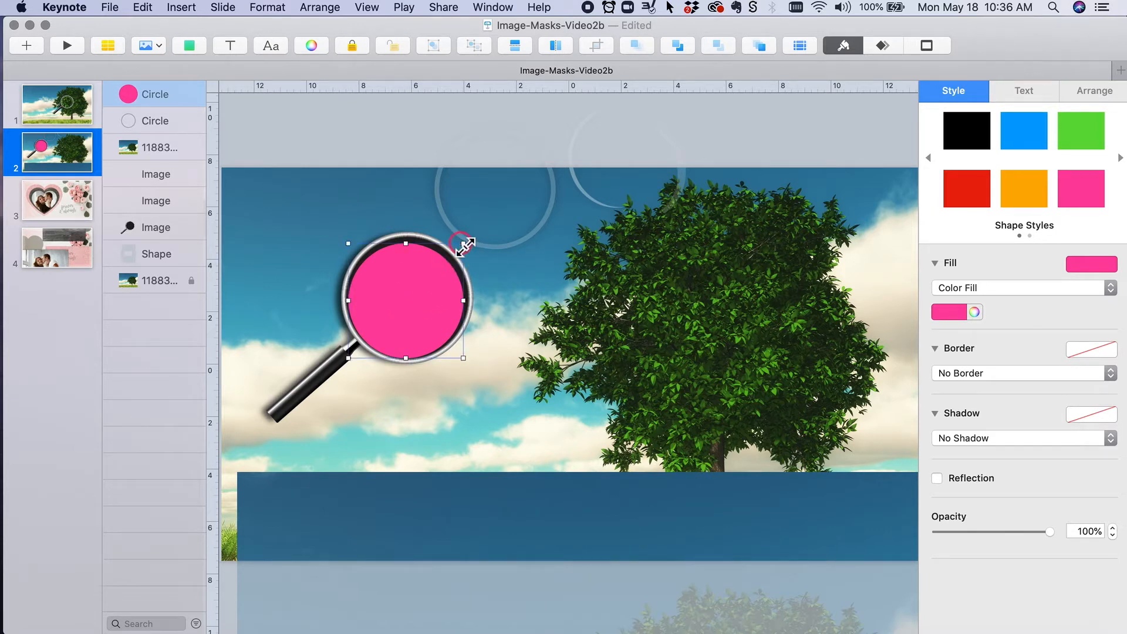
{"action": "left_click_drag", "start_coordinate": [464, 257], "coordinate": [466, 237]}
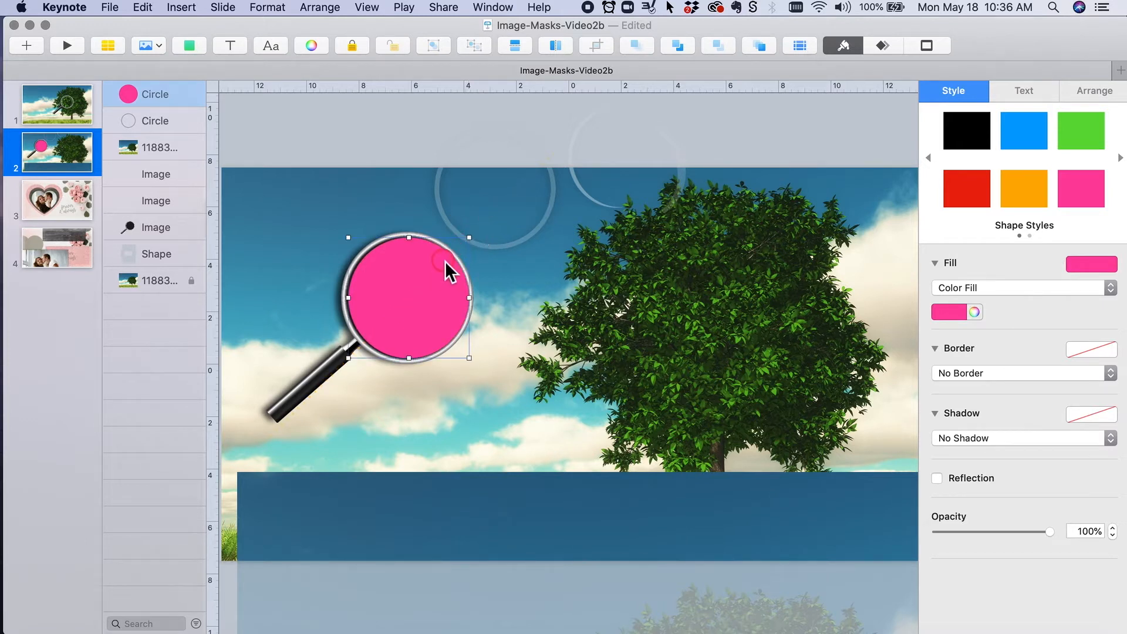
Centre the pink circle and grow it to cover the whole lens
{"action": "double_click", "coordinate": [408, 297]}
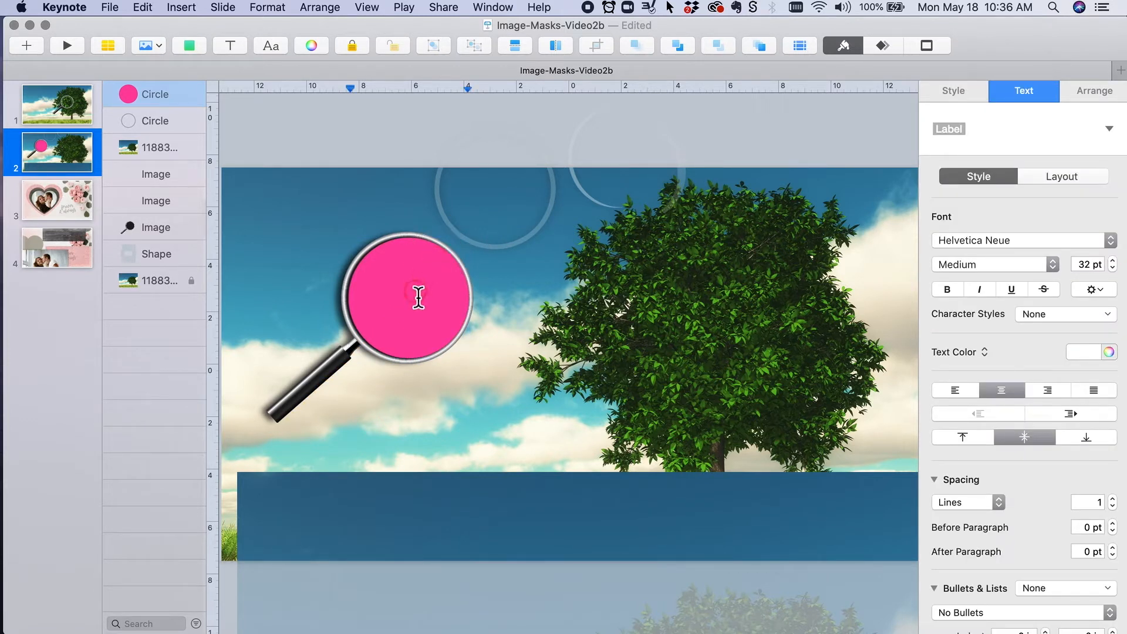
{"action": "left_click", "coordinate": [952, 91]}
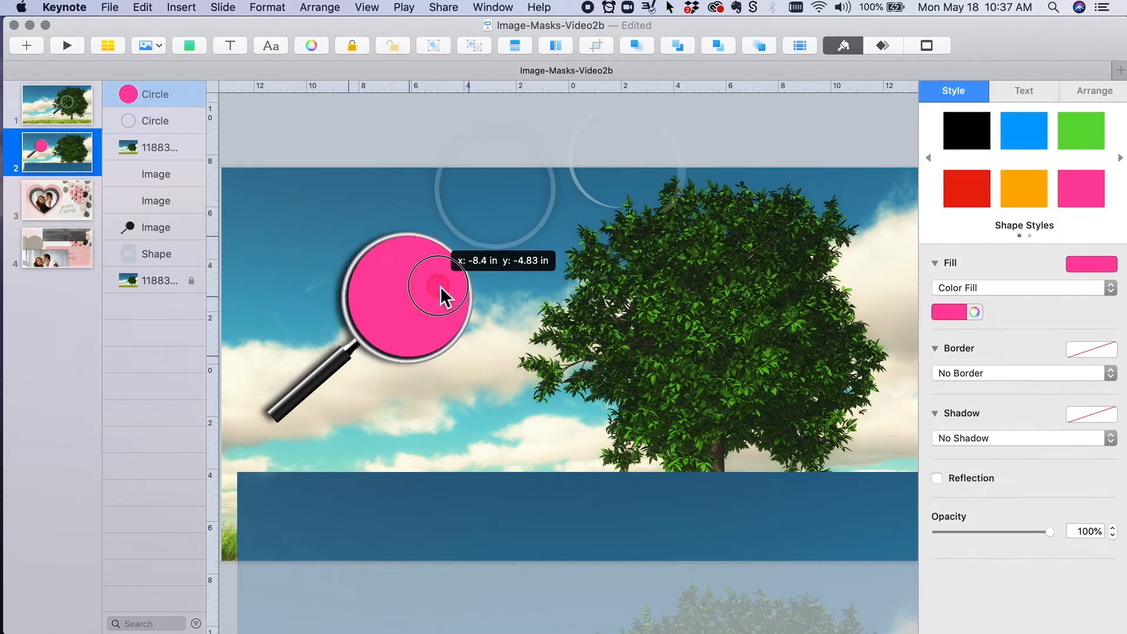
{"action": "left_click_drag", "start_coordinate": [417, 302], "coordinate": [406, 294]}
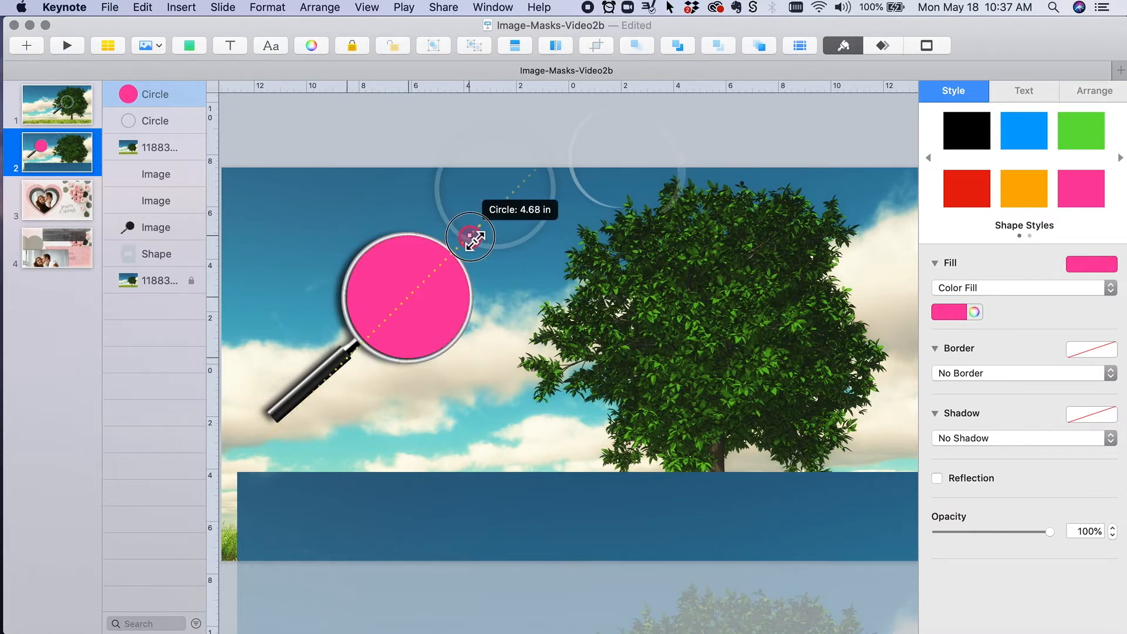
{"action": "left_click_drag", "start_coordinate": [471, 237], "coordinate": [427, 291]}
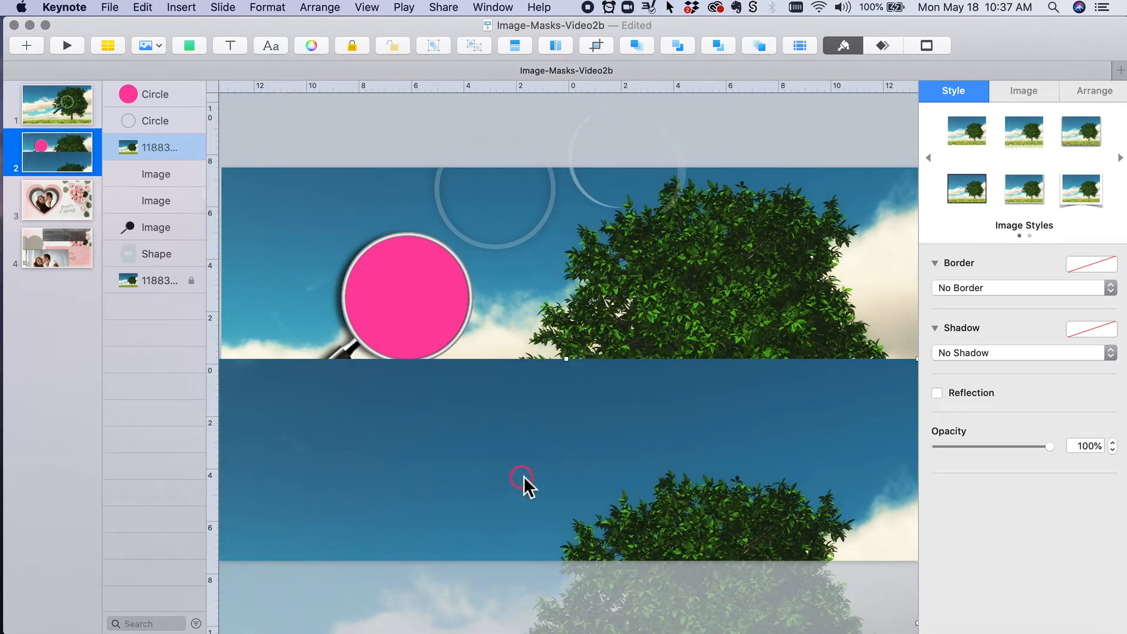
Position the photo under the pink circle and apply Mask With Selection
{"action": "left_click_drag", "start_coordinate": [525, 478], "coordinate": [542, 489]}
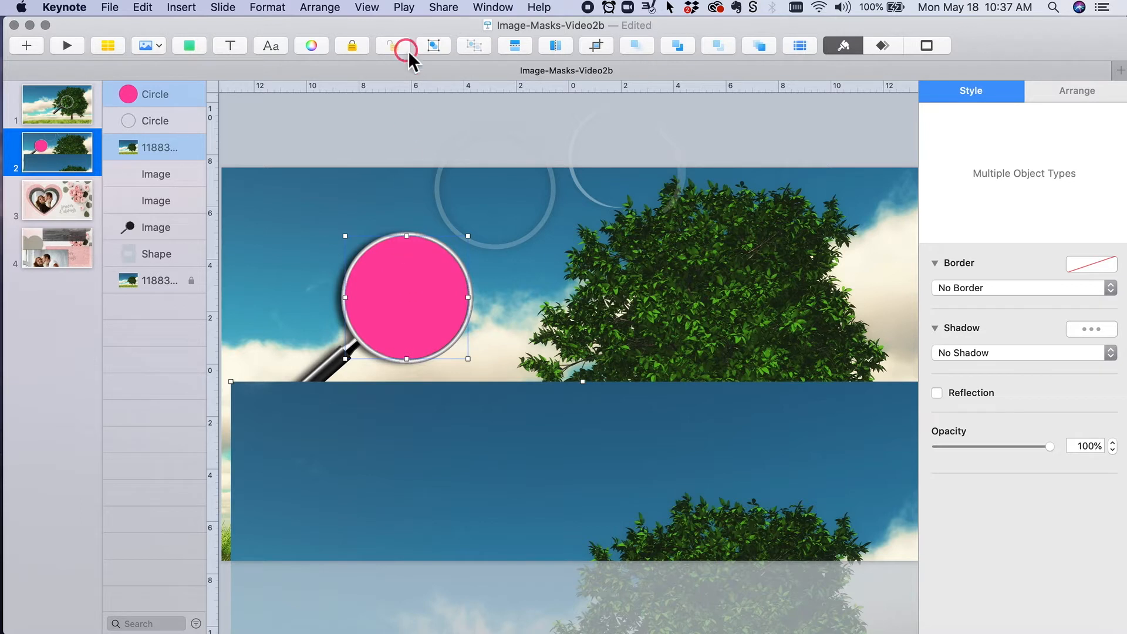
{"action": "mouse_move", "coordinate": [251, 12]}
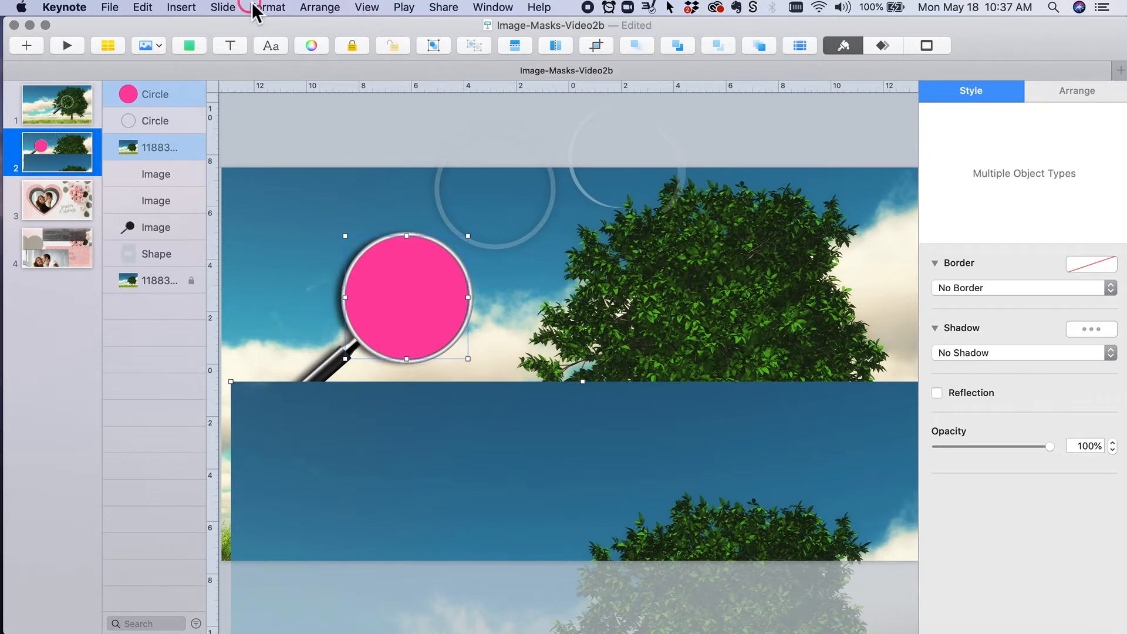
{"action": "left_click", "coordinate": [268, 7]}
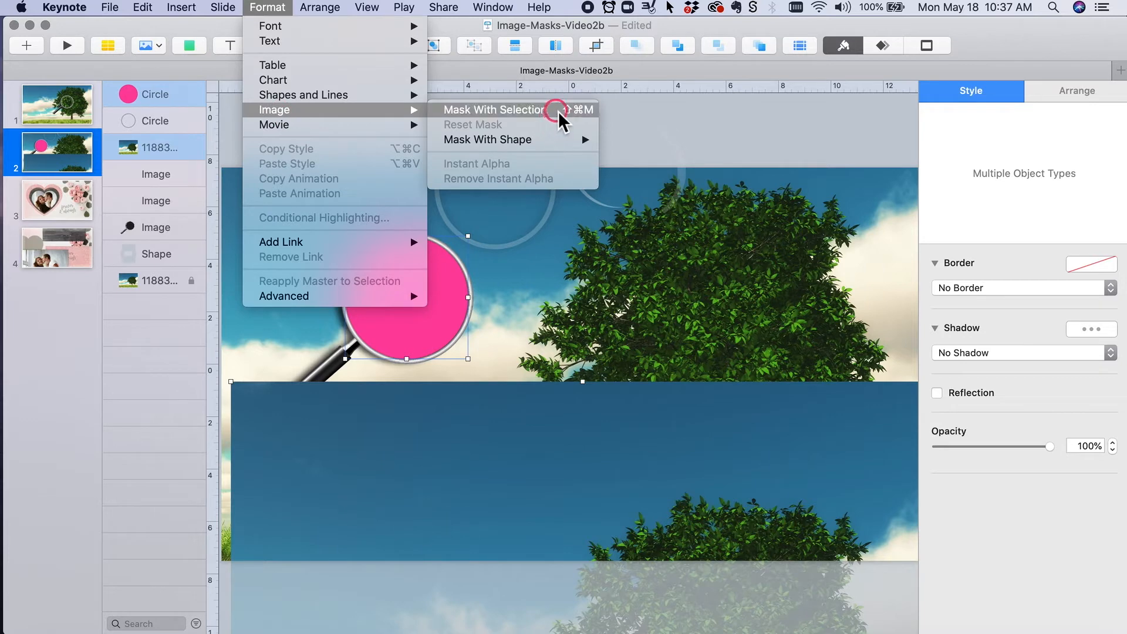
{"action": "left_click", "coordinate": [494, 109]}
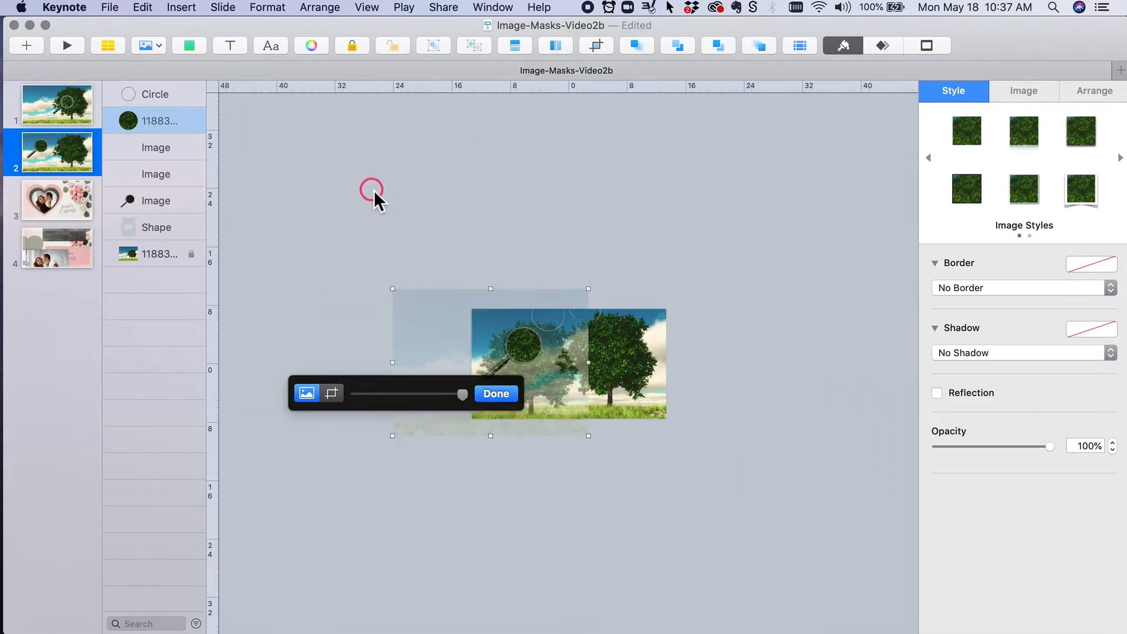
Scale up and shift the masked photo so leaves fill the lens, then confirm Done
{"action": "left_click_drag", "start_coordinate": [372, 191], "coordinate": [507, 304]}
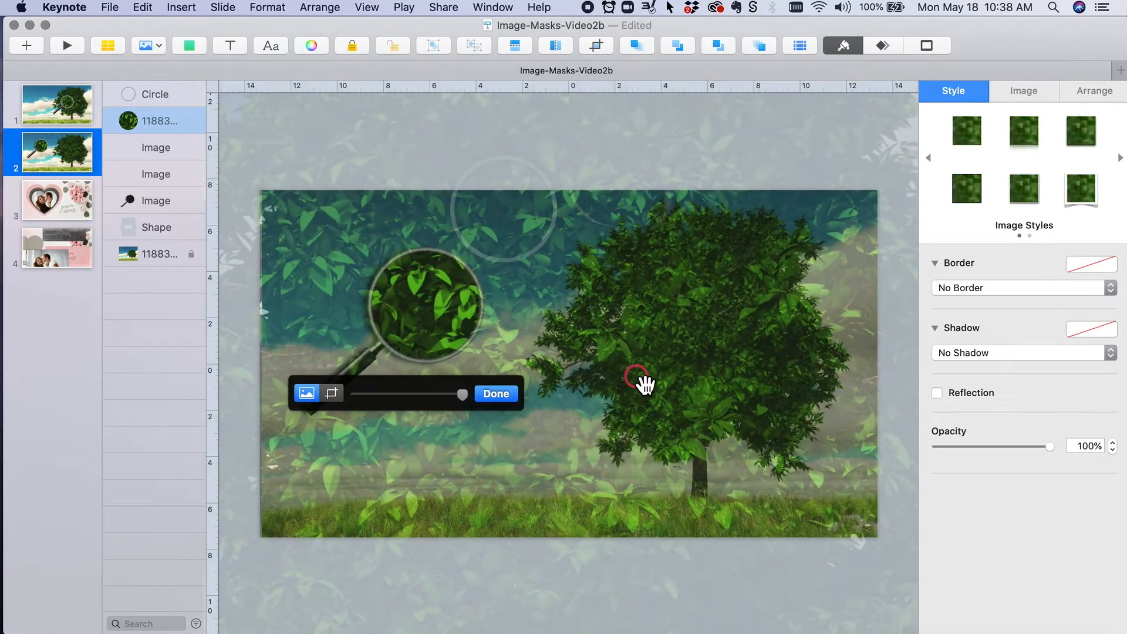
{"action": "mouse_move", "coordinate": [614, 305]}
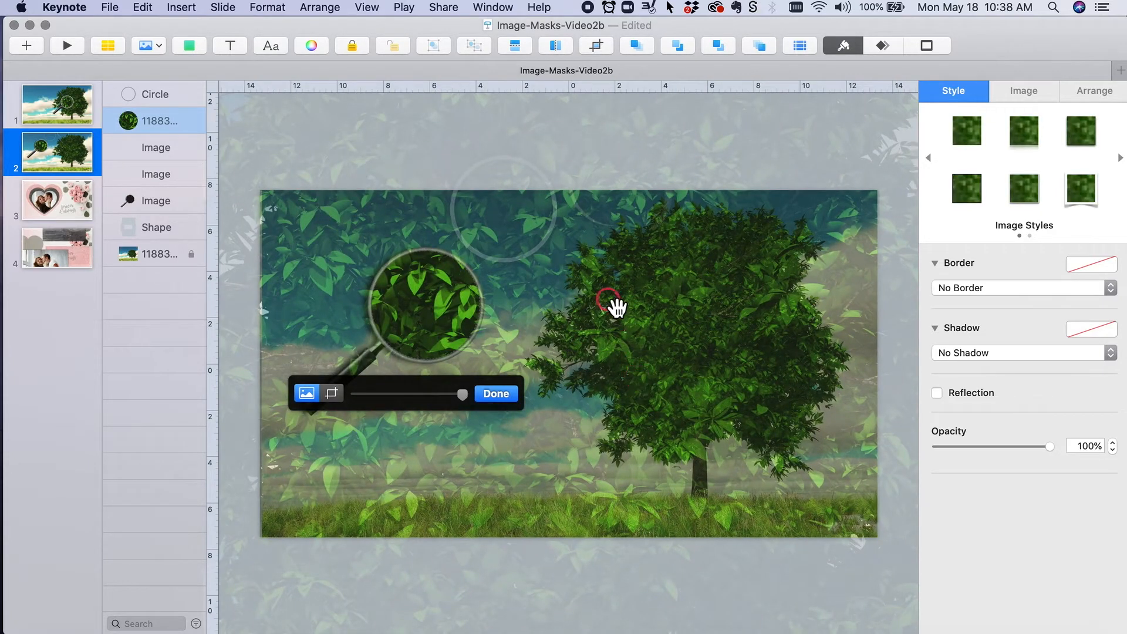
{"action": "left_click_drag", "start_coordinate": [615, 305], "coordinate": [568, 255]}
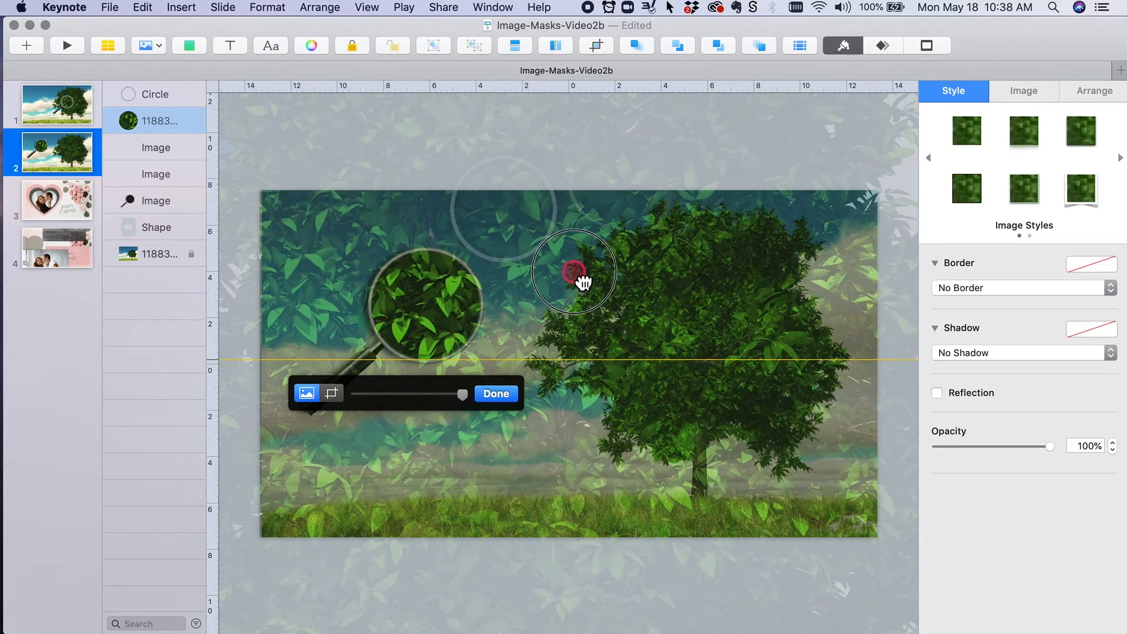
{"action": "left_click", "coordinate": [496, 393]}
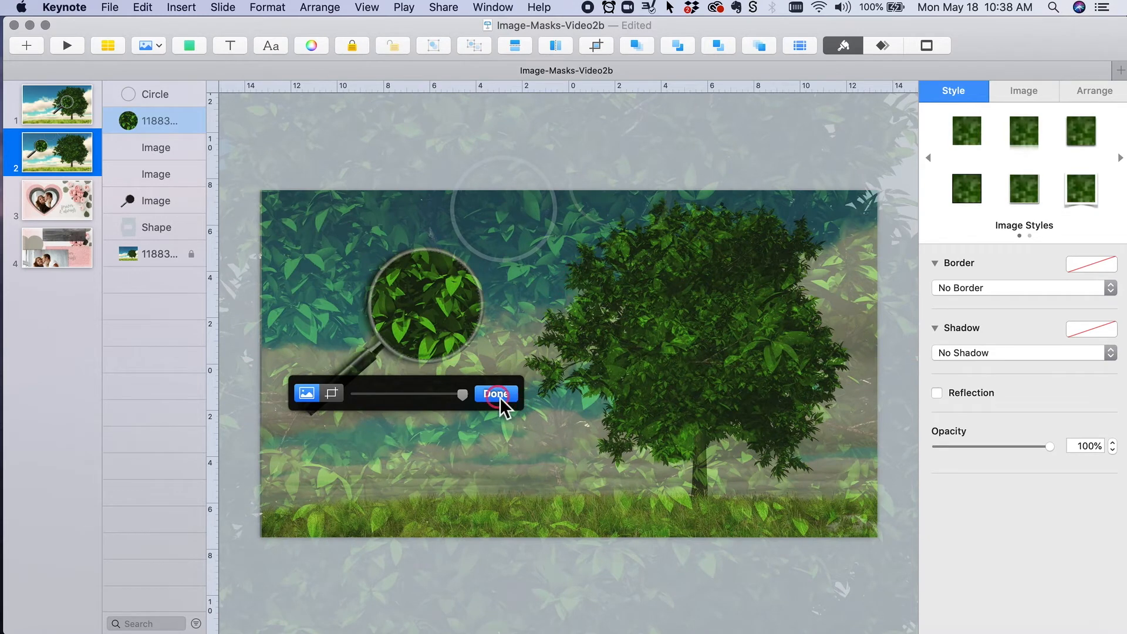
{"action": "left_click", "coordinate": [495, 395]}
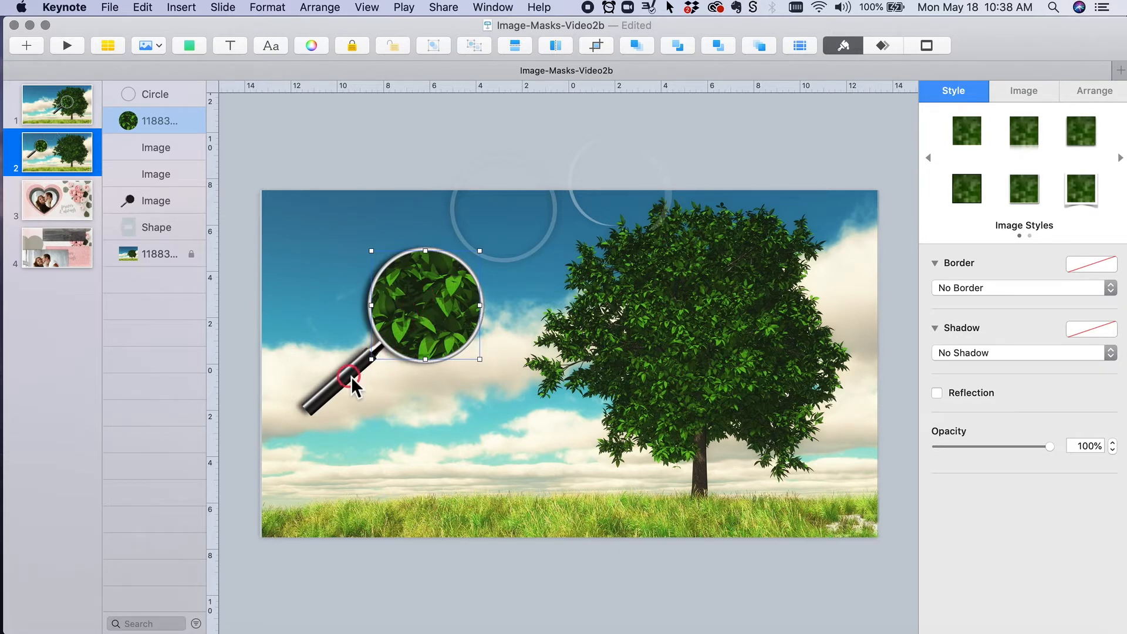
Group the magnifier with its masked lens and drag the group onto the tree canopy
{"action": "left_click_drag", "start_coordinate": [348, 377], "coordinate": [428, 457]}
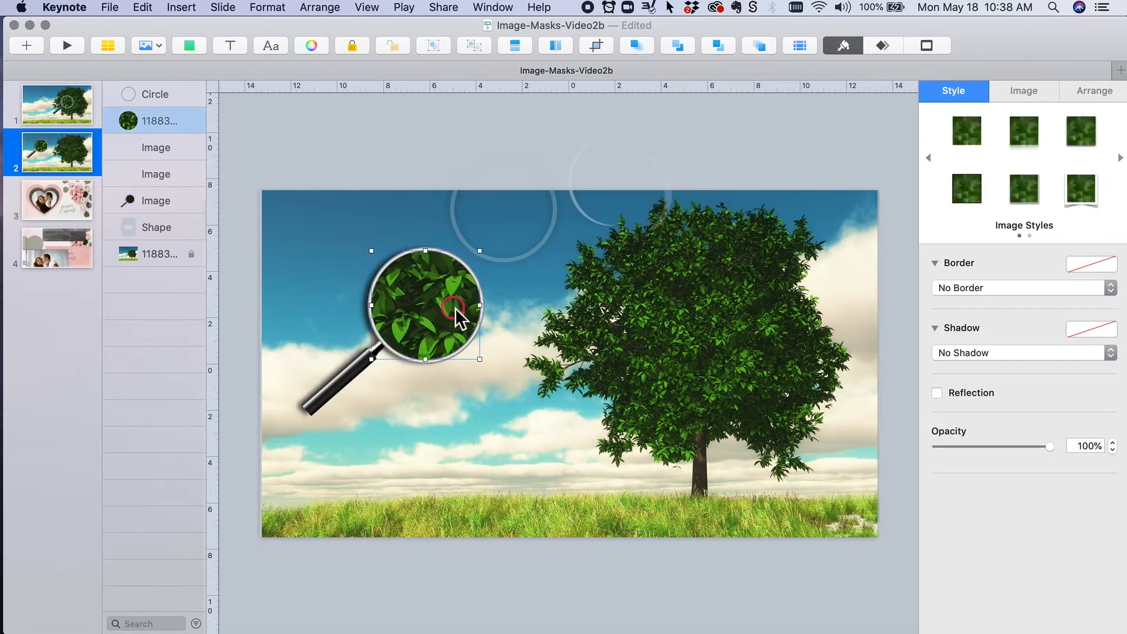
{"action": "mouse_move", "coordinate": [355, 385]}
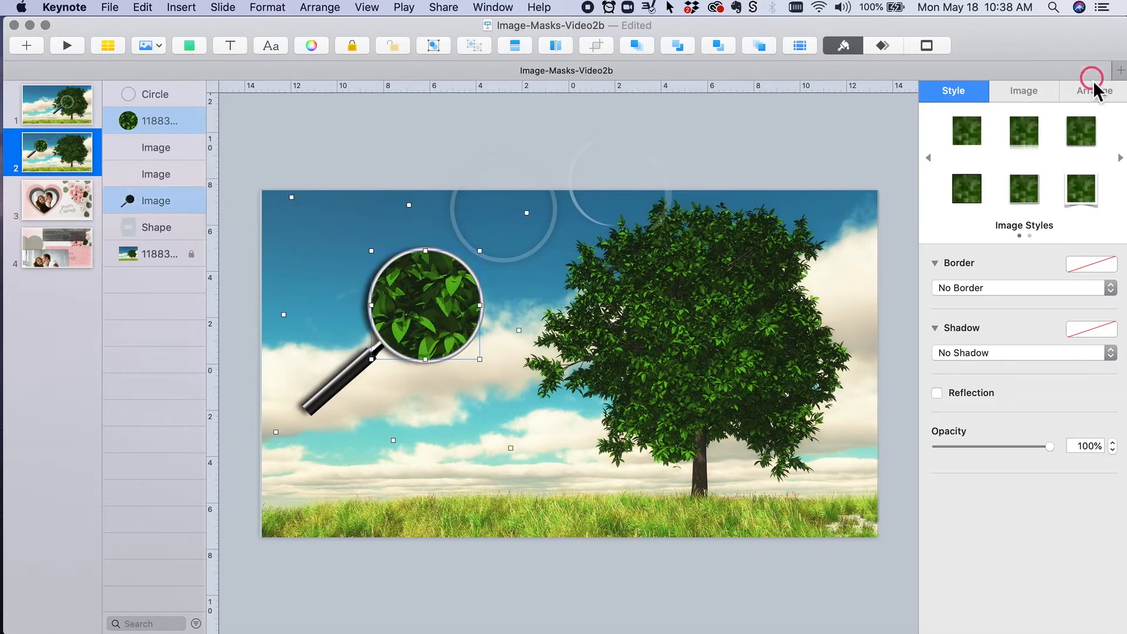
{"action": "left_click", "coordinate": [1092, 91]}
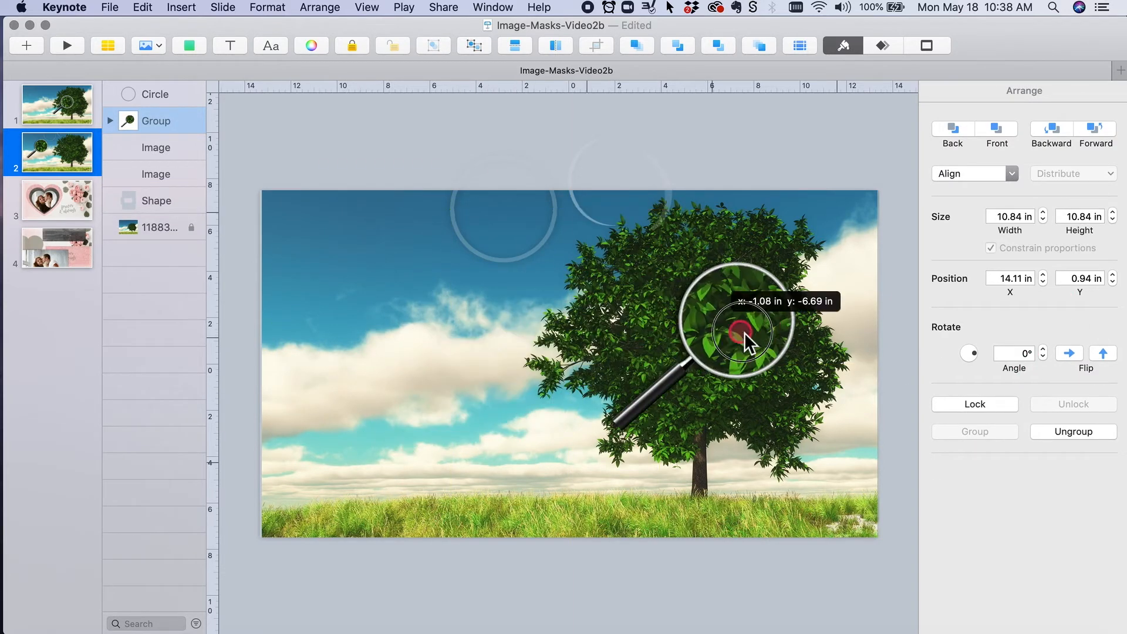
{"action": "left_click_drag", "start_coordinate": [745, 331], "coordinate": [661, 352]}
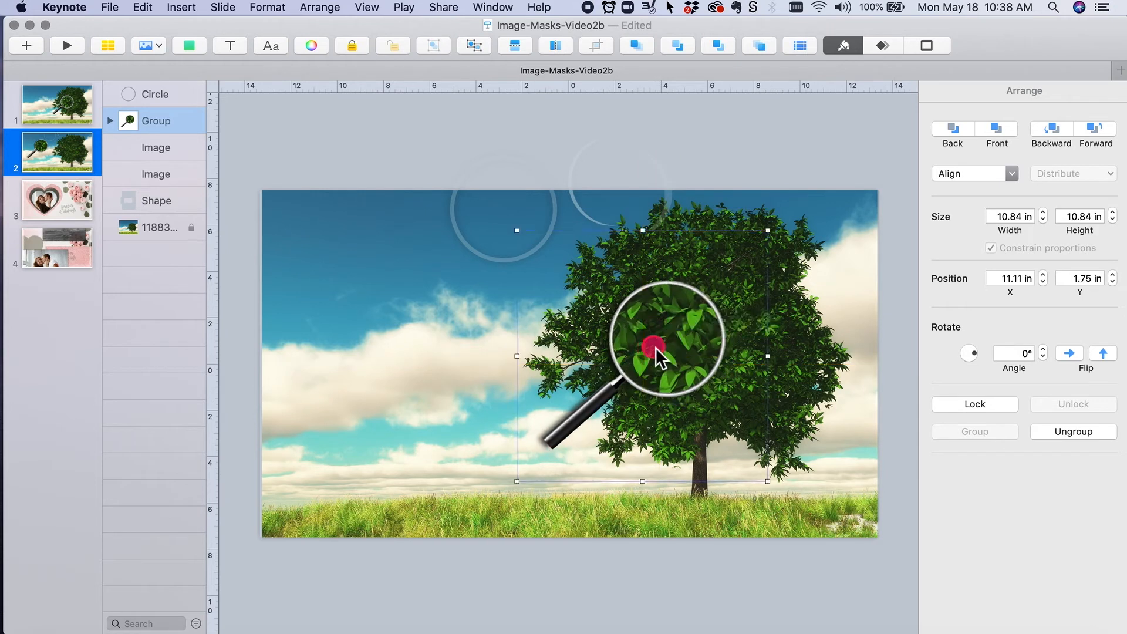
{"action": "left_click_drag", "start_coordinate": [658, 357], "coordinate": [671, 336]}
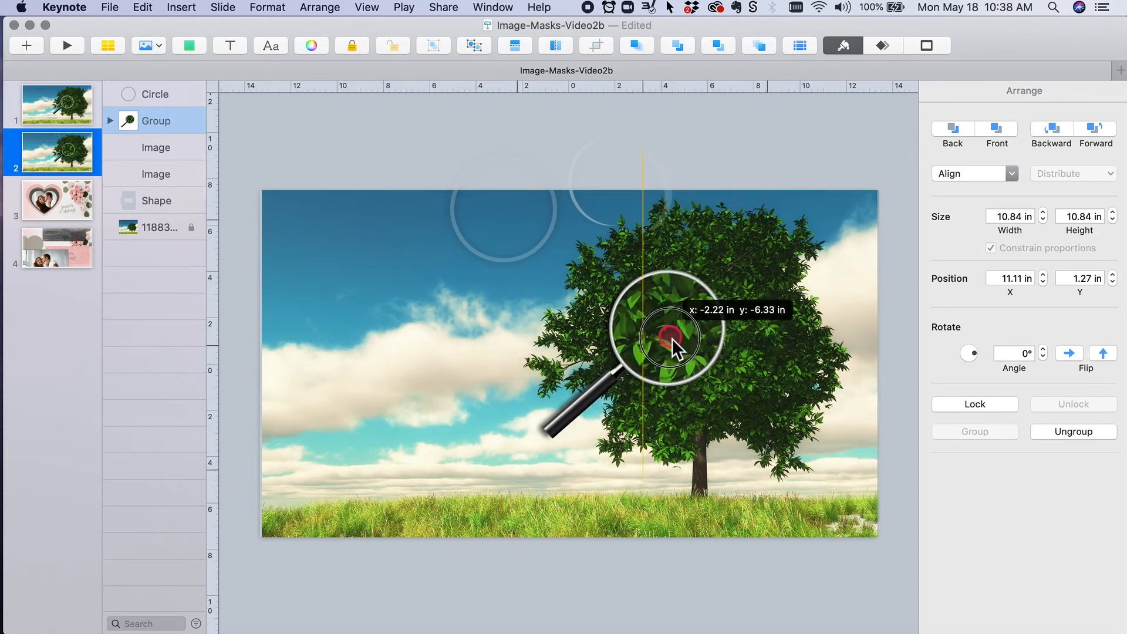
{"action": "left_click_drag", "start_coordinate": [671, 338], "coordinate": [800, 126]}
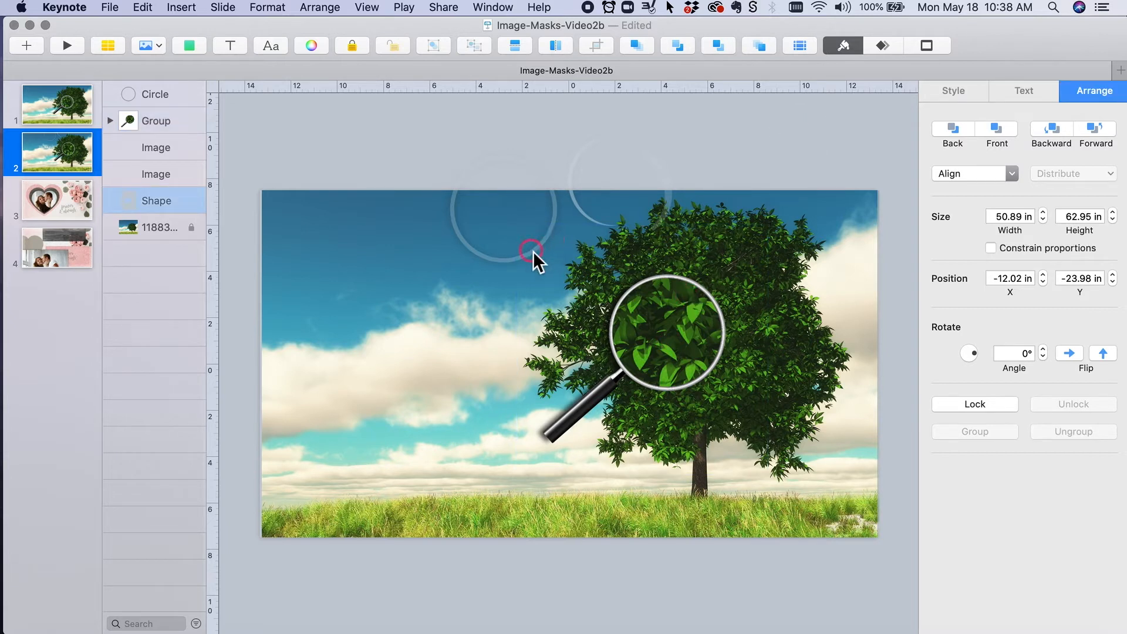
Bring the faint ring down across the sky toward the magnifier lens
{"action": "left_click_drag", "start_coordinate": [536, 254], "coordinate": [786, 230]}
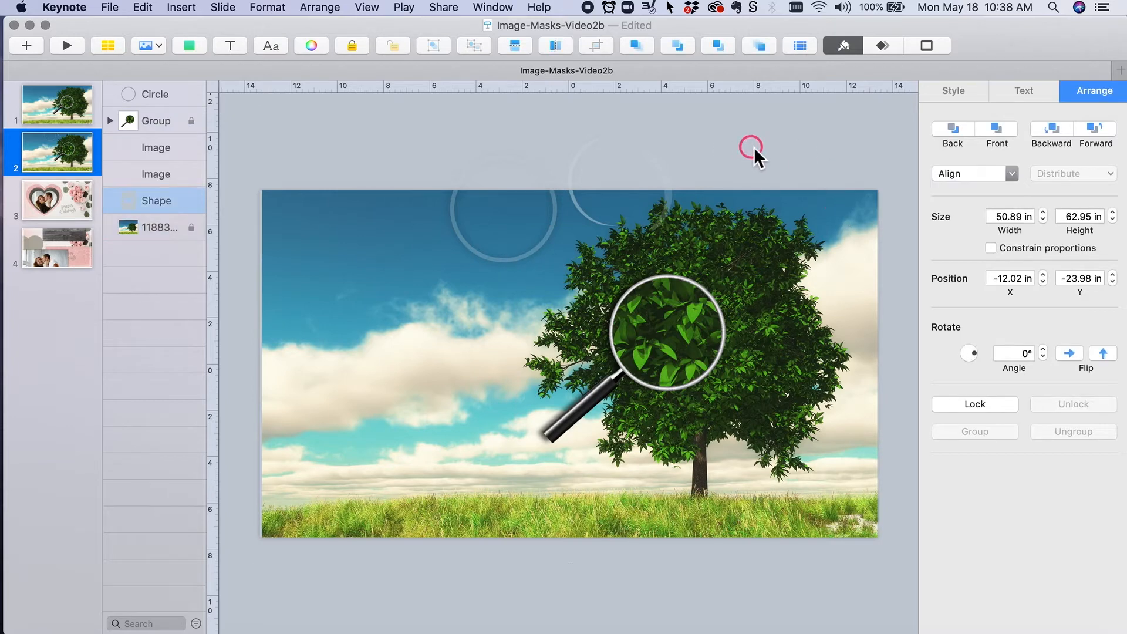
{"action": "left_click_drag", "start_coordinate": [755, 155], "coordinate": [711, 176]}
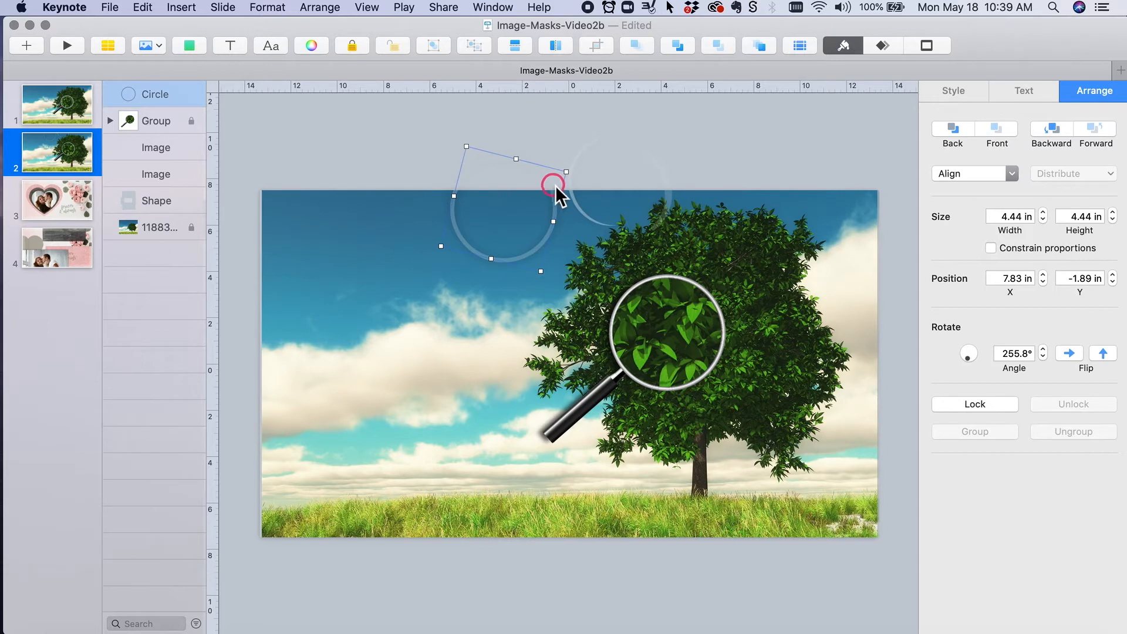
{"action": "left_click_drag", "start_coordinate": [553, 196], "coordinate": [553, 238]}
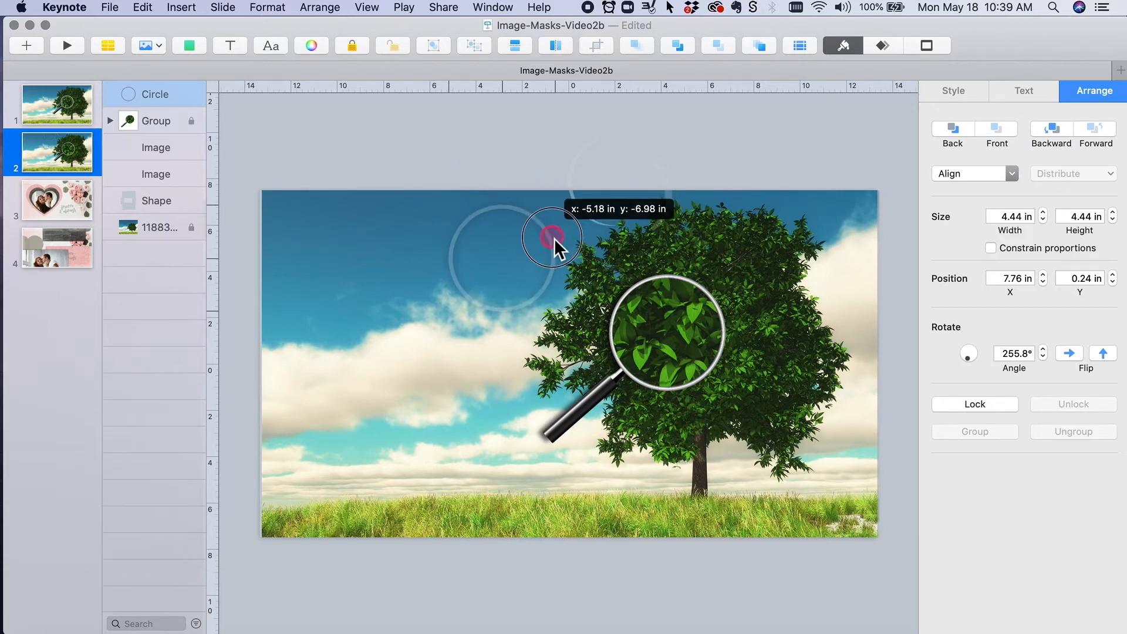
{"action": "left_click_drag", "start_coordinate": [551, 238], "coordinate": [712, 309]}
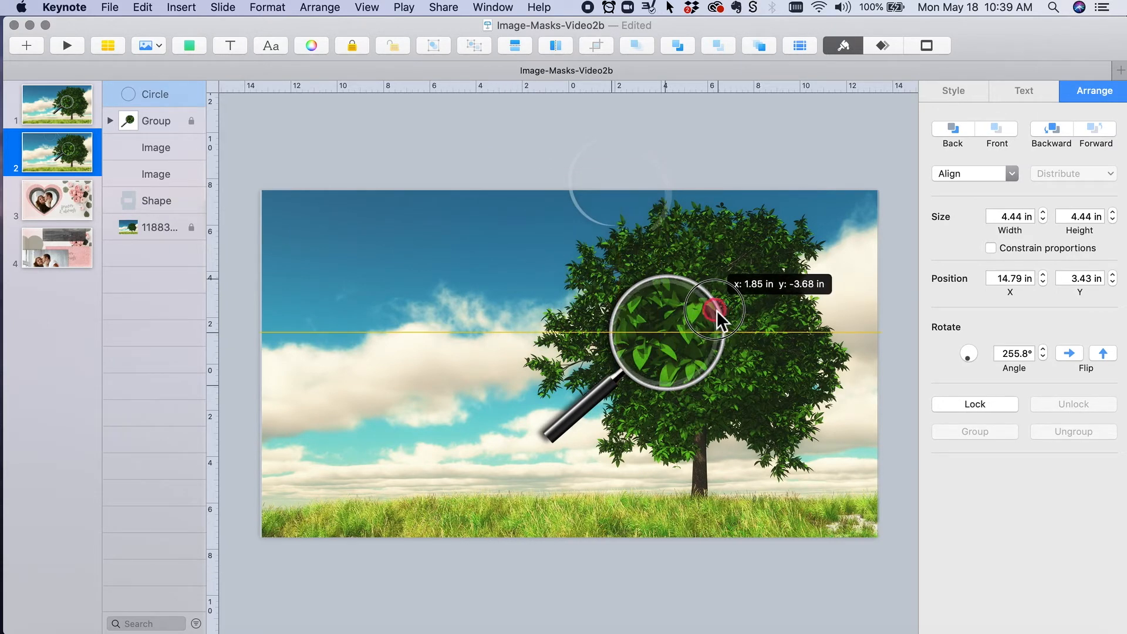
Nudge the ring until it sits centred inside the lens
{"action": "left_click_drag", "start_coordinate": [719, 309], "coordinate": [719, 305]}
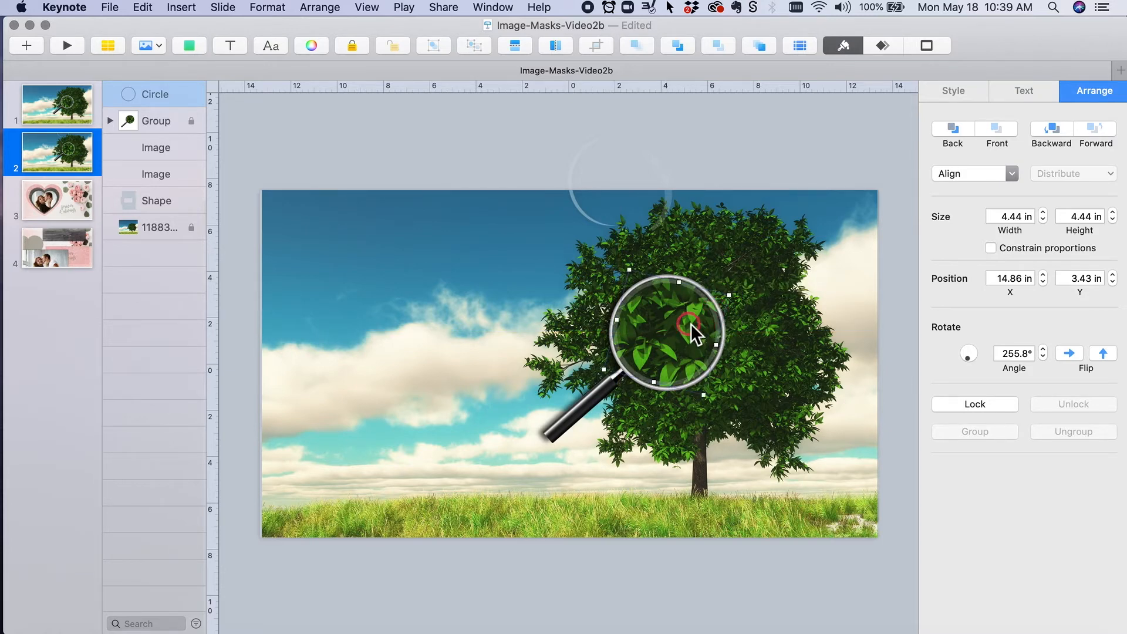
{"action": "left_click_drag", "start_coordinate": [693, 331], "coordinate": [792, 326]}
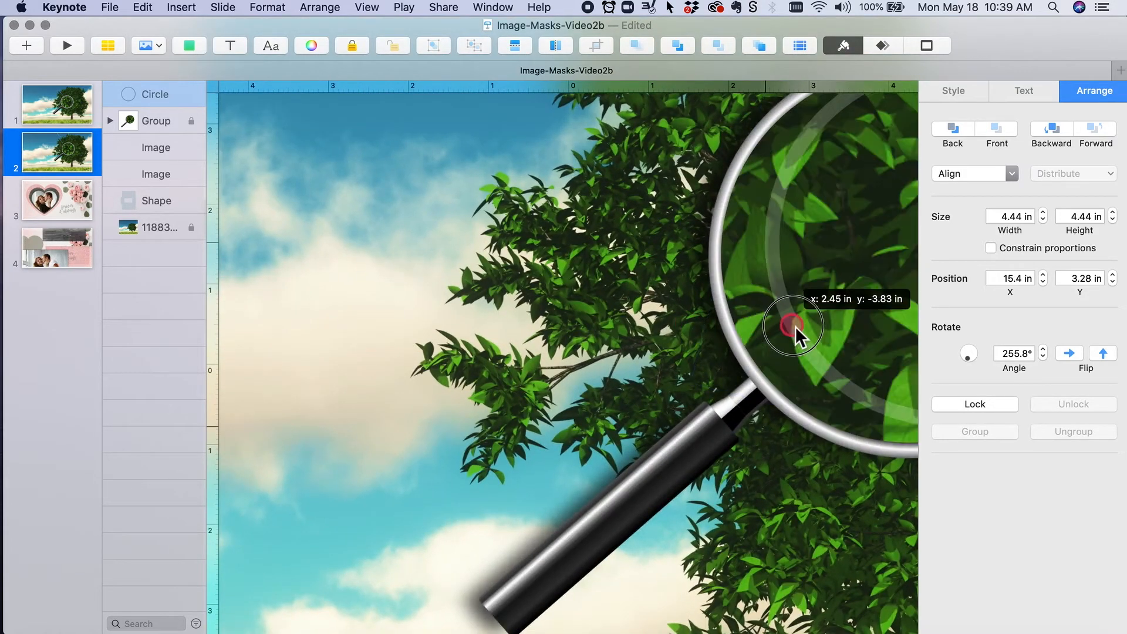
{"action": "left_click_drag", "start_coordinate": [795, 327], "coordinate": [747, 335]}
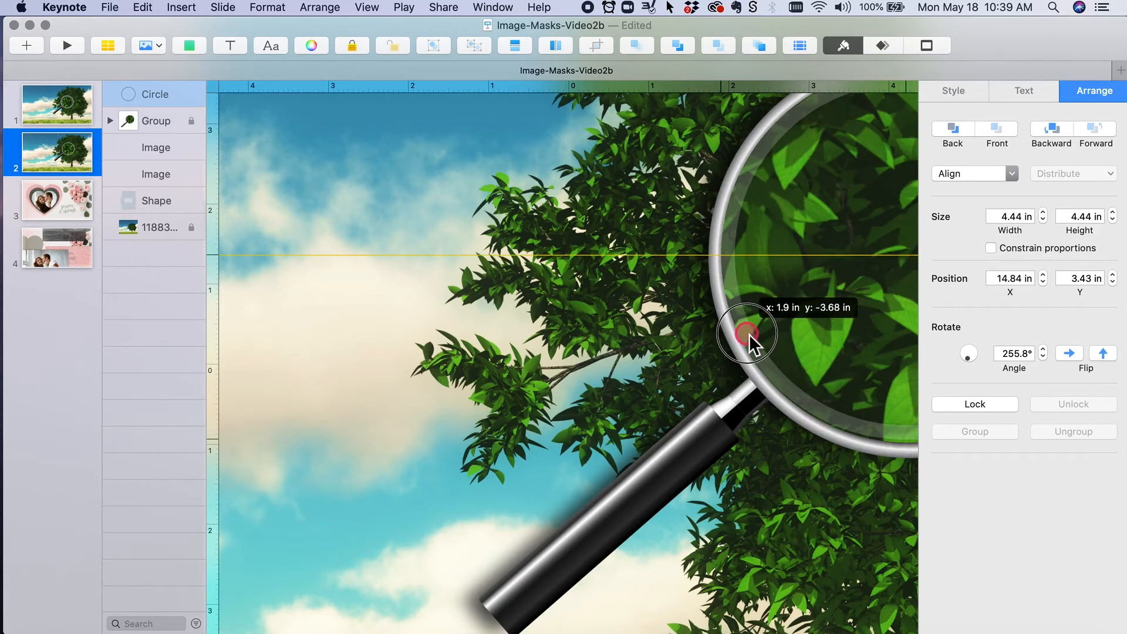
{"action": "left_click_drag", "start_coordinate": [747, 332], "coordinate": [752, 349]}
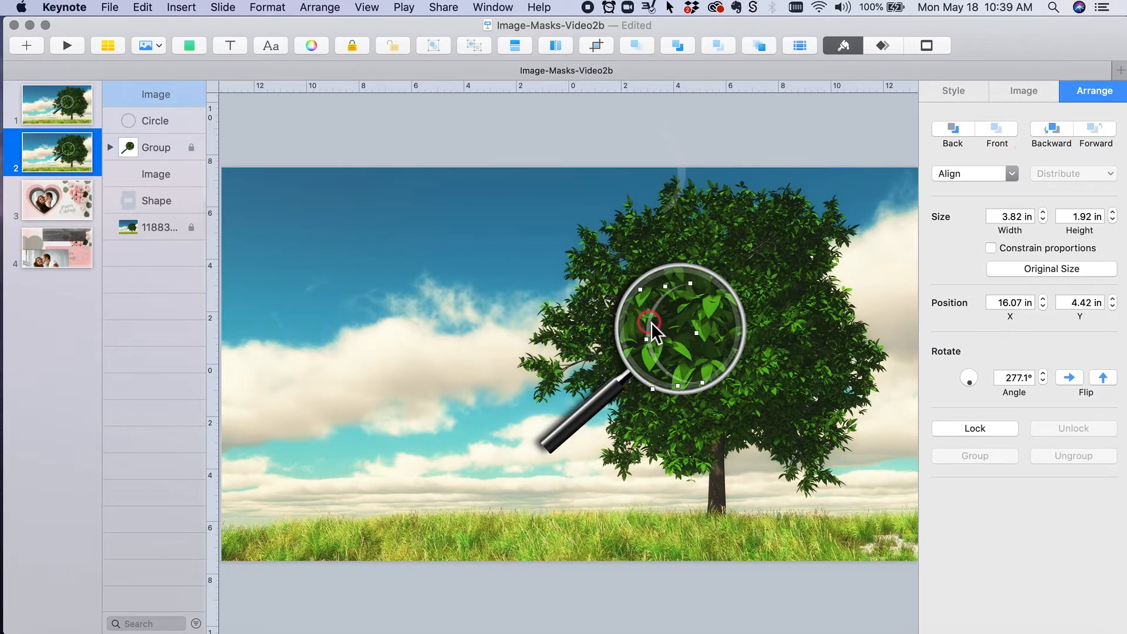
Place the two leaf images inside the lens, then view slide 1 for comparison
{"action": "left_click_drag", "start_coordinate": [653, 331], "coordinate": [633, 328]}
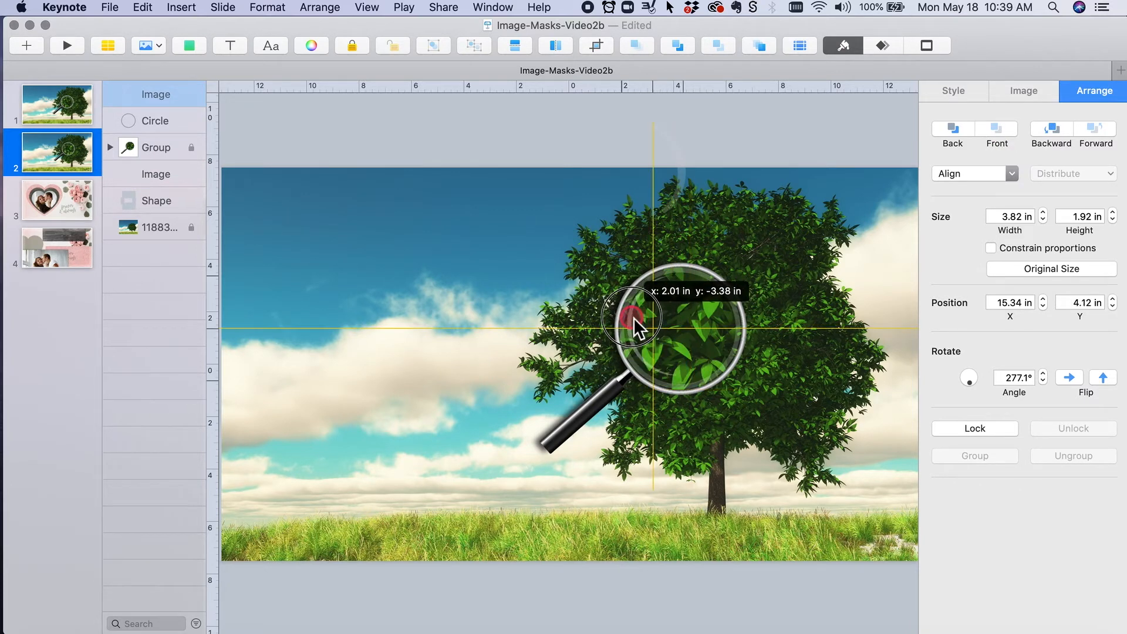
{"action": "left_click_drag", "start_coordinate": [633, 316], "coordinate": [733, 313]}
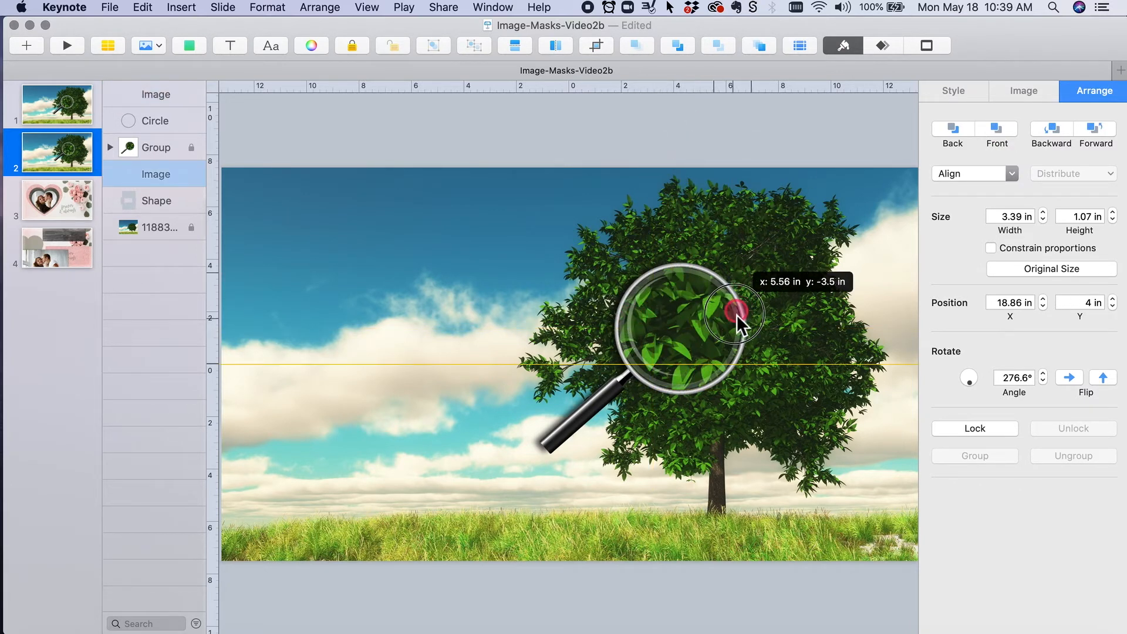
{"action": "left_click_drag", "start_coordinate": [733, 315], "coordinate": [769, 363]}
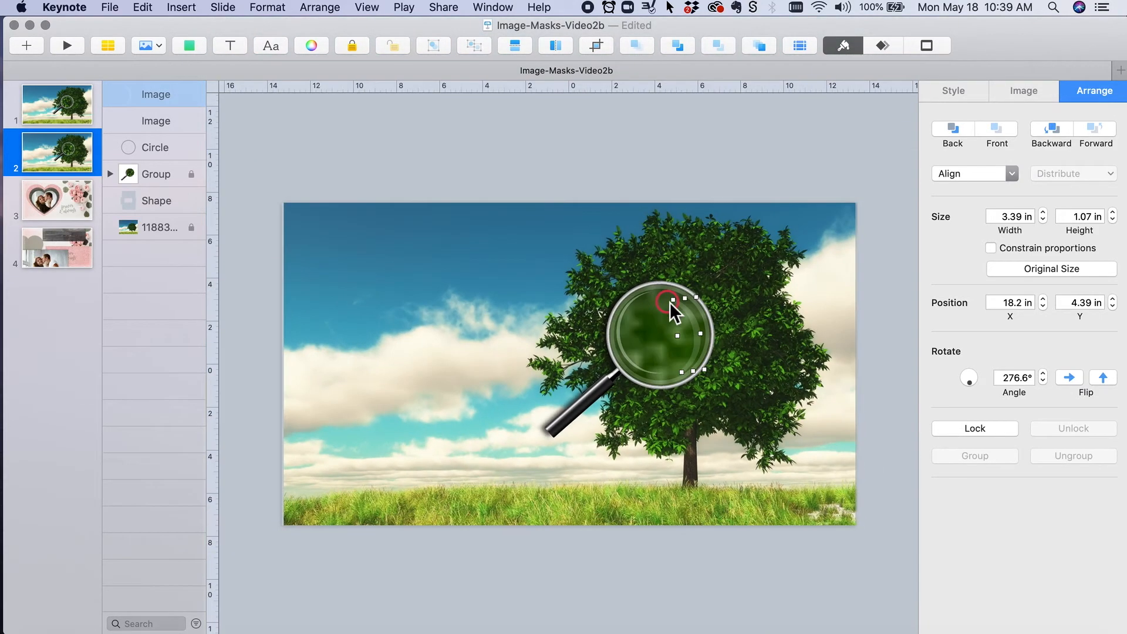
{"action": "left_click", "coordinate": [56, 104]}
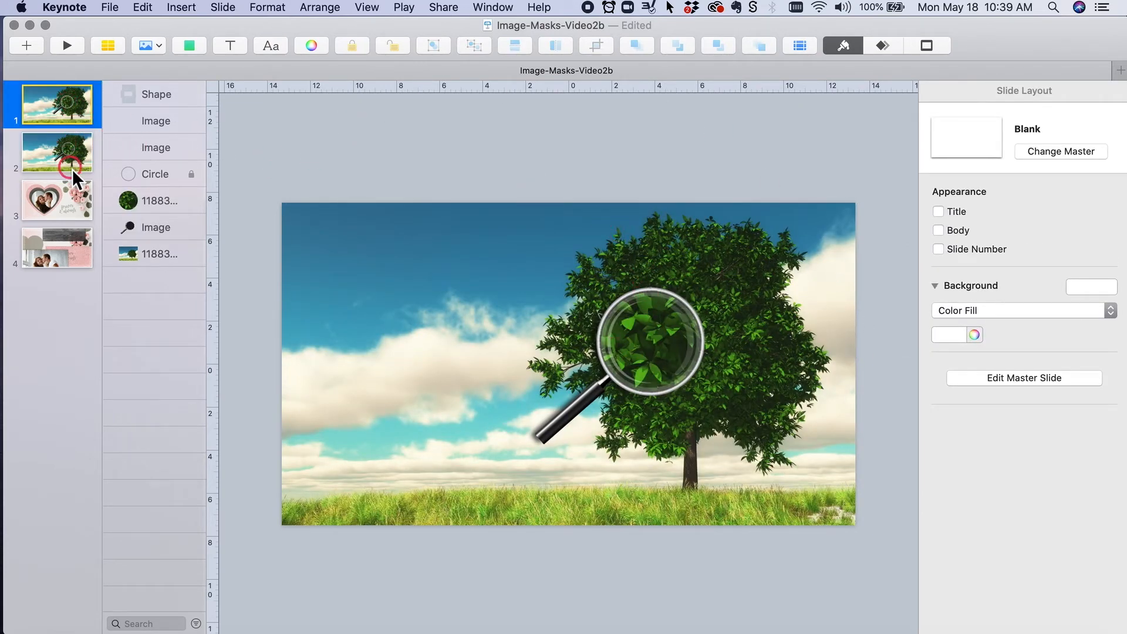
Show slide 3, the finished Valentine card with roses and 'forever & always'
{"action": "left_click", "coordinate": [57, 199]}
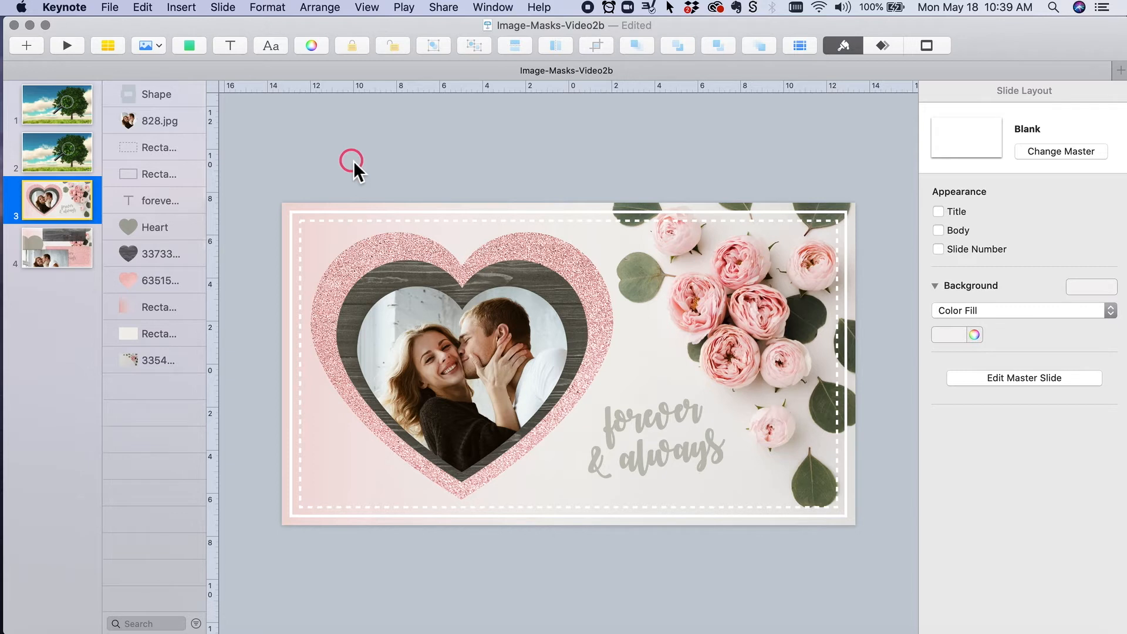
{"action": "mouse_move", "coordinate": [538, 186]}
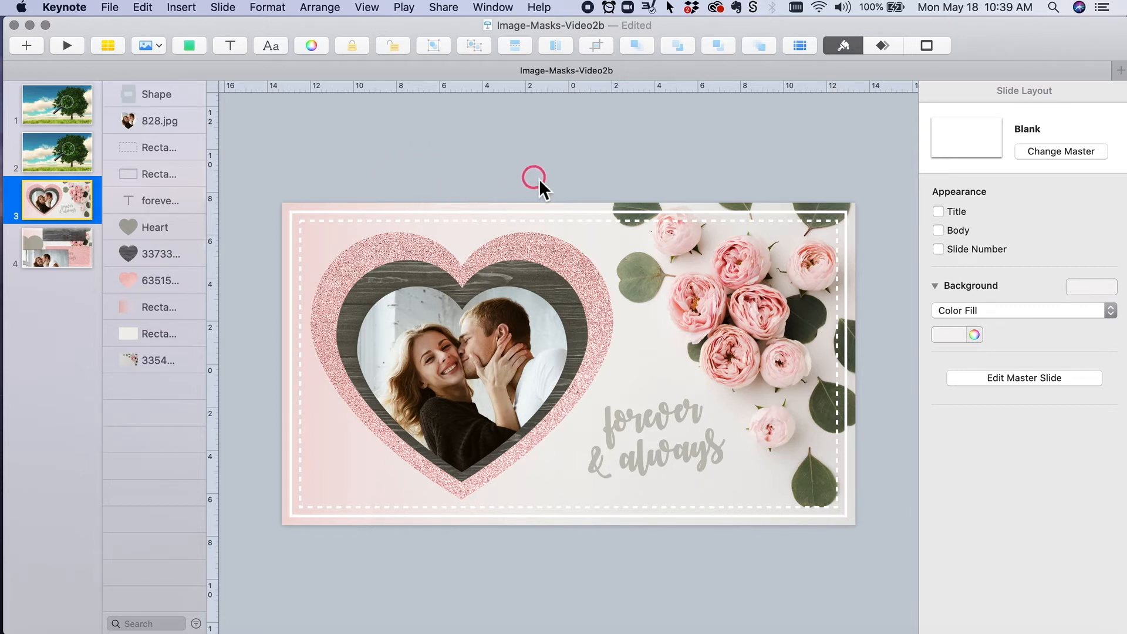
{"action": "mouse_move", "coordinate": [561, 292]}
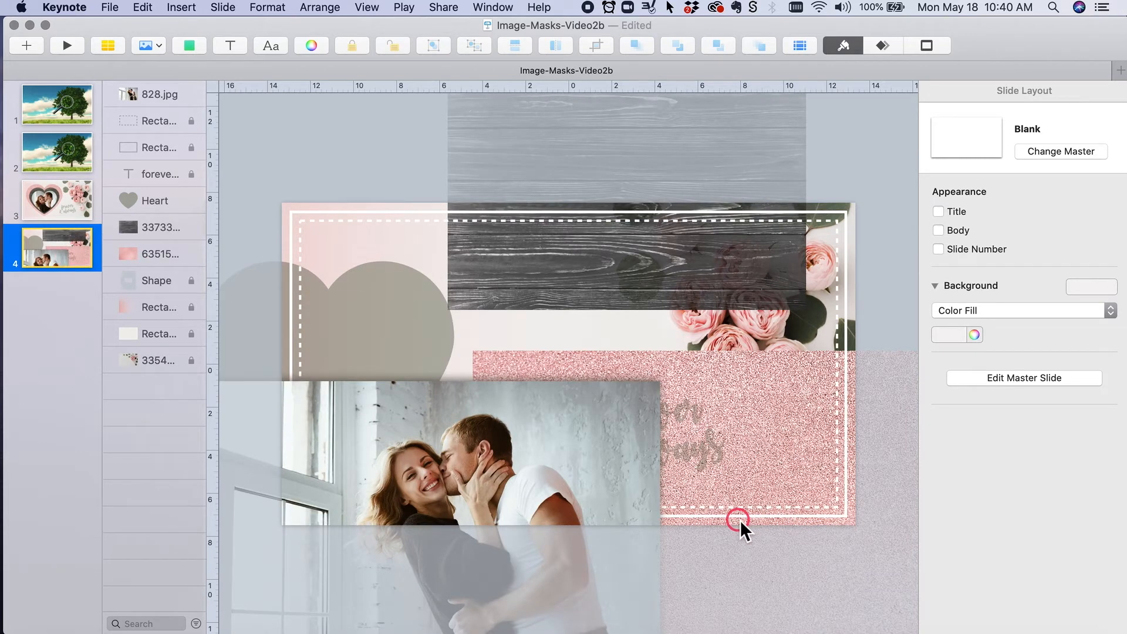
Shift the couple photo, glitter texture and grey heart aside on slide 4, then check slide 3
{"action": "left_click_drag", "start_coordinate": [739, 519], "coordinate": [495, 481]}
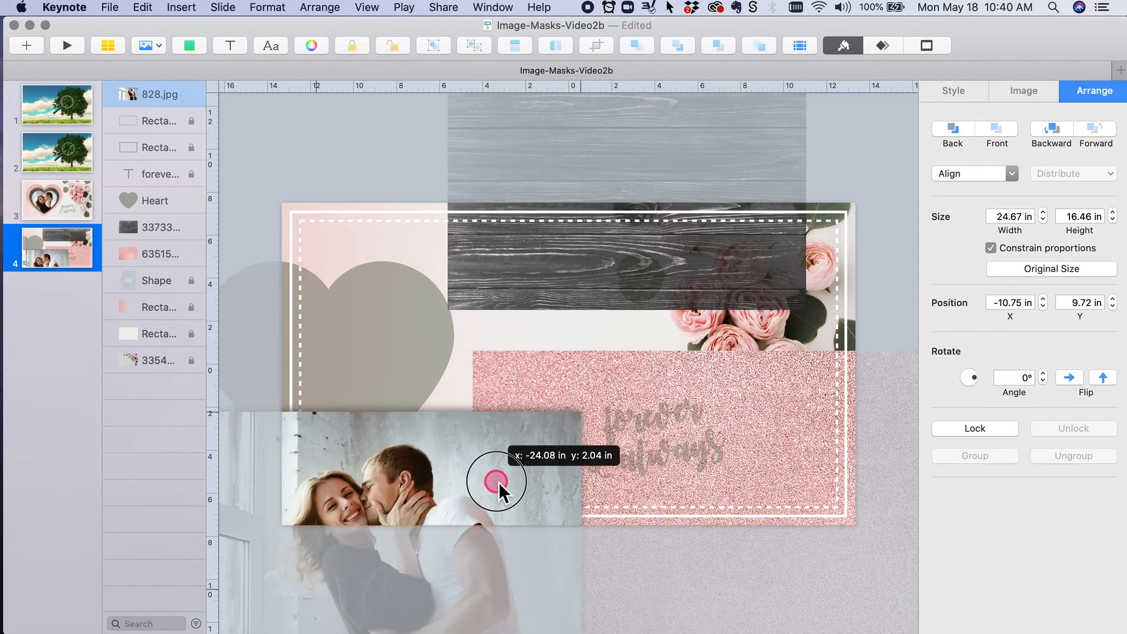
{"action": "left_click_drag", "start_coordinate": [496, 482], "coordinate": [772, 399]}
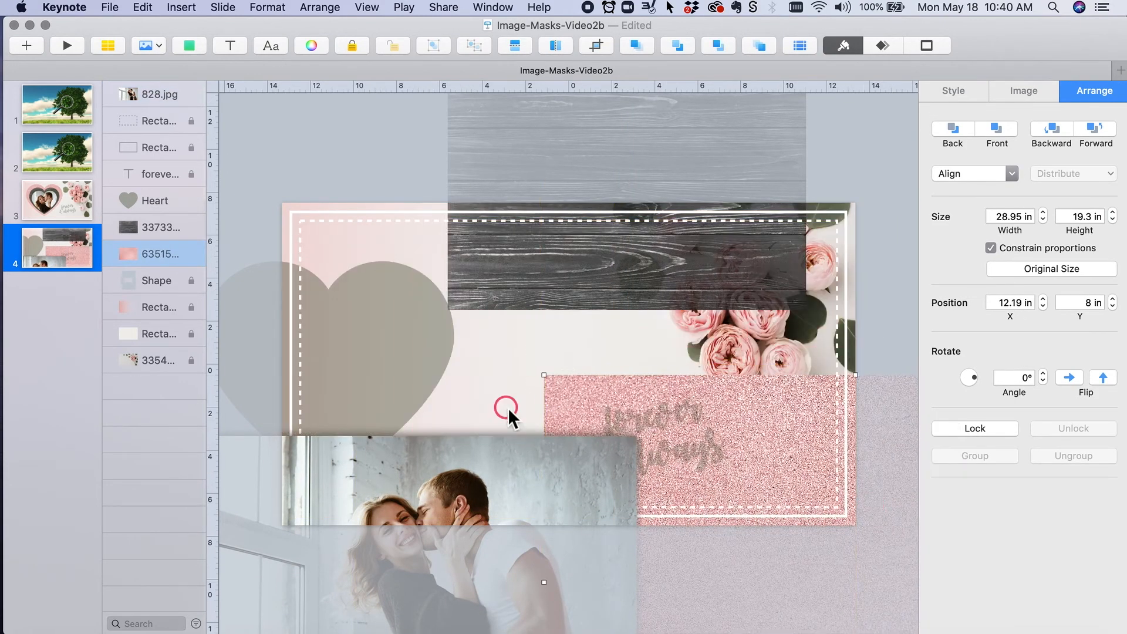
{"action": "left_click_drag", "start_coordinate": [507, 417], "coordinate": [576, 417]}
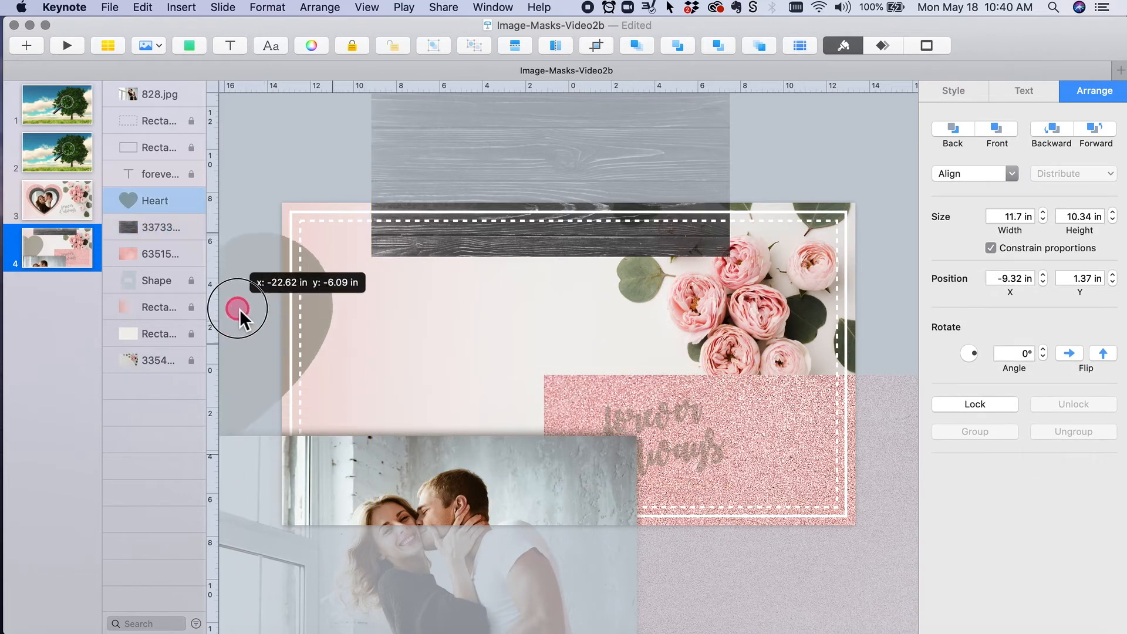
{"action": "left_click_drag", "start_coordinate": [238, 309], "coordinate": [896, 339]}
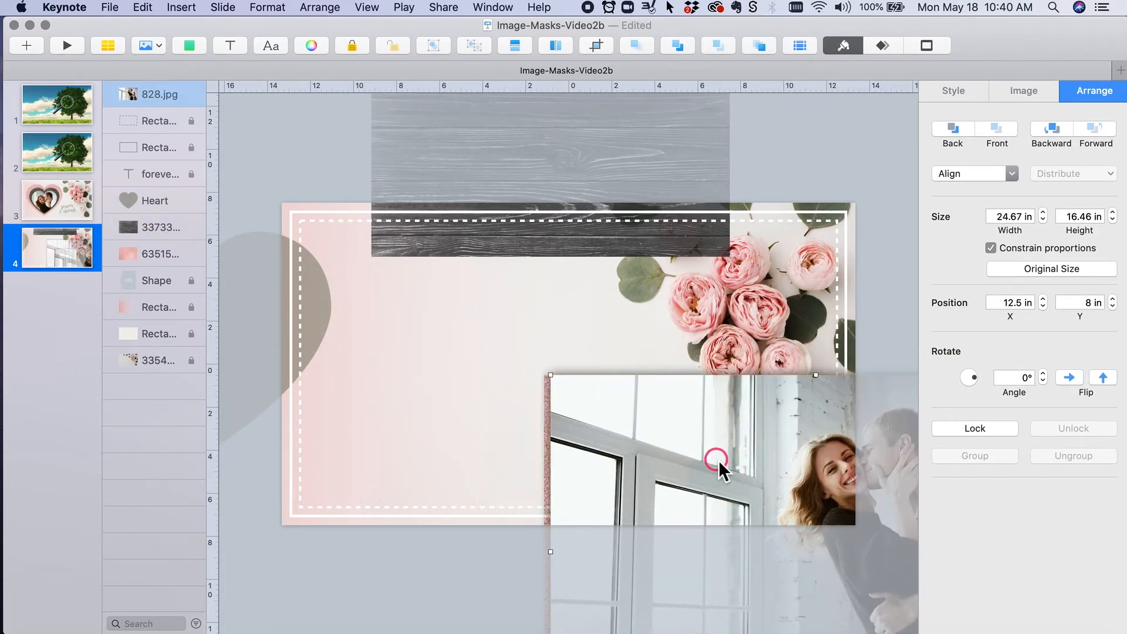
{"action": "left_click", "coordinate": [56, 199]}
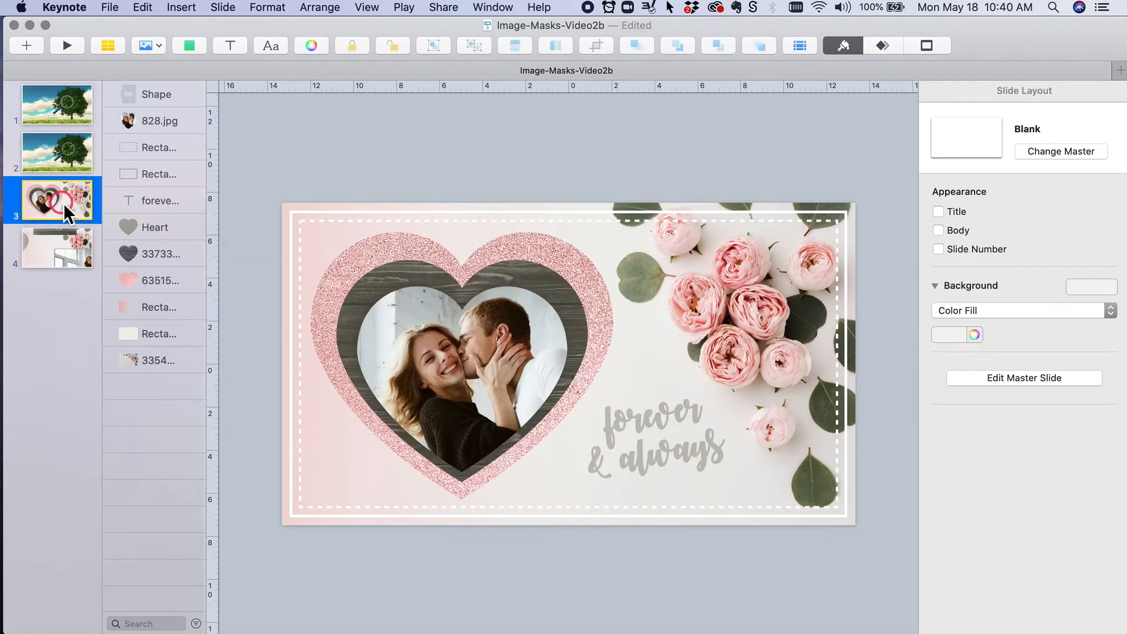
Return to slide 4 and insert a heart shape from the library
{"action": "left_click", "coordinate": [57, 248]}
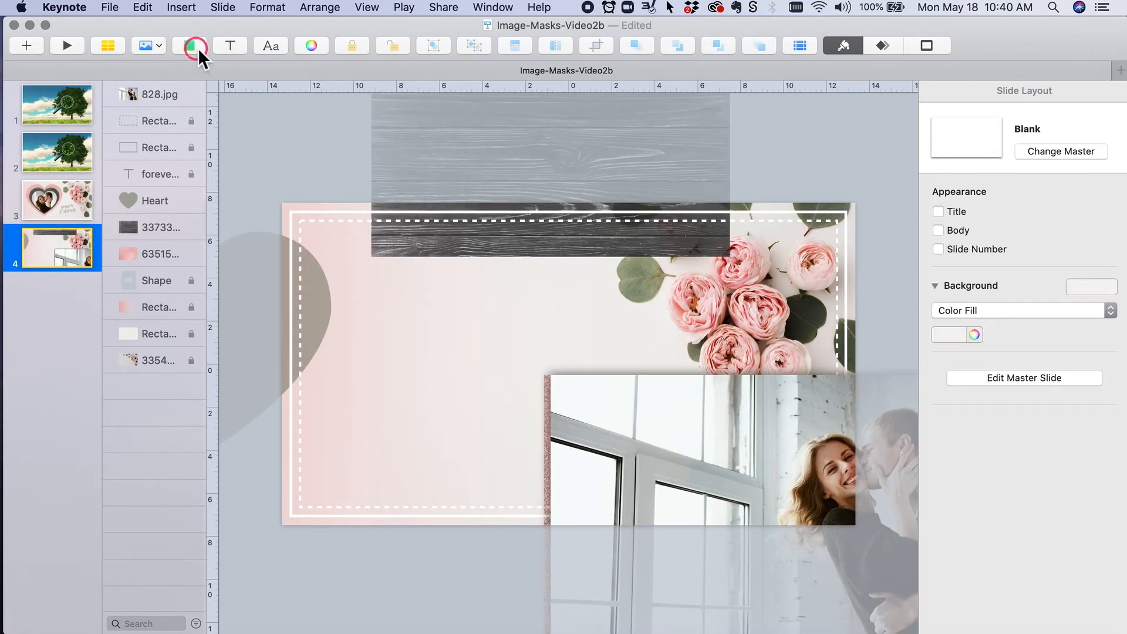
{"action": "left_click", "coordinate": [195, 46]}
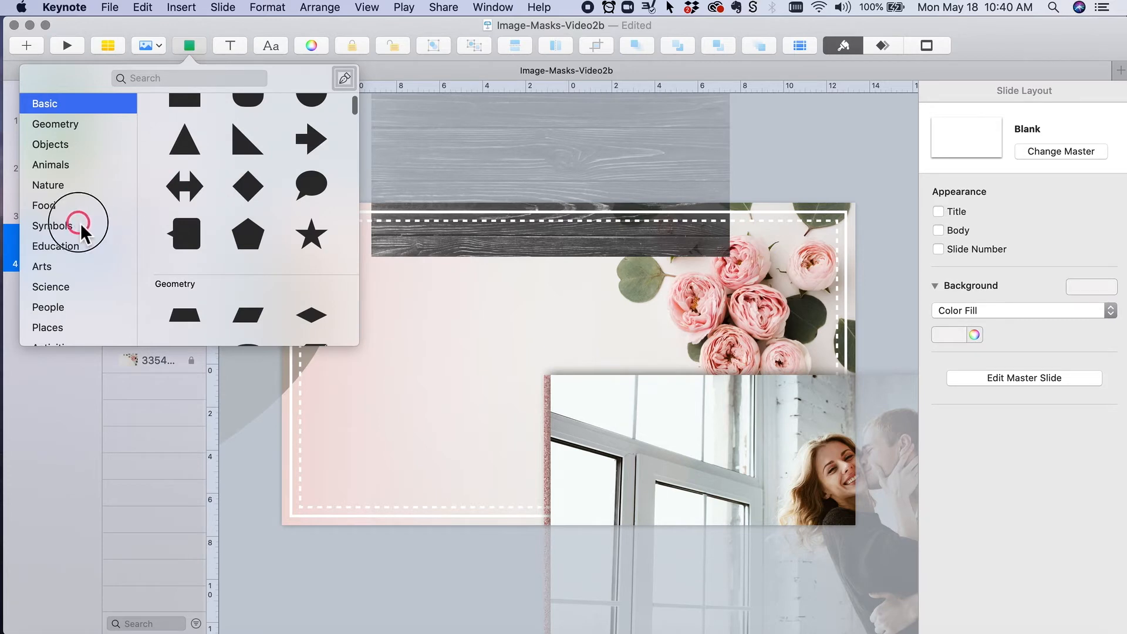
{"action": "left_click", "coordinate": [51, 225]}
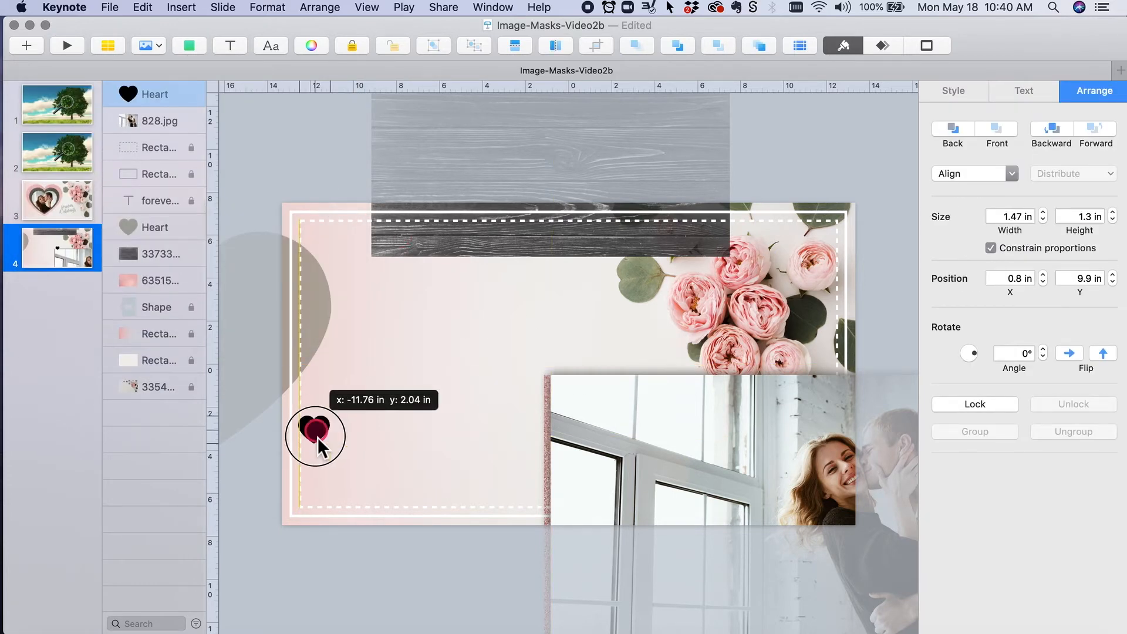
Move and enlarge the heart to fill the card's left half
{"action": "left_click_drag", "start_coordinate": [314, 435], "coordinate": [409, 467]}
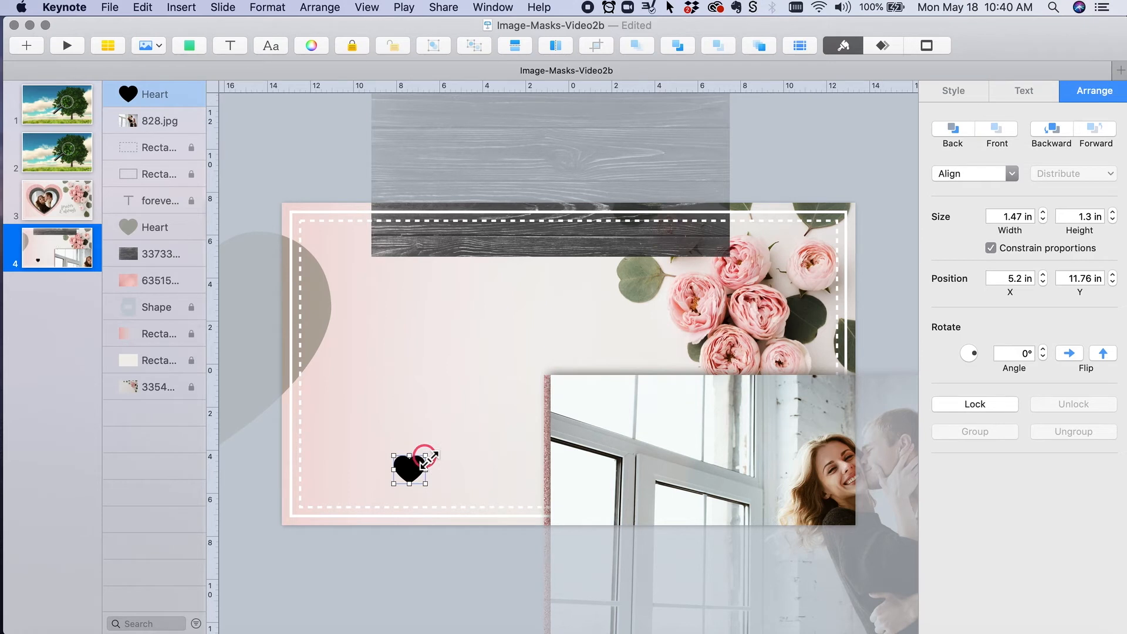
{"action": "left_click_drag", "start_coordinate": [424, 463], "coordinate": [614, 298]}
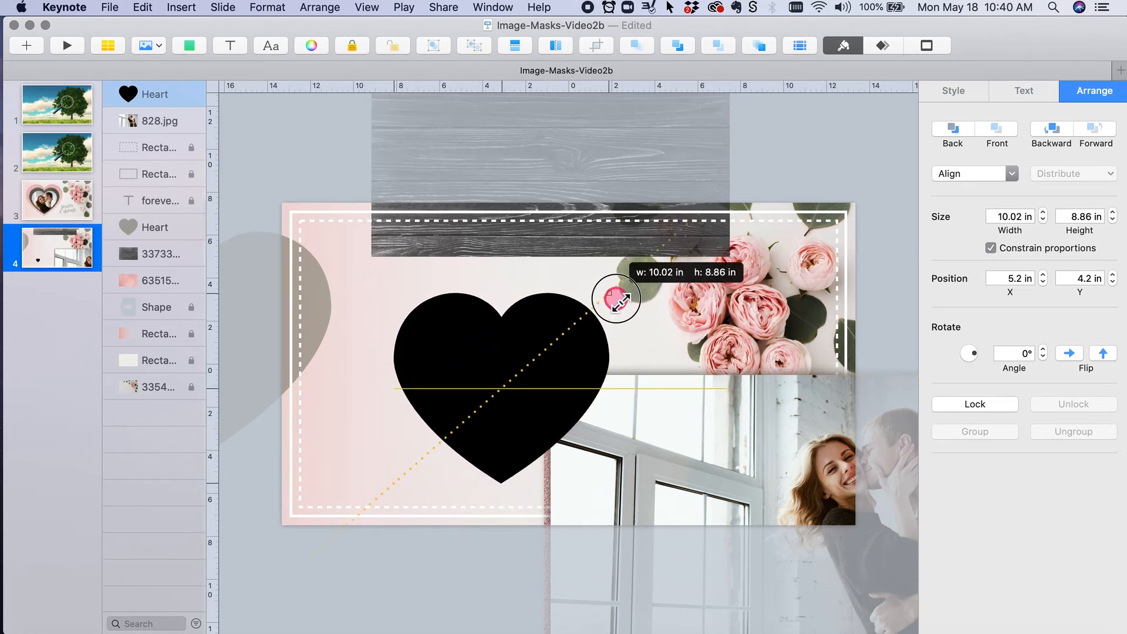
{"action": "left_click_drag", "start_coordinate": [615, 298], "coordinate": [680, 241]}
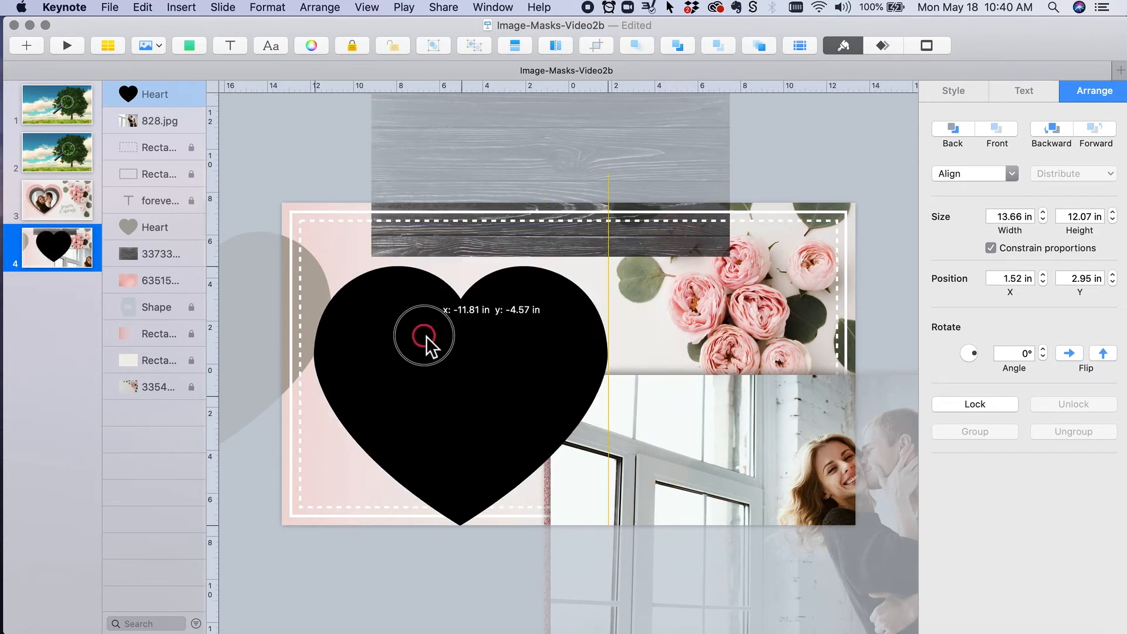
{"action": "left_click_drag", "start_coordinate": [424, 345], "coordinate": [424, 312]}
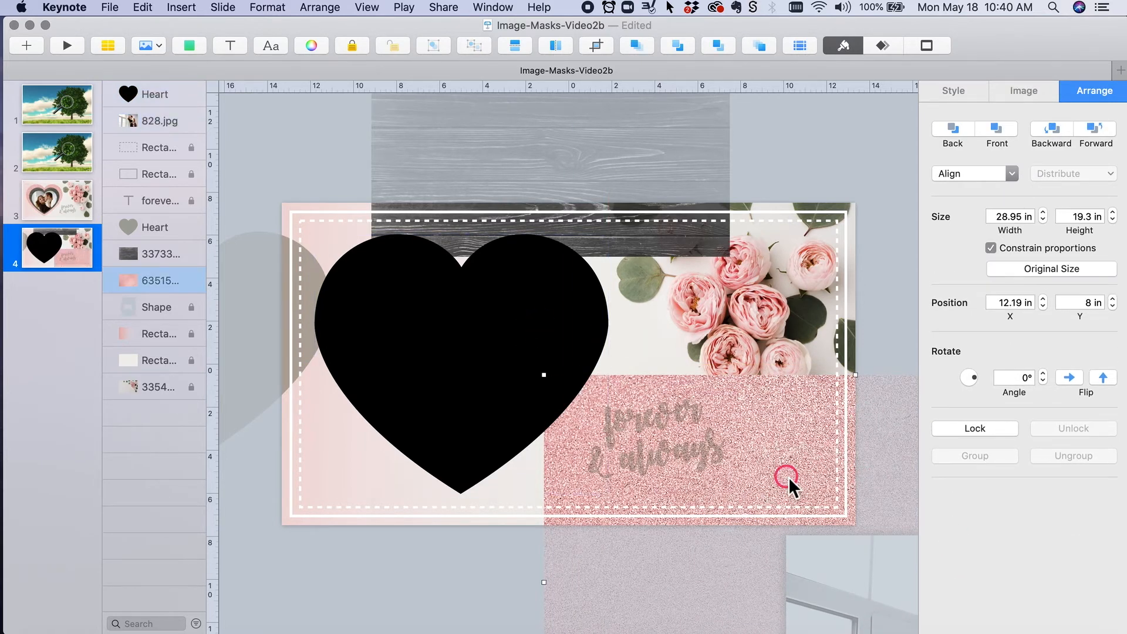
Place the pink glitter image over the black heart and mask it with the heart shape
{"action": "left_click_drag", "start_coordinate": [790, 474], "coordinate": [744, 360]}
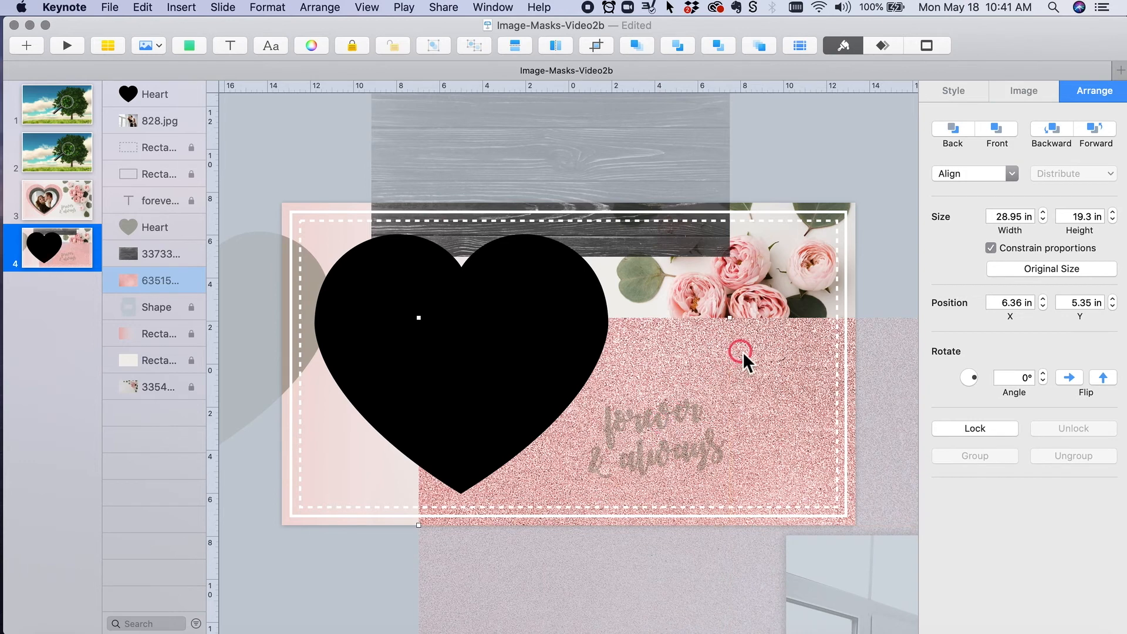
{"action": "mouse_move", "coordinate": [536, 270]}
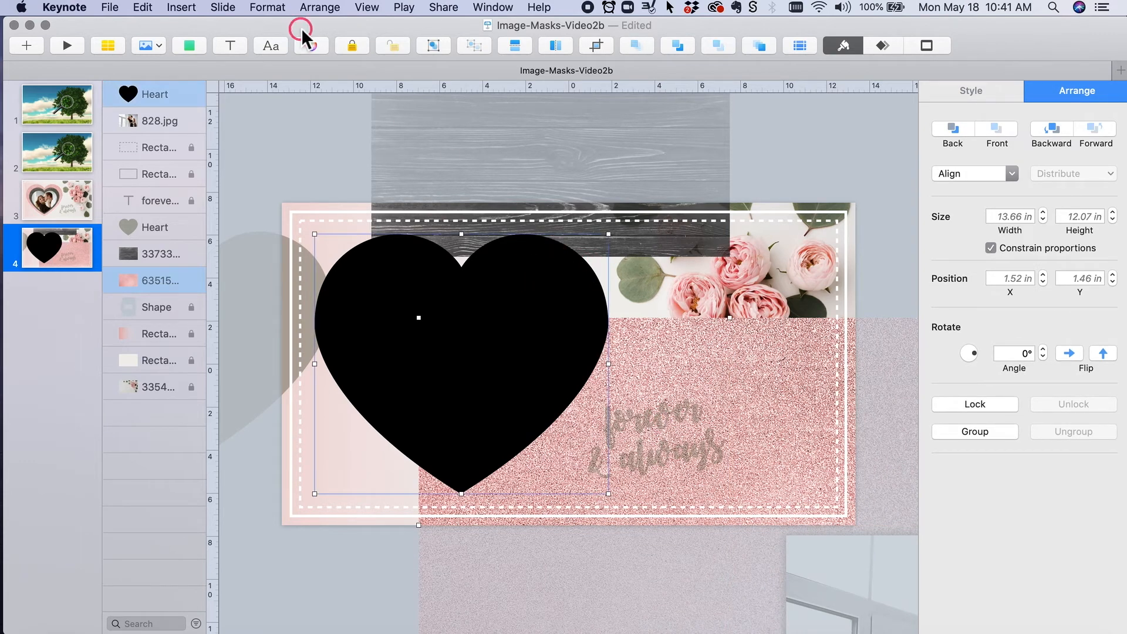
{"action": "left_click", "coordinate": [597, 45]}
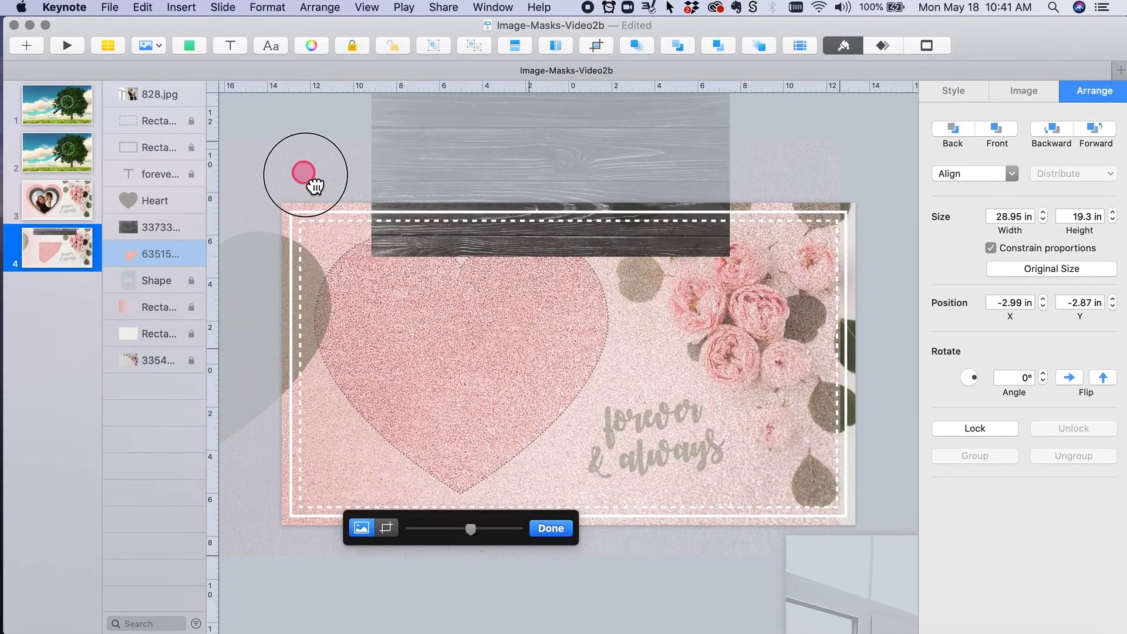
Enlarge and reposition the glitter texture inside the heart mask, finish the edit and lock it
{"action": "left_click_drag", "start_coordinate": [306, 176], "coordinate": [540, 183]}
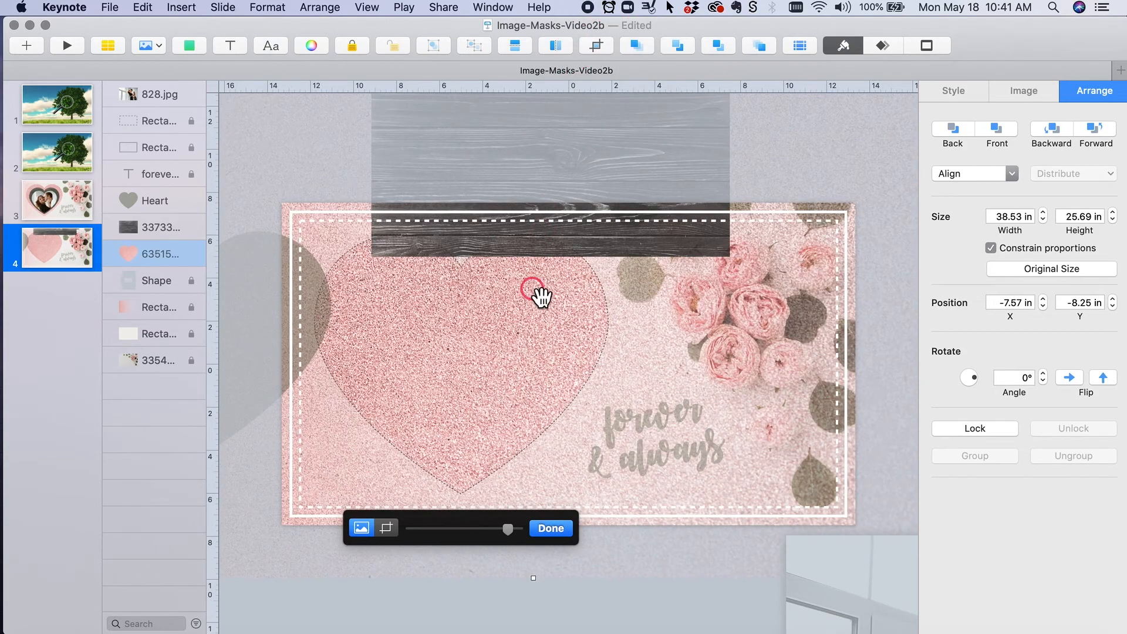
{"action": "left_click_drag", "start_coordinate": [536, 294], "coordinate": [611, 356]}
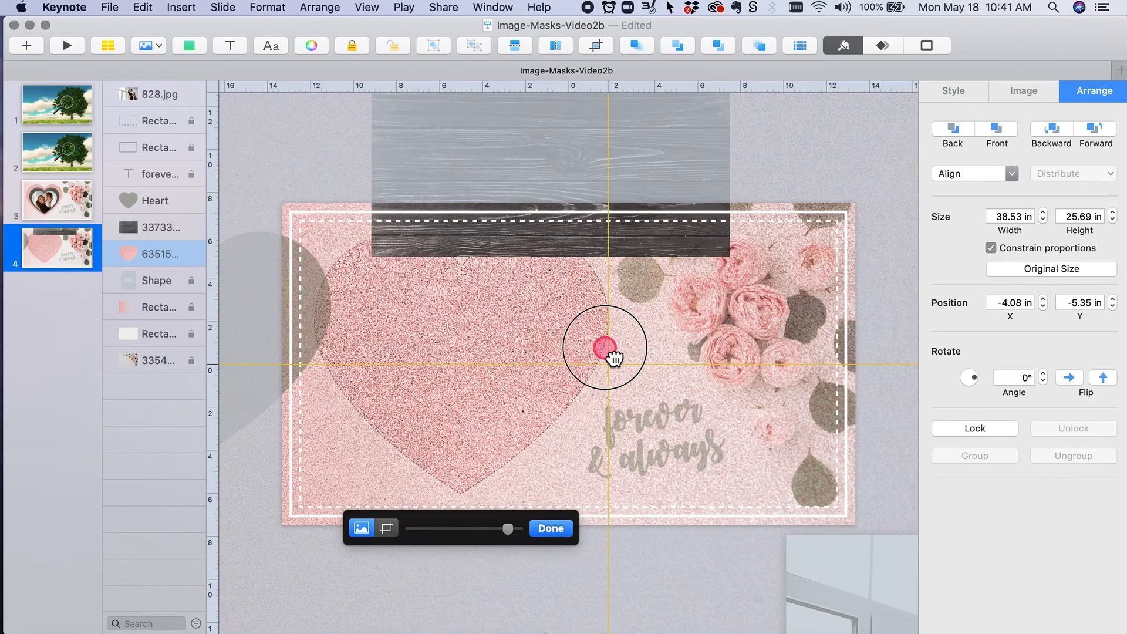
{"action": "left_click_drag", "start_coordinate": [611, 352], "coordinate": [546, 324]}
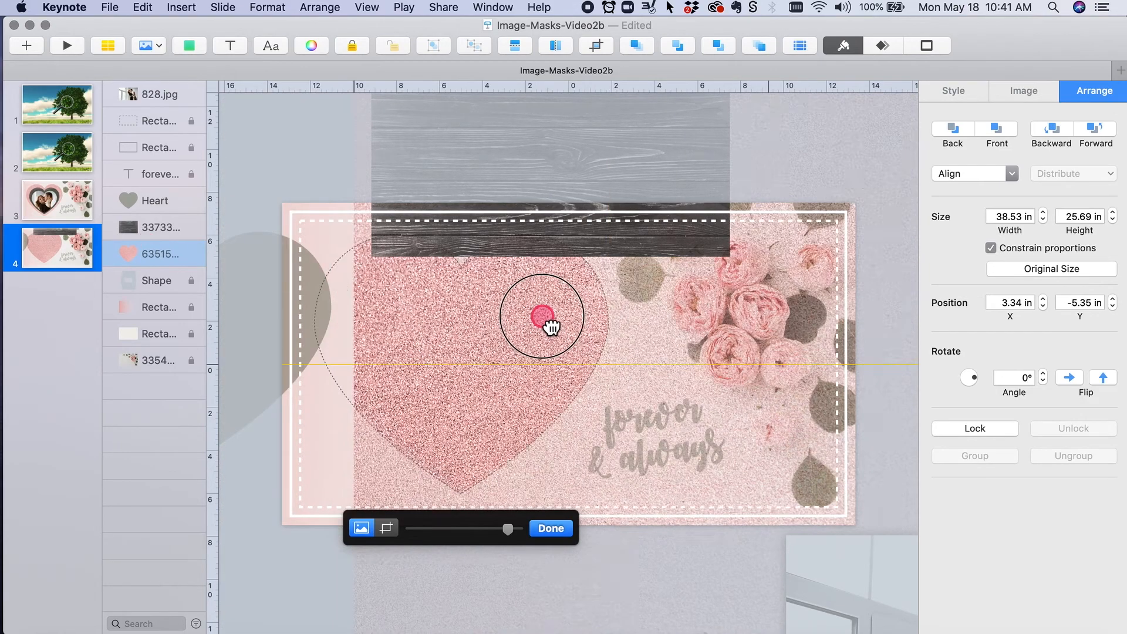
{"action": "left_click_drag", "start_coordinate": [542, 327], "coordinate": [449, 312]}
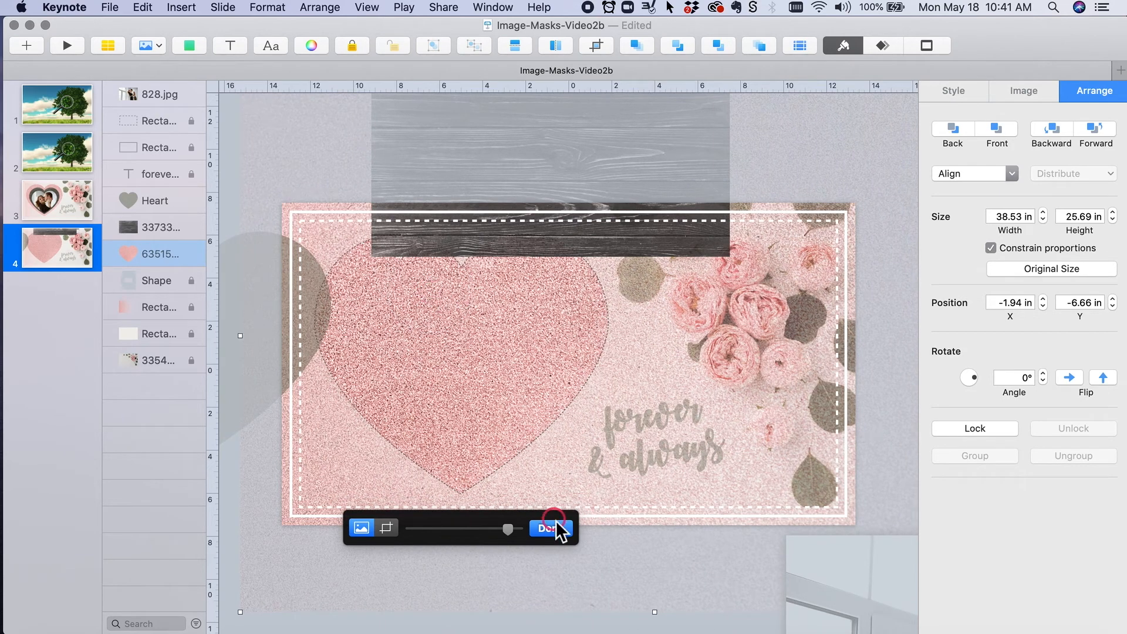
{"action": "left_click", "coordinate": [548, 529]}
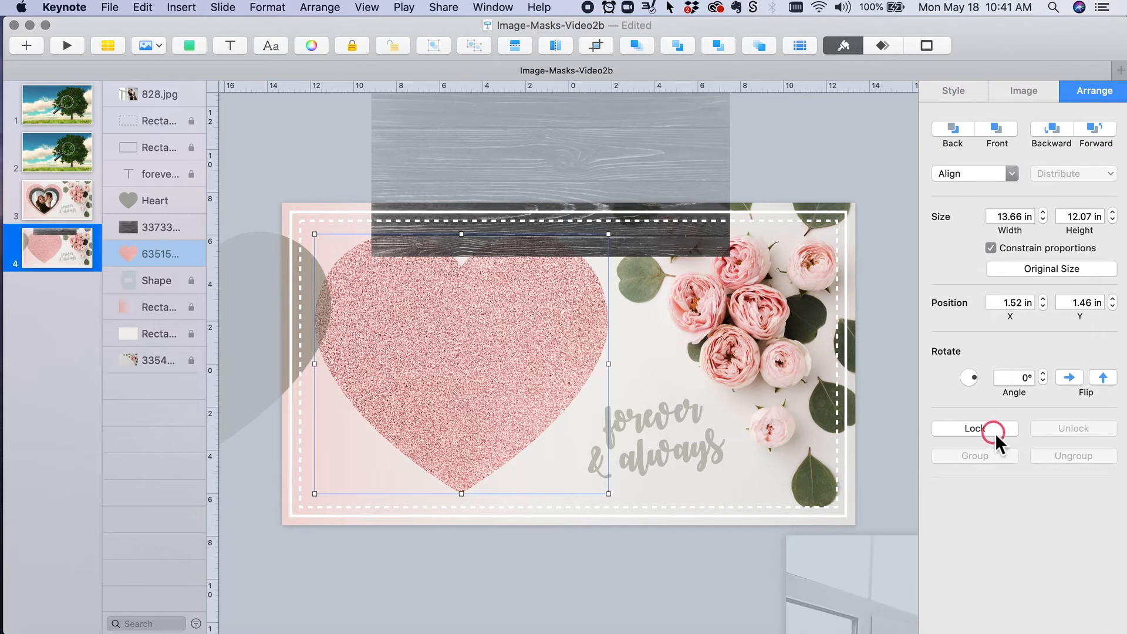
{"action": "left_click", "coordinate": [975, 428]}
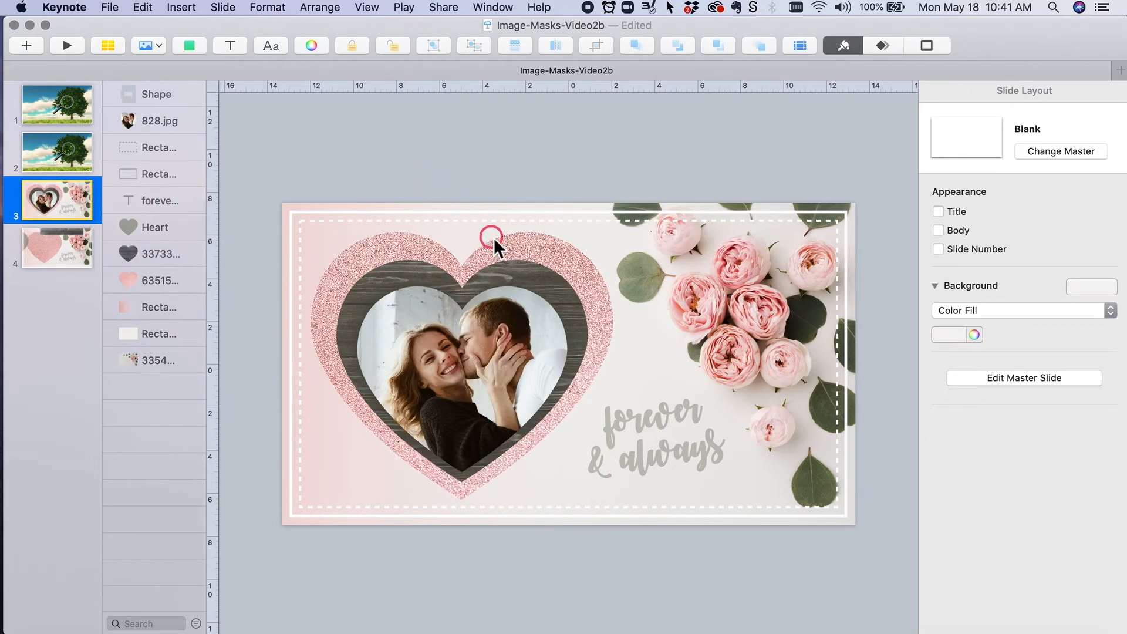
{"action": "mouse_move", "coordinate": [271, 99]}
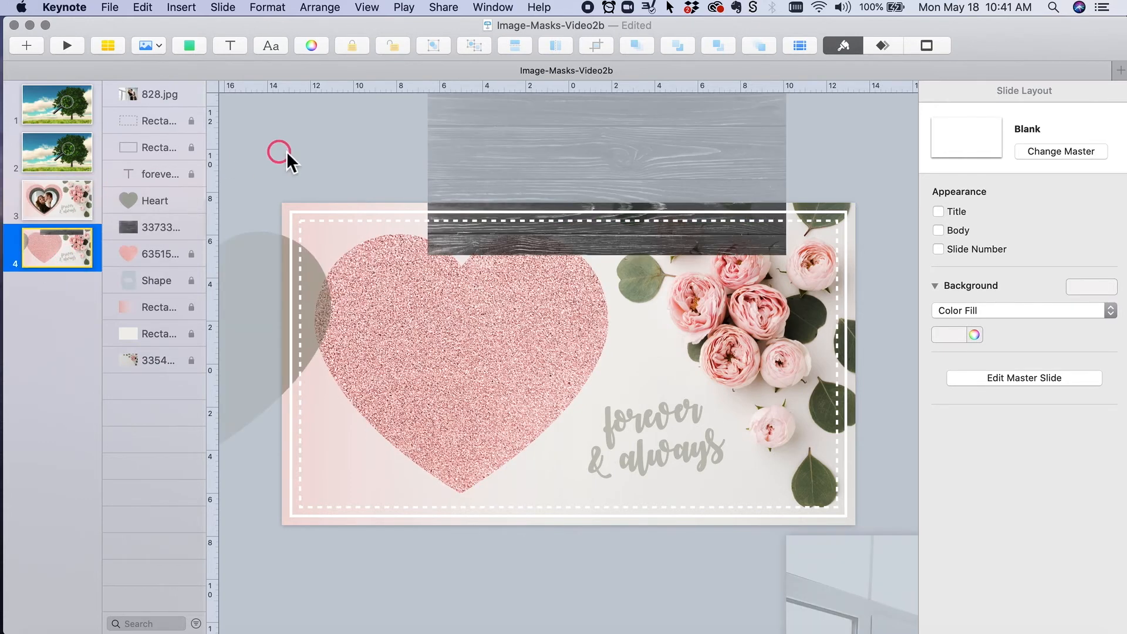
Insert a black heart, enlarge it and place it inside the glitter heart's rim
{"action": "left_click", "coordinate": [189, 46]}
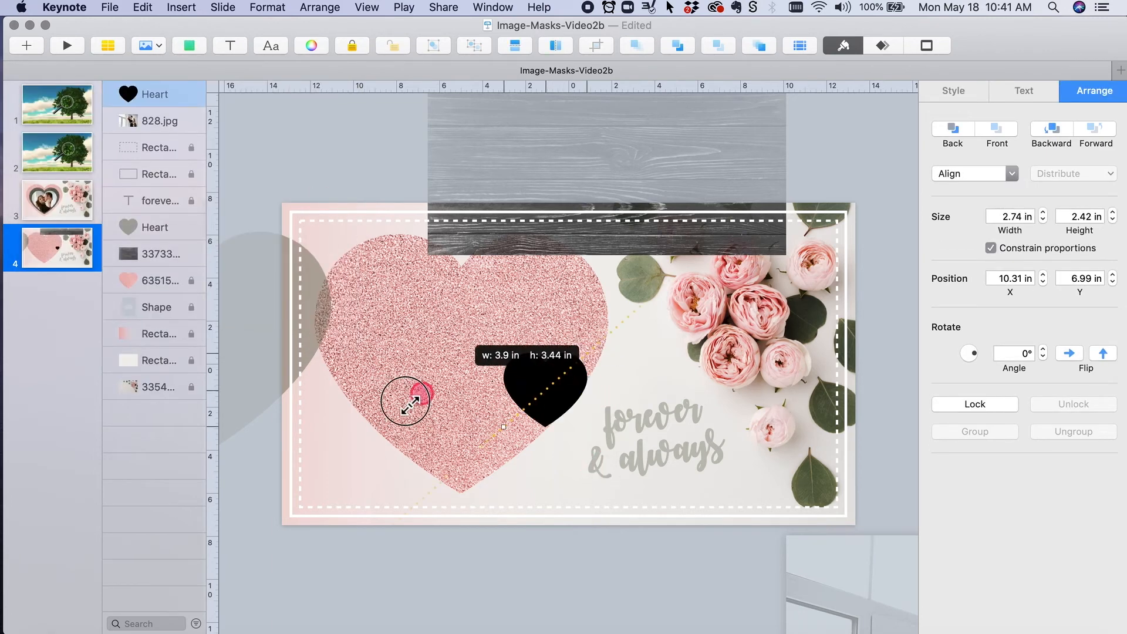
{"action": "left_click_drag", "start_coordinate": [410, 401], "coordinate": [489, 410]}
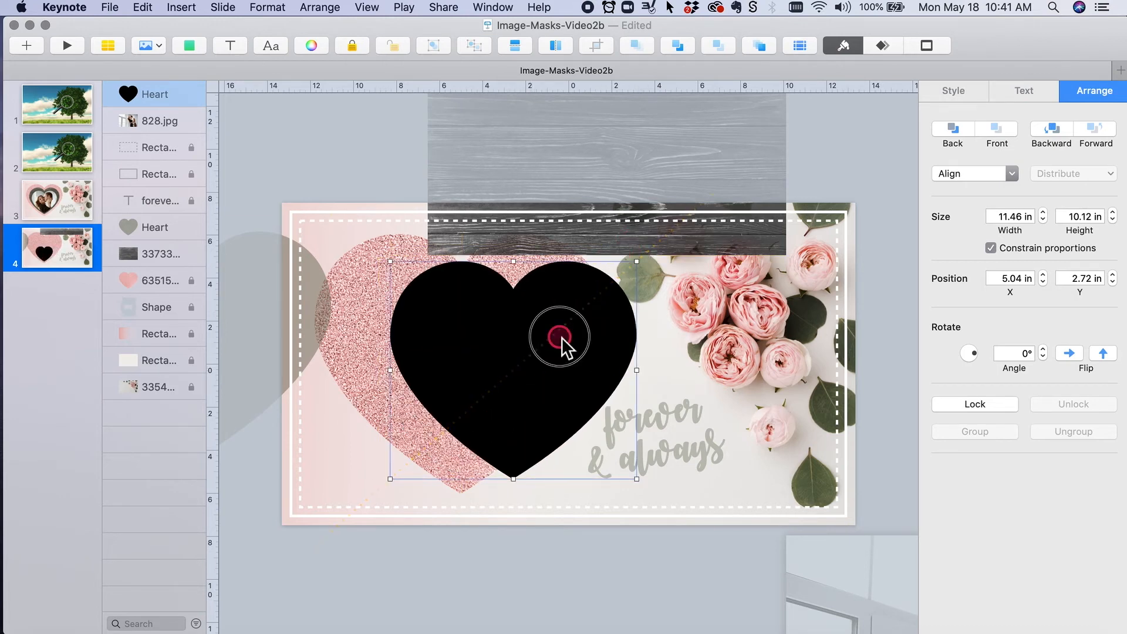
{"action": "left_click_drag", "start_coordinate": [559, 338], "coordinate": [508, 343]}
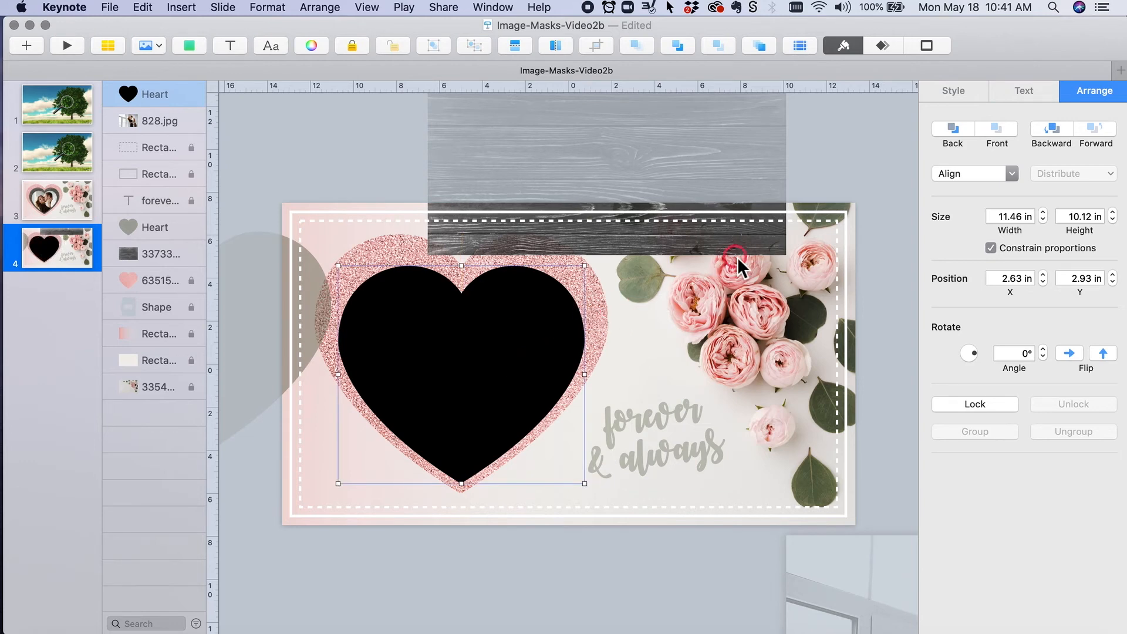
{"action": "mouse_move", "coordinate": [664, 159]}
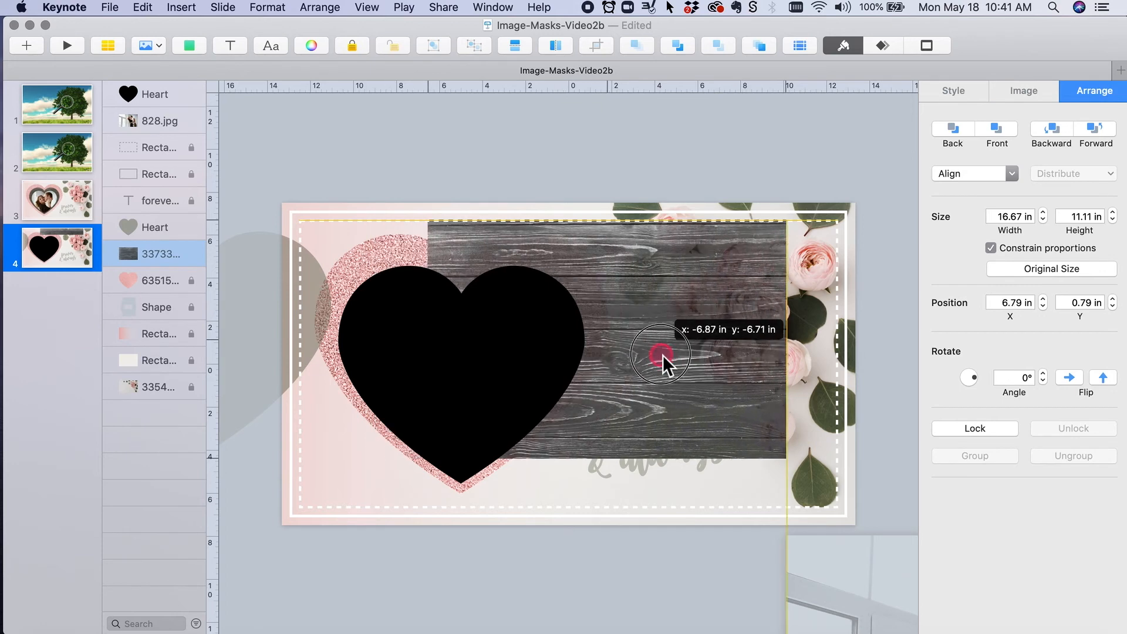
Mask the wood texture into the black heart, then view finished slide 3 for comparison
{"action": "left_click_drag", "start_coordinate": [661, 353], "coordinate": [373, 331]}
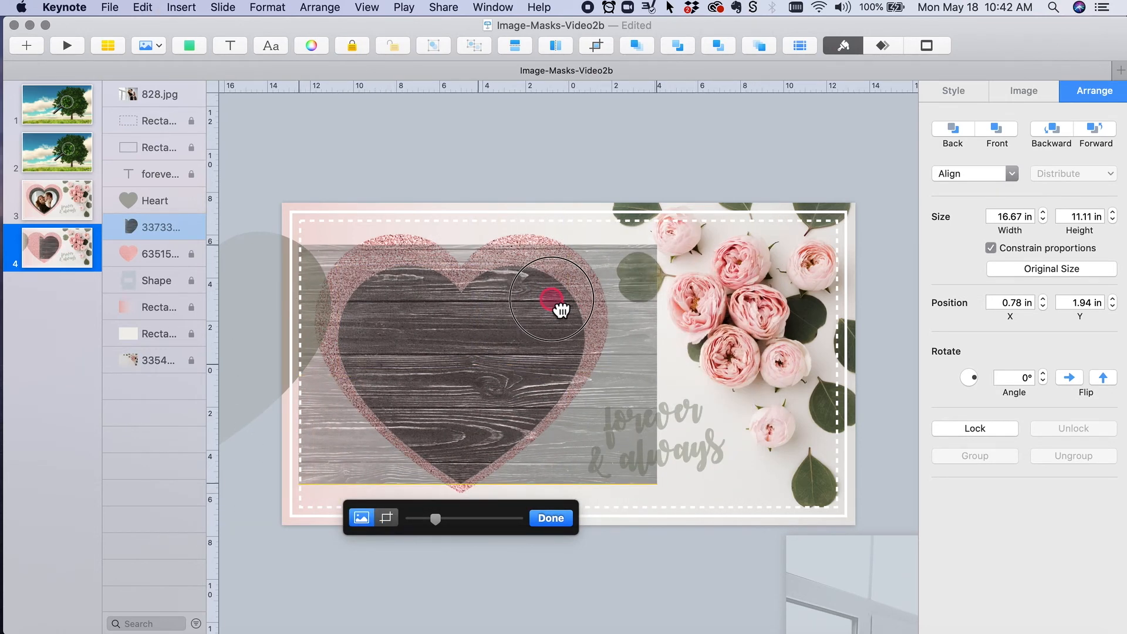
{"action": "left_click", "coordinate": [550, 518]}
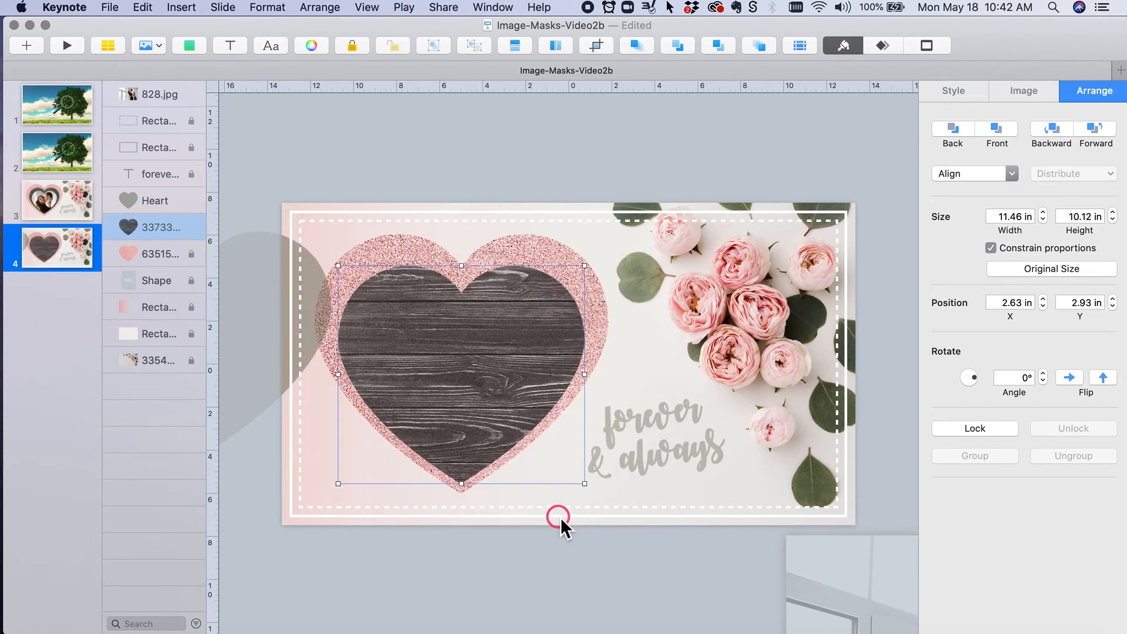
{"action": "mouse_move", "coordinate": [30, 251]}
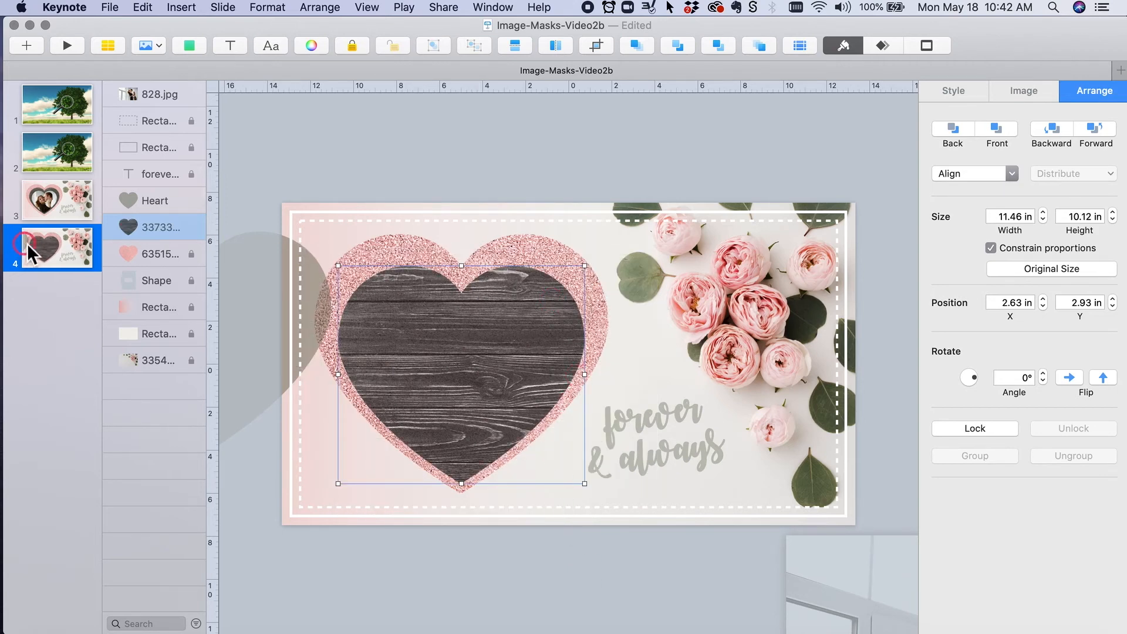
{"action": "left_click", "coordinate": [56, 199]}
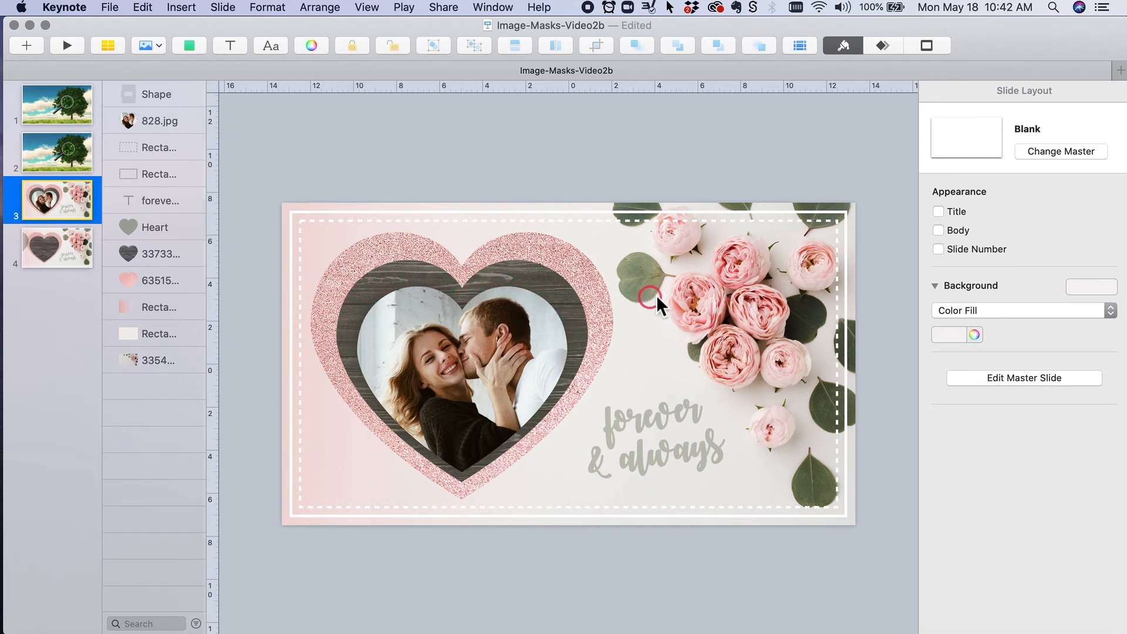
{"action": "mouse_move", "coordinate": [273, 295]}
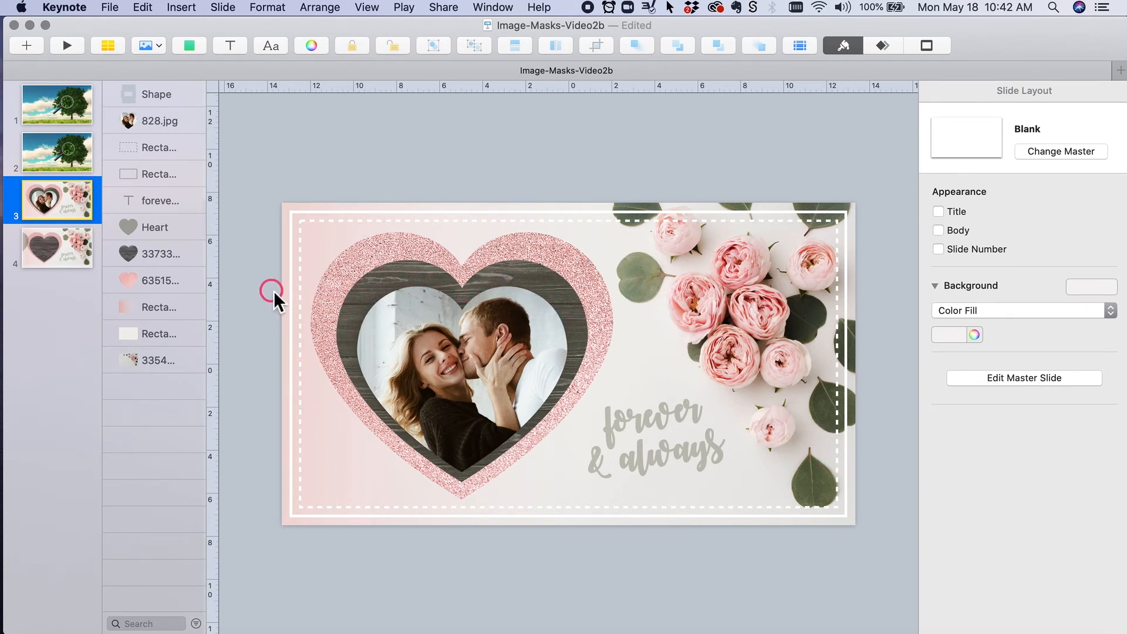
On slide 4, resize the spare grey heart and center it over the wood-textured heart
{"action": "left_click", "coordinate": [56, 248]}
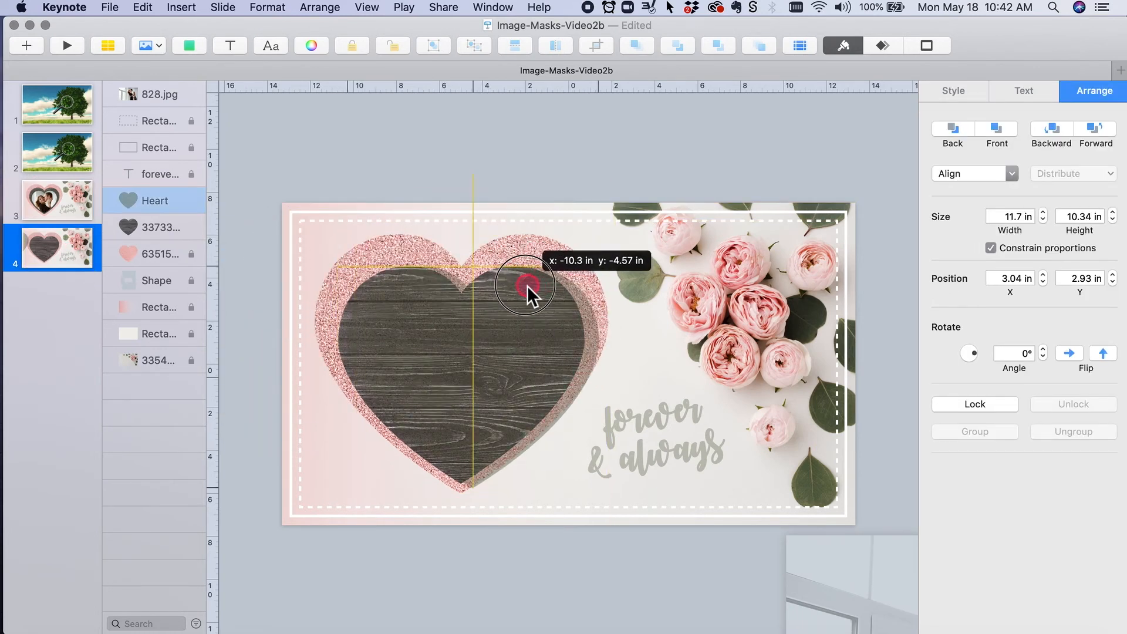
{"action": "left_click_drag", "start_coordinate": [525, 291], "coordinate": [524, 277]}
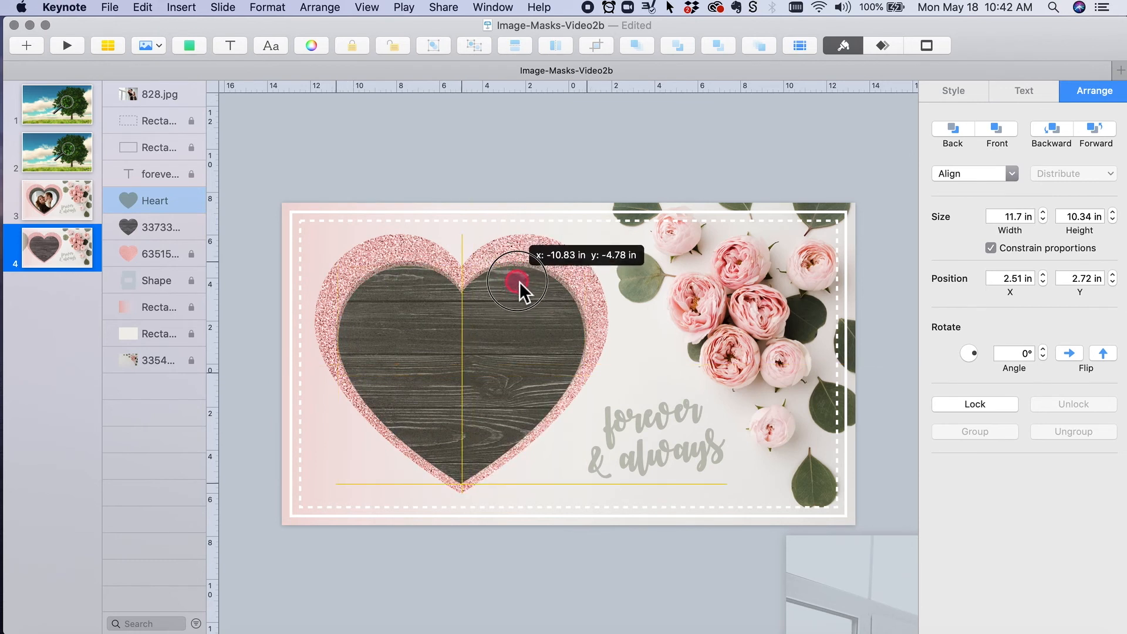
{"action": "left_click_drag", "start_coordinate": [518, 291], "coordinate": [464, 270]}
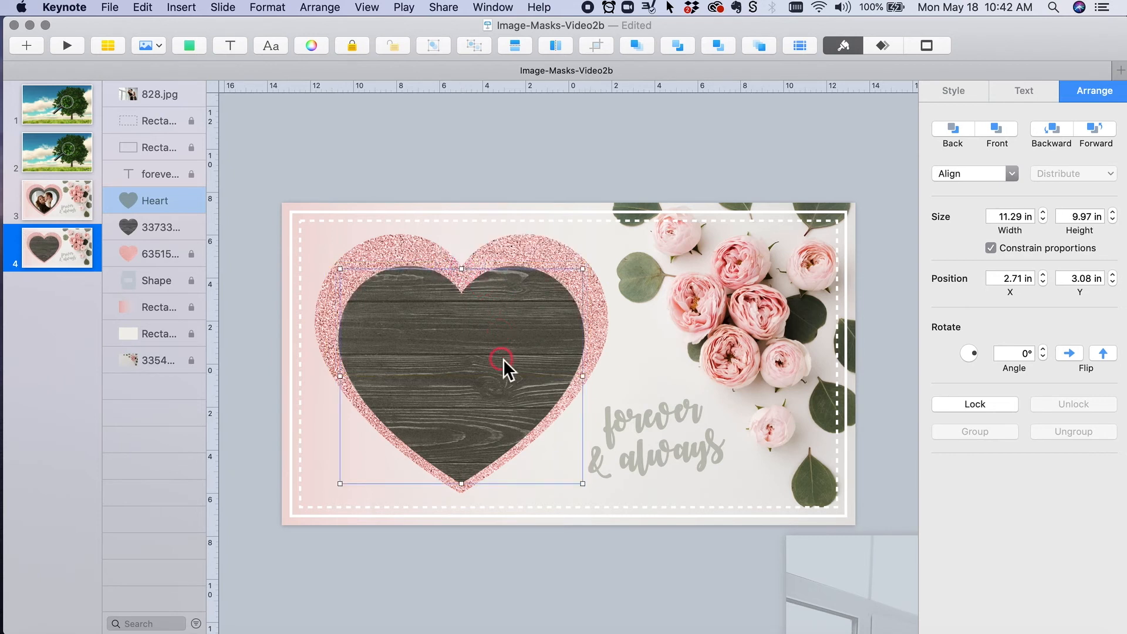
{"action": "left_click_drag", "start_coordinate": [502, 359], "coordinate": [556, 244]}
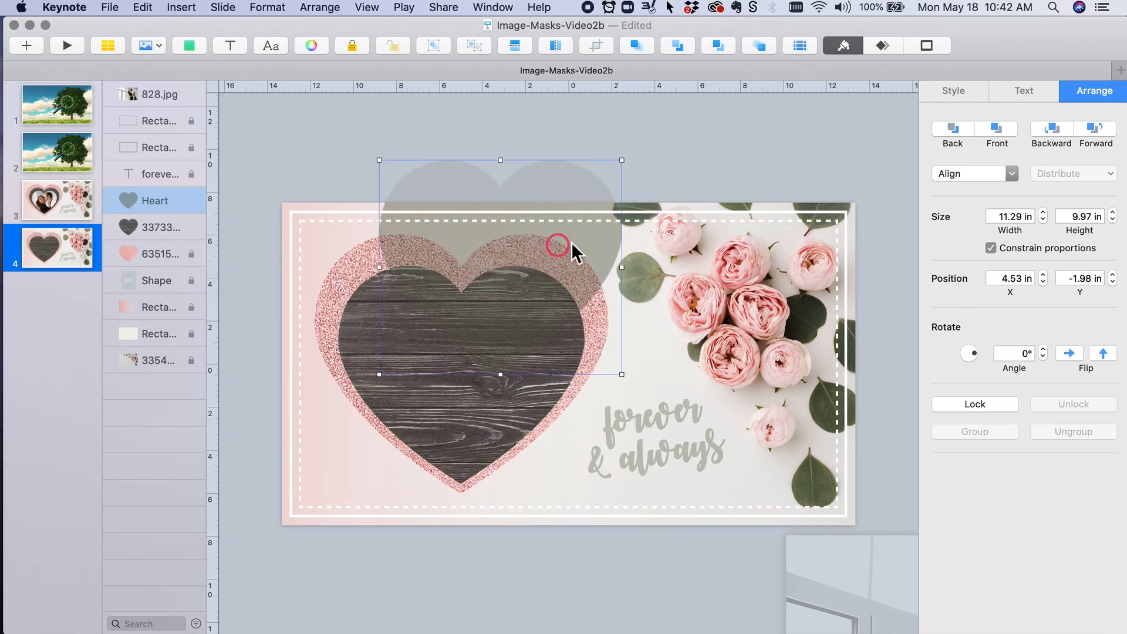
{"action": "left_click_drag", "start_coordinate": [557, 244], "coordinate": [671, 287]}
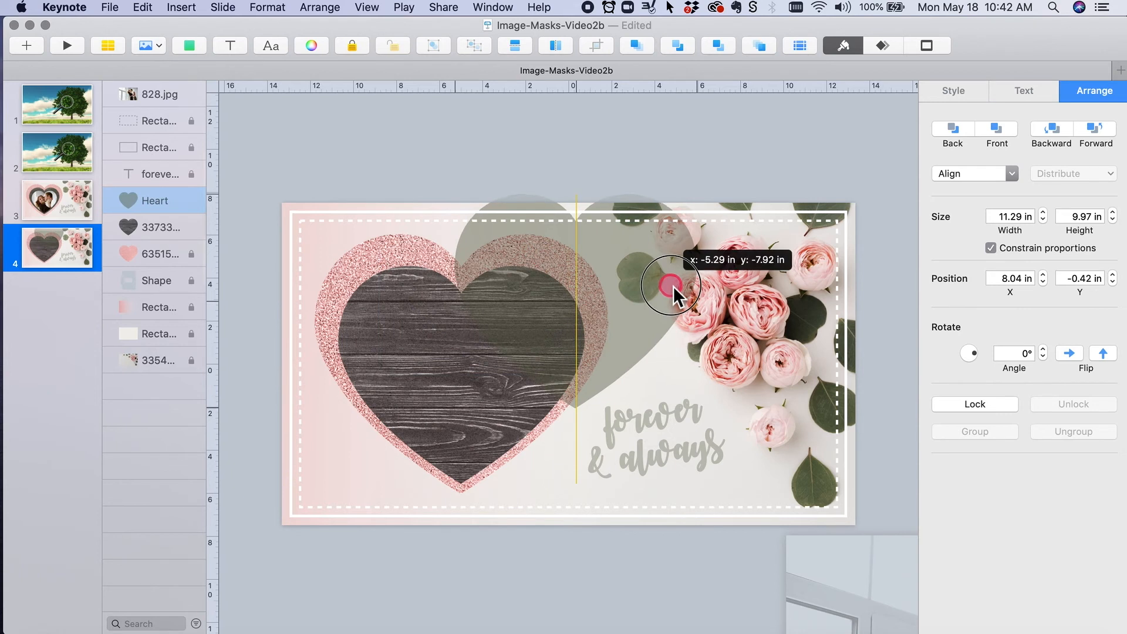
{"action": "left_click_drag", "start_coordinate": [677, 294], "coordinate": [565, 367]}
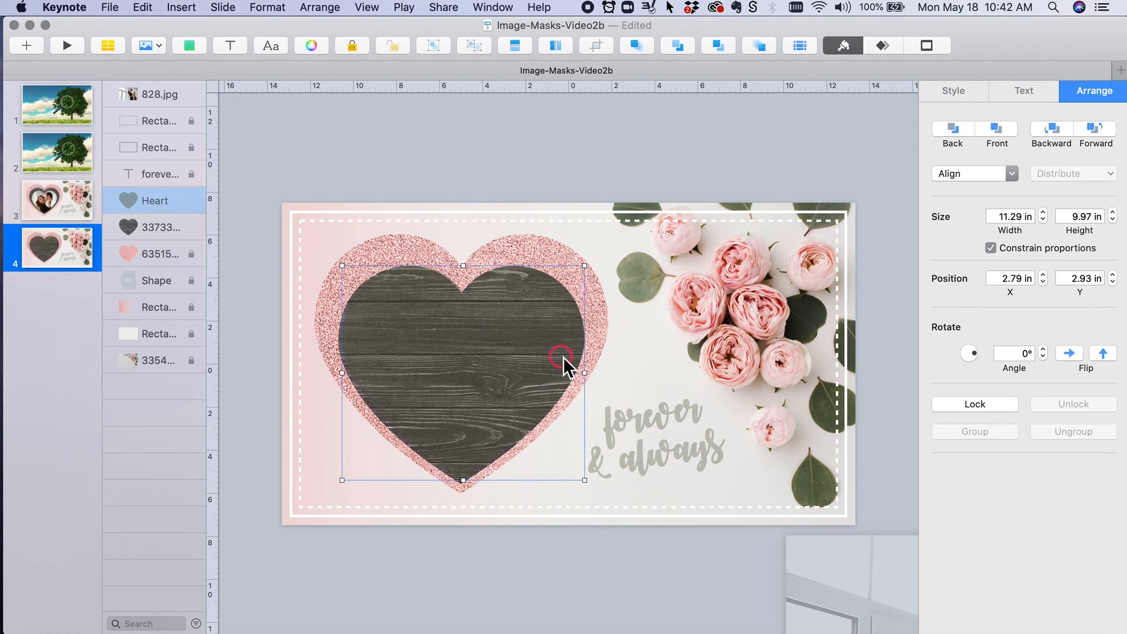
{"action": "mouse_move", "coordinate": [407, 152]}
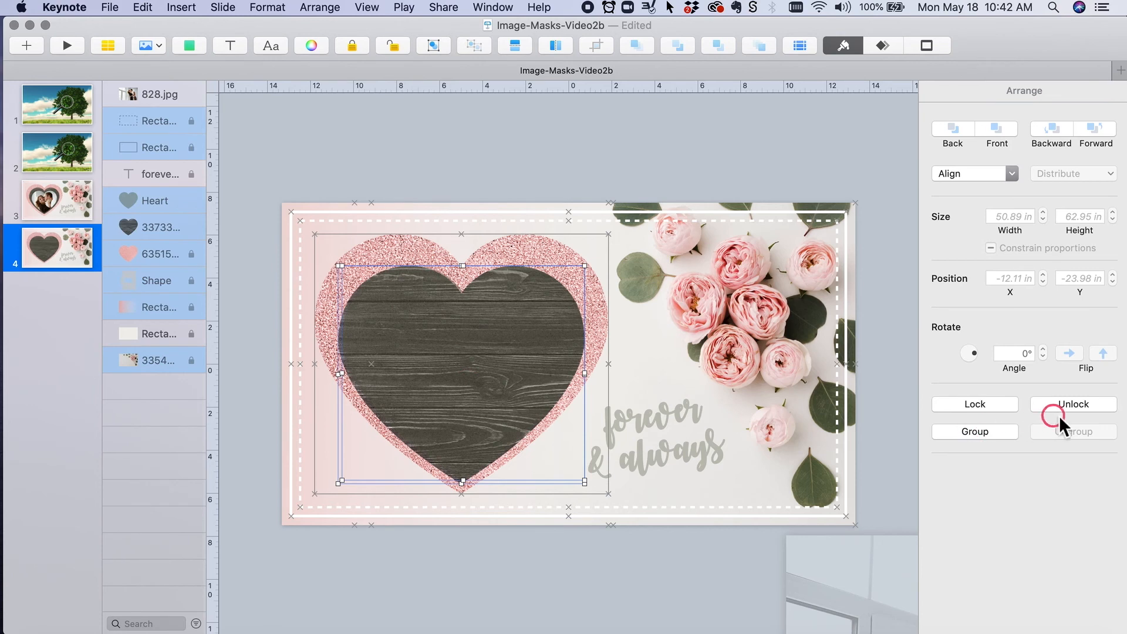
Deselect the objects and drag the couple photo onto the slide
{"action": "left_click", "coordinate": [1074, 403]}
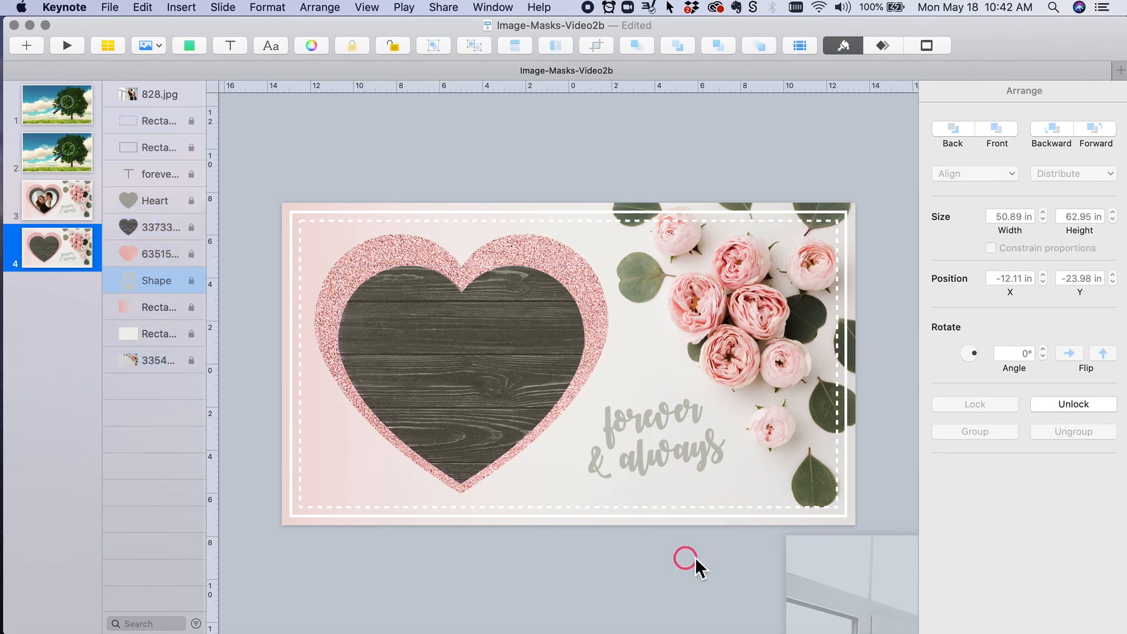
{"action": "left_click_drag", "start_coordinate": [687, 559], "coordinate": [512, 383]}
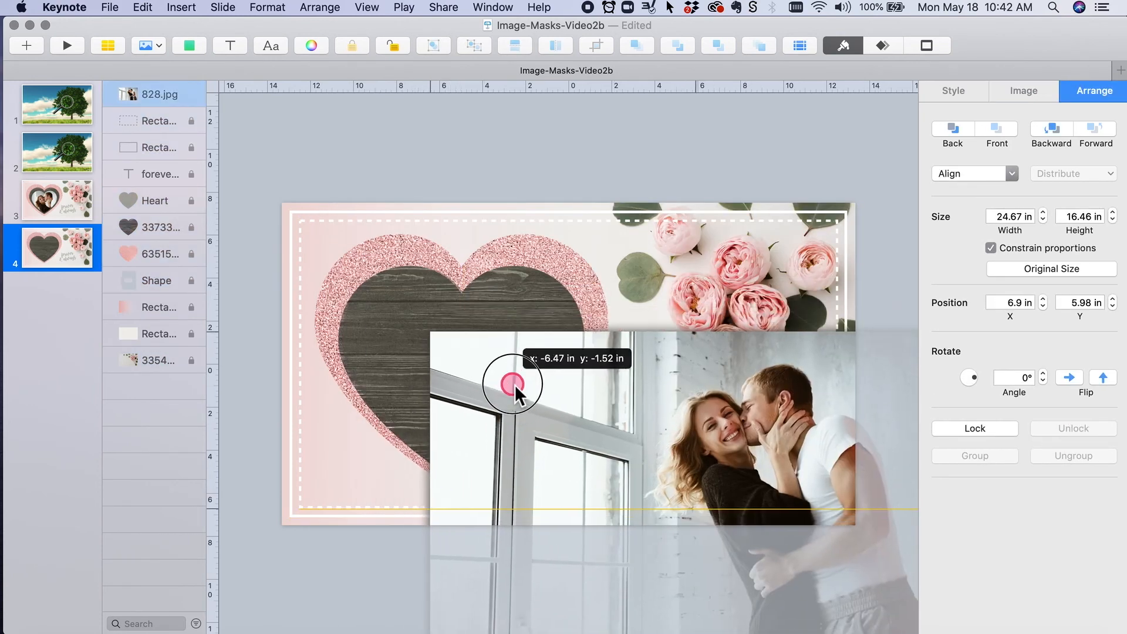
Insert a smaller black heart centered within the wood heart and mask the couple photo with it
{"action": "left_click", "coordinate": [189, 46]}
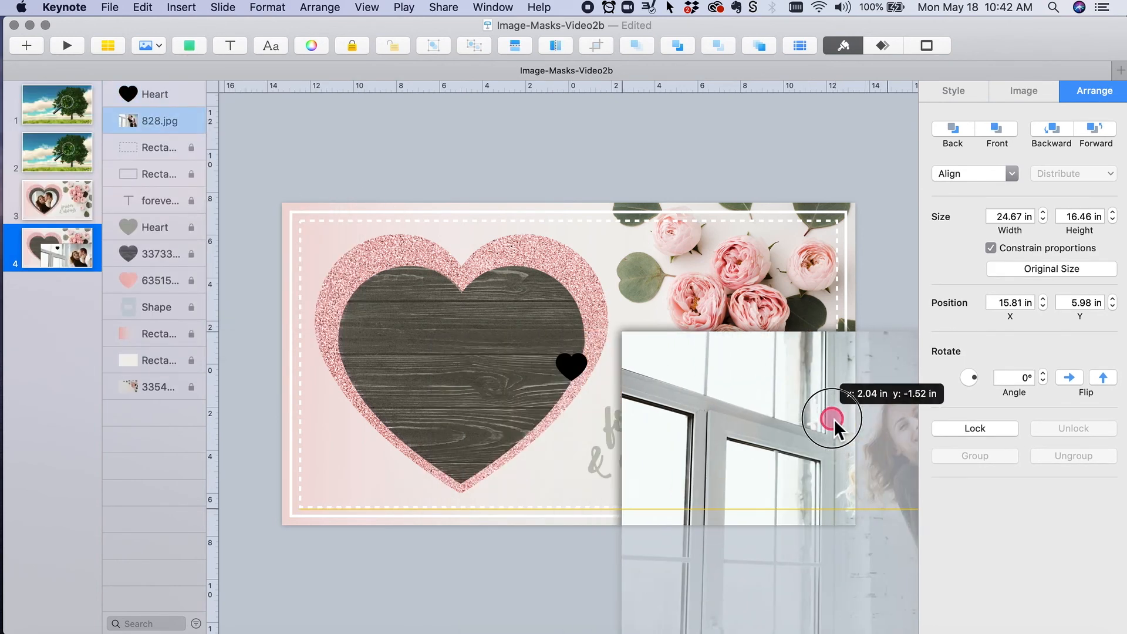
{"action": "left_click_drag", "start_coordinate": [830, 417], "coordinate": [461, 446]}
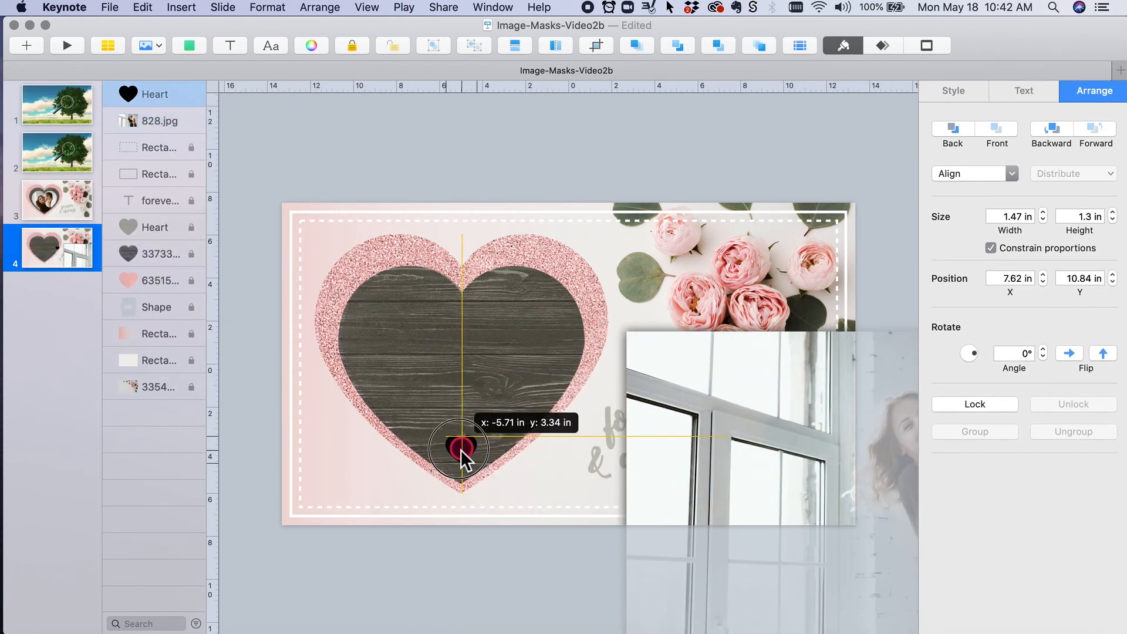
{"action": "left_click_drag", "start_coordinate": [461, 450], "coordinate": [589, 295]}
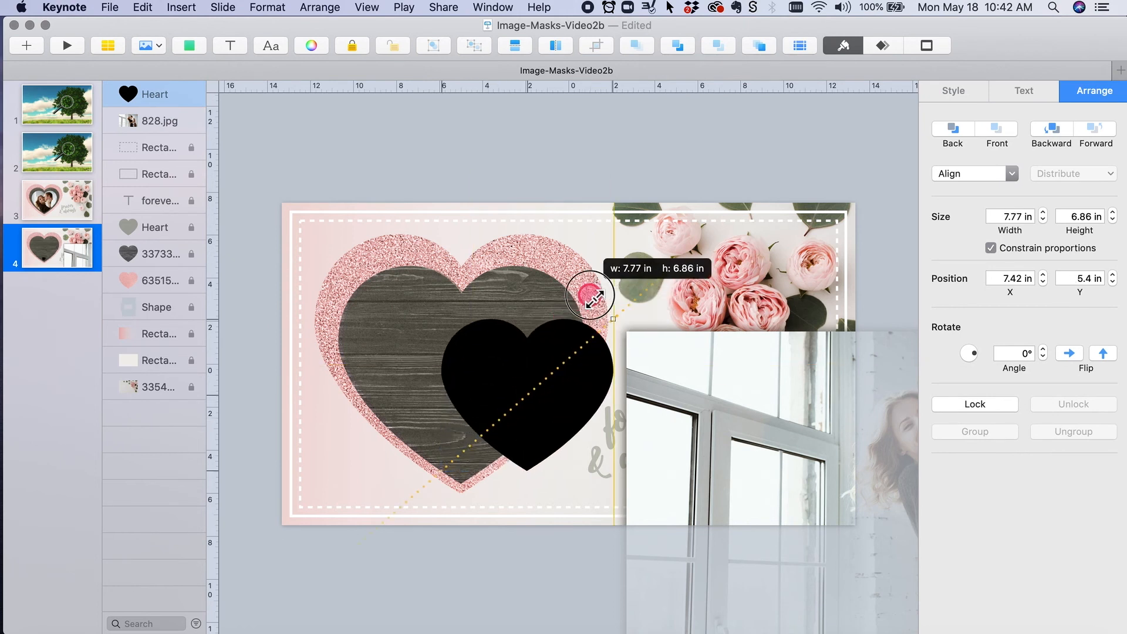
{"action": "left_click_drag", "start_coordinate": [589, 295], "coordinate": [471, 349]}
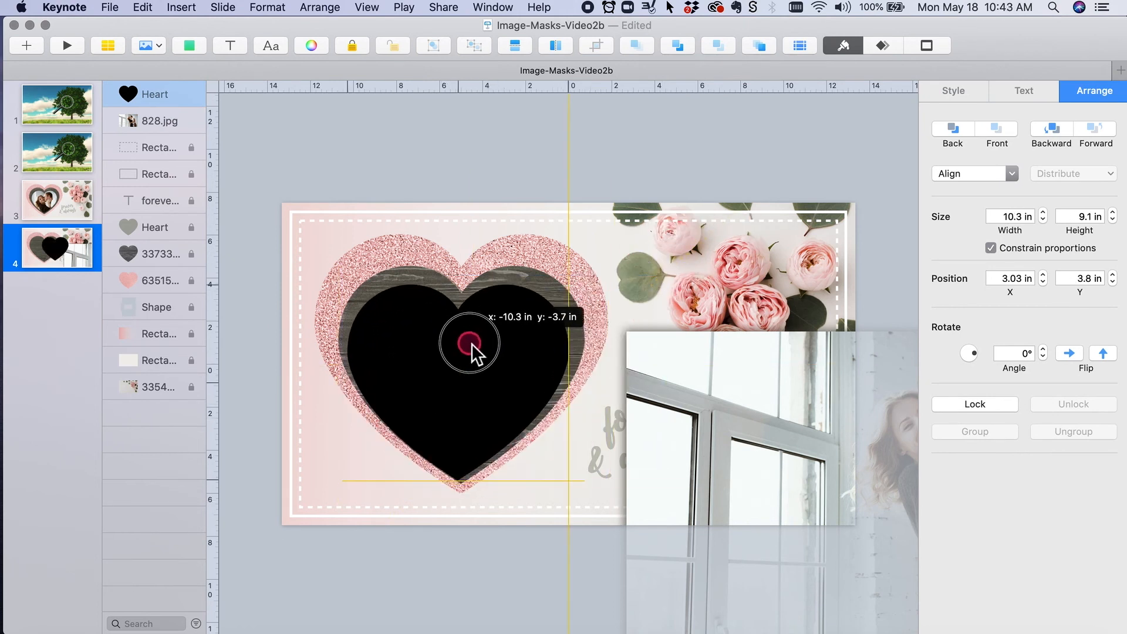
{"action": "left_click_drag", "start_coordinate": [470, 344], "coordinate": [565, 286]}
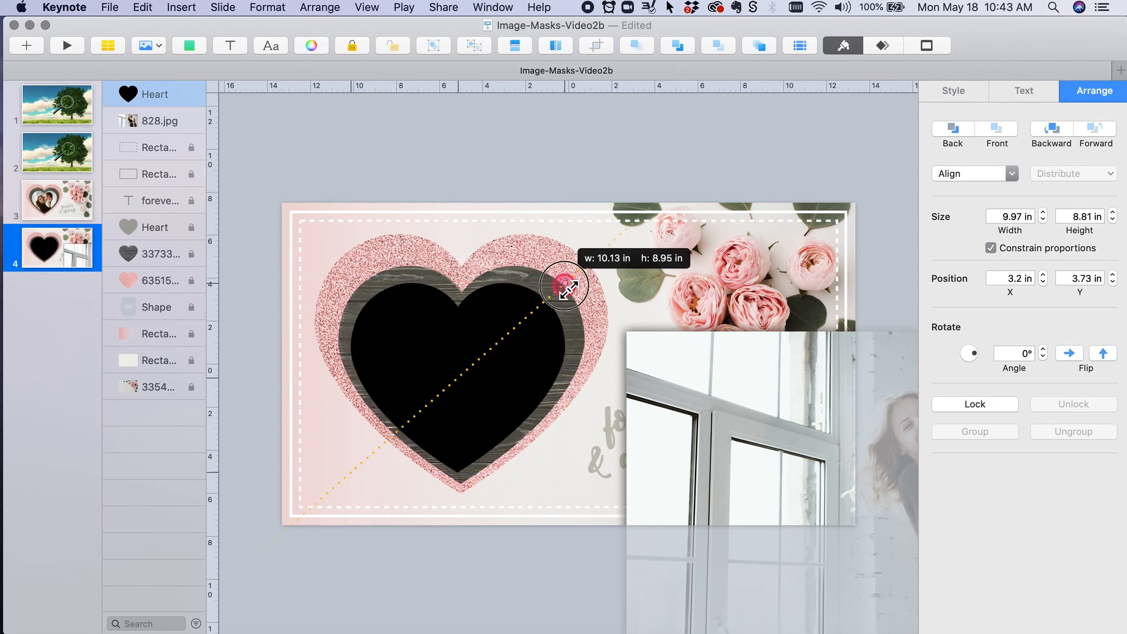
{"action": "left_click_drag", "start_coordinate": [565, 287], "coordinate": [496, 349]}
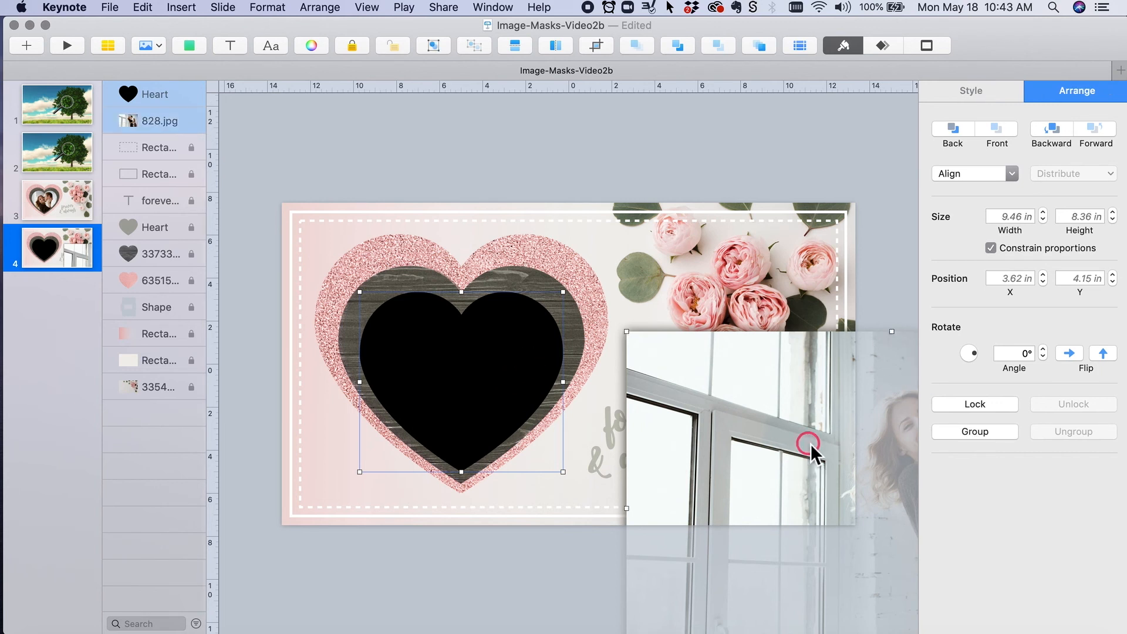
{"action": "left_click", "coordinate": [596, 46]}
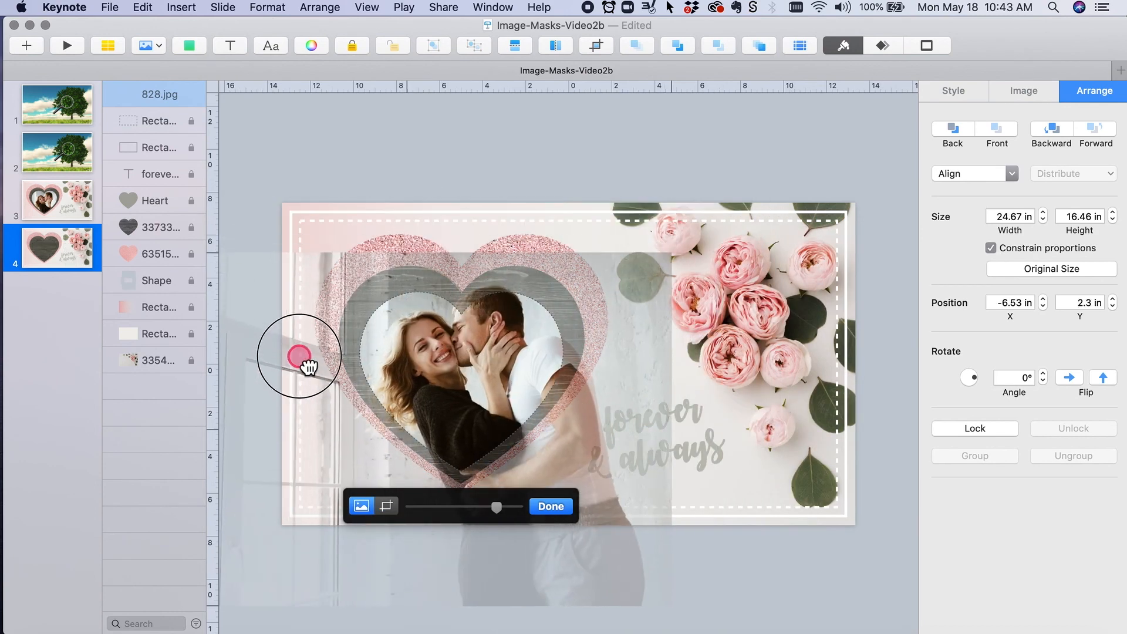
Enlarge and shift the couple photo inside the heart mask to frame the pair, then finish
{"action": "left_click_drag", "start_coordinate": [309, 366], "coordinate": [312, 380]}
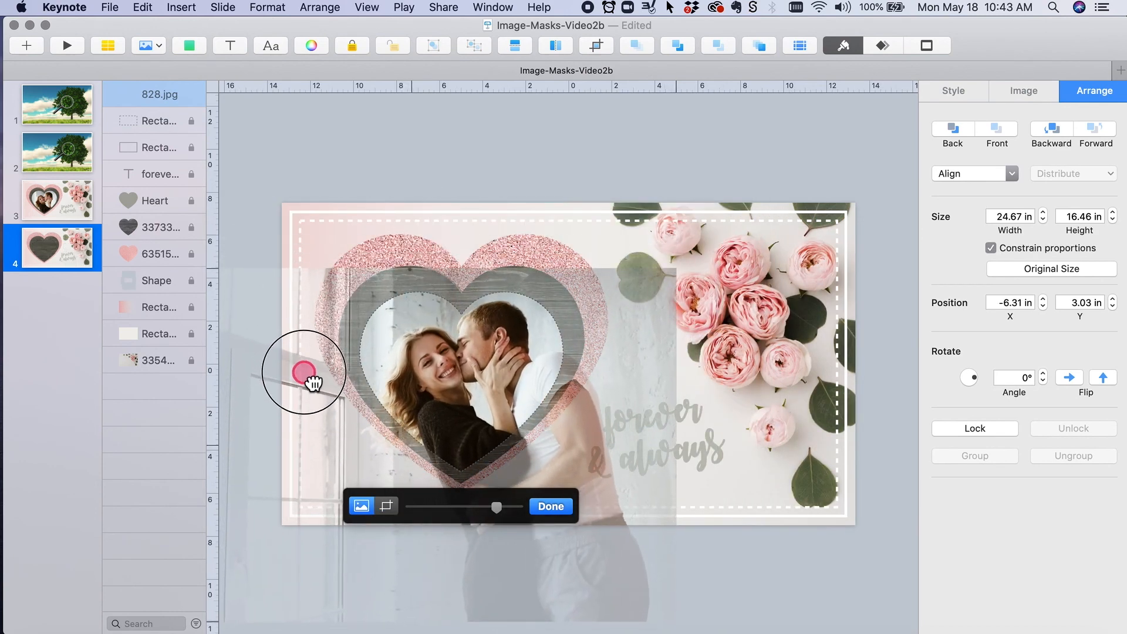
{"action": "left_click_drag", "start_coordinate": [304, 372], "coordinate": [413, 249]}
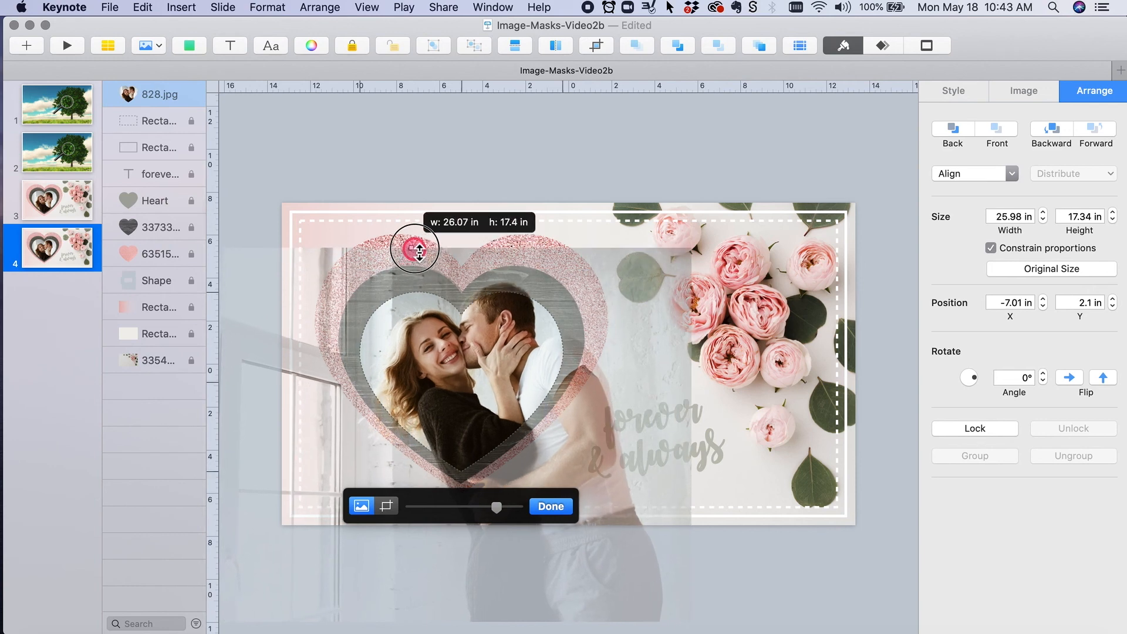
{"action": "left_click_drag", "start_coordinate": [414, 249], "coordinate": [589, 398]}
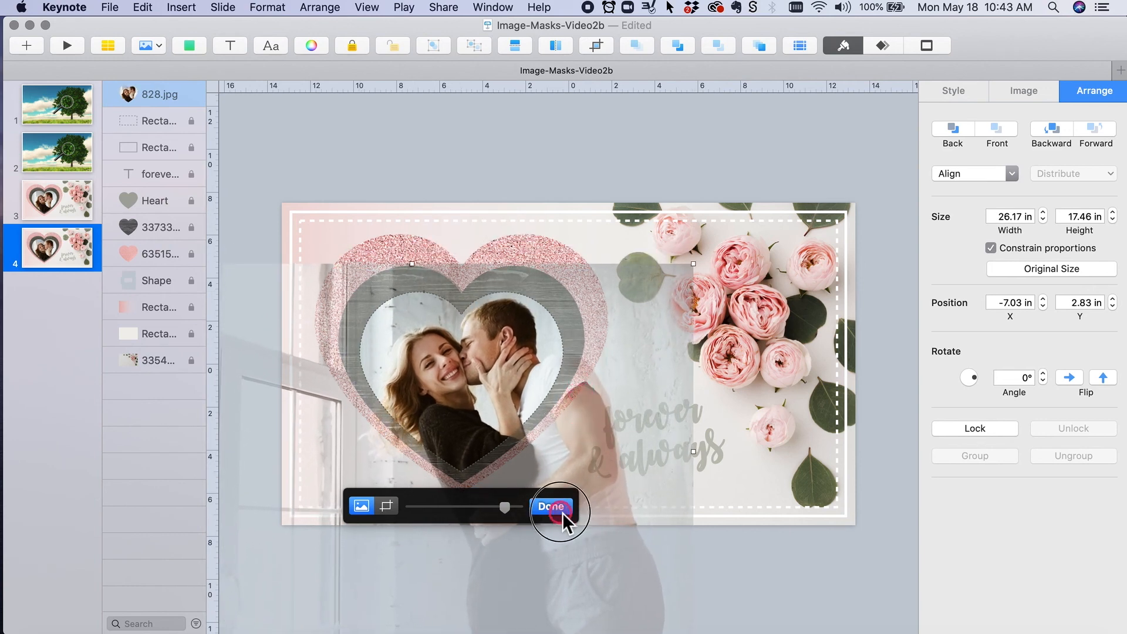
{"action": "left_click", "coordinate": [551, 507]}
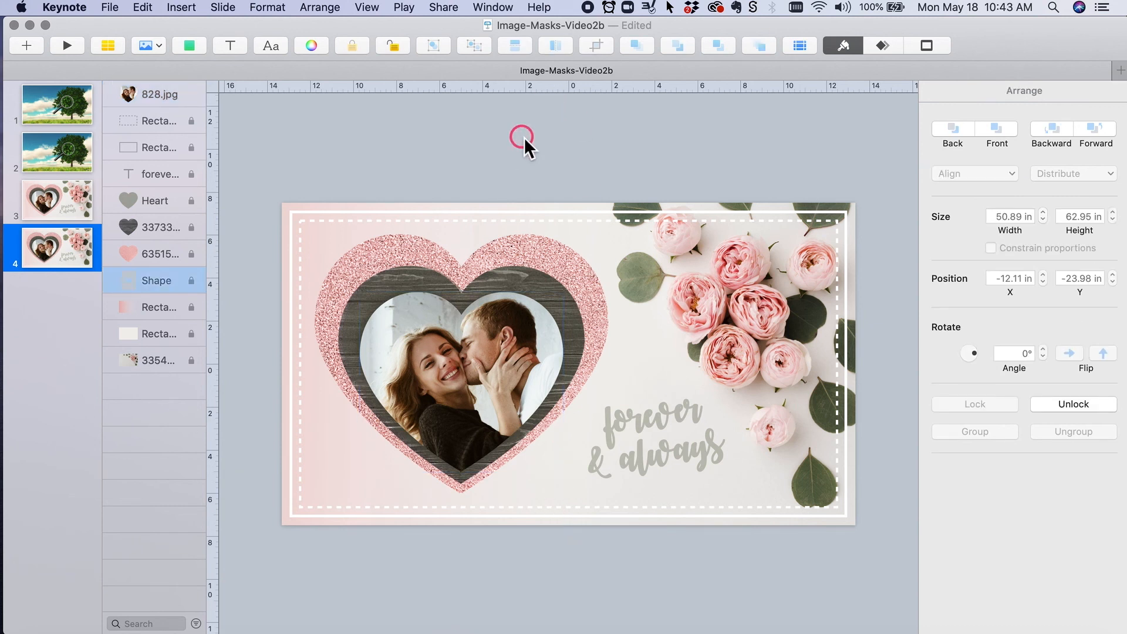